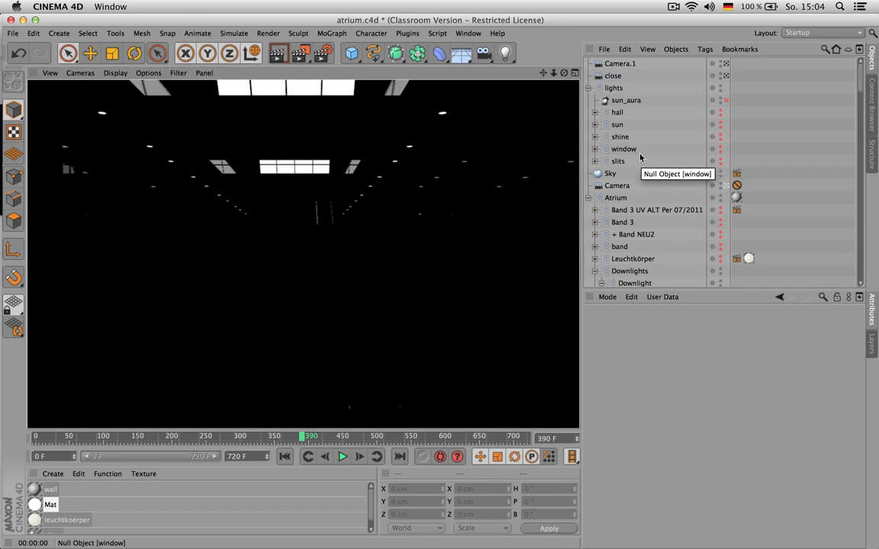
mouse_move(619, 161)
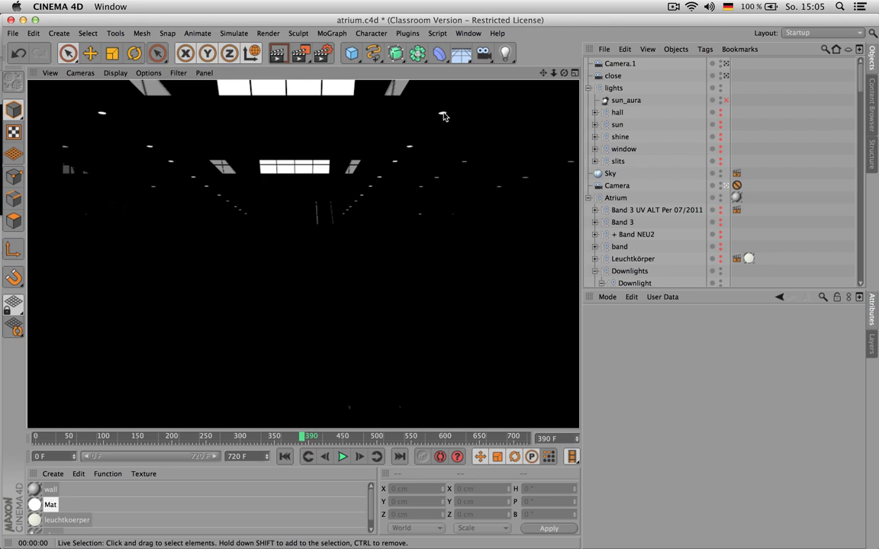
mouse_move(444, 122)
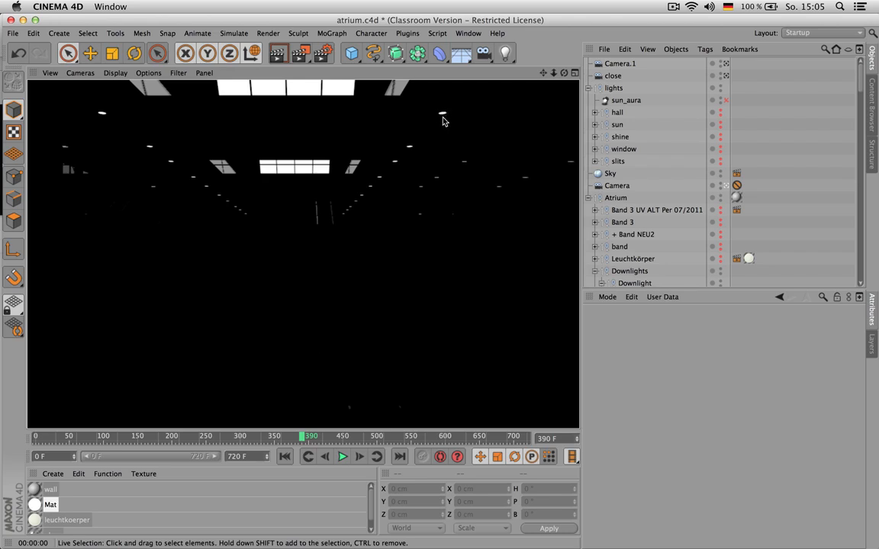
Expand the sun group and switch off its sun_aura light.
click(623, 148)
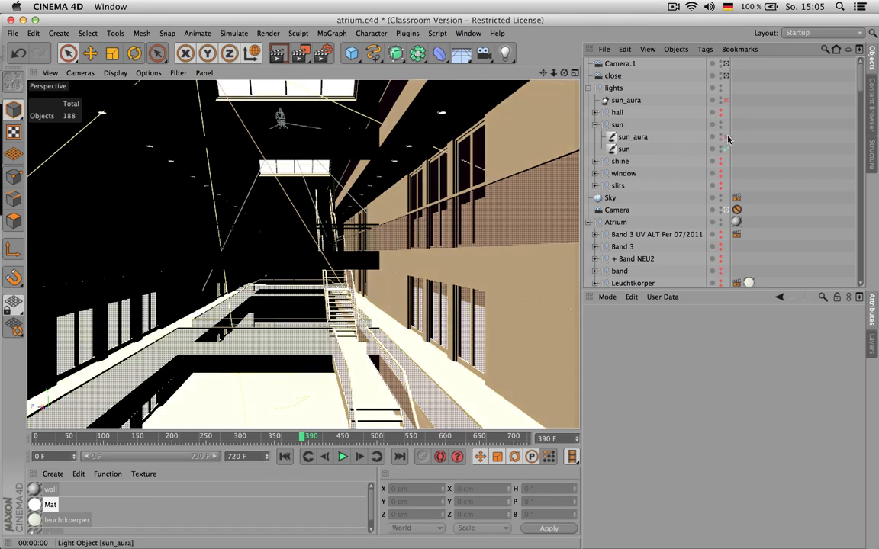
click(624, 149)
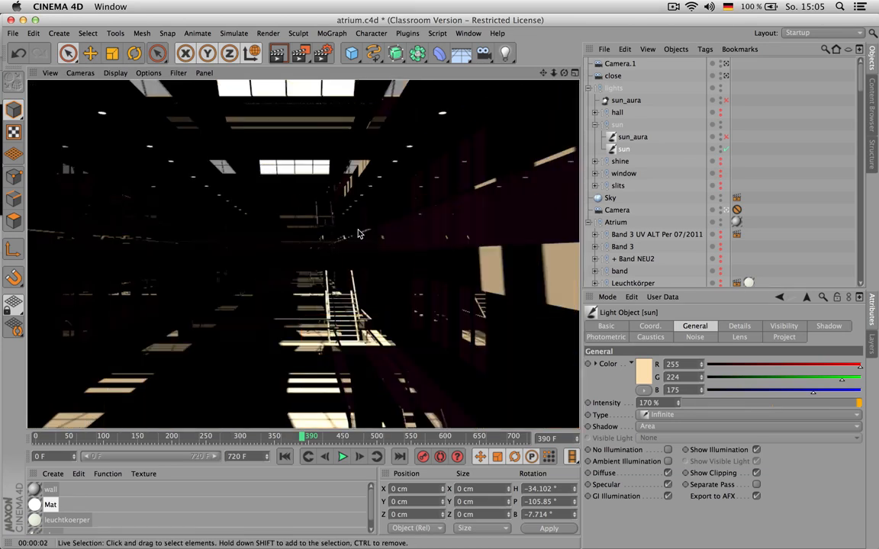
mouse_move(370, 312)
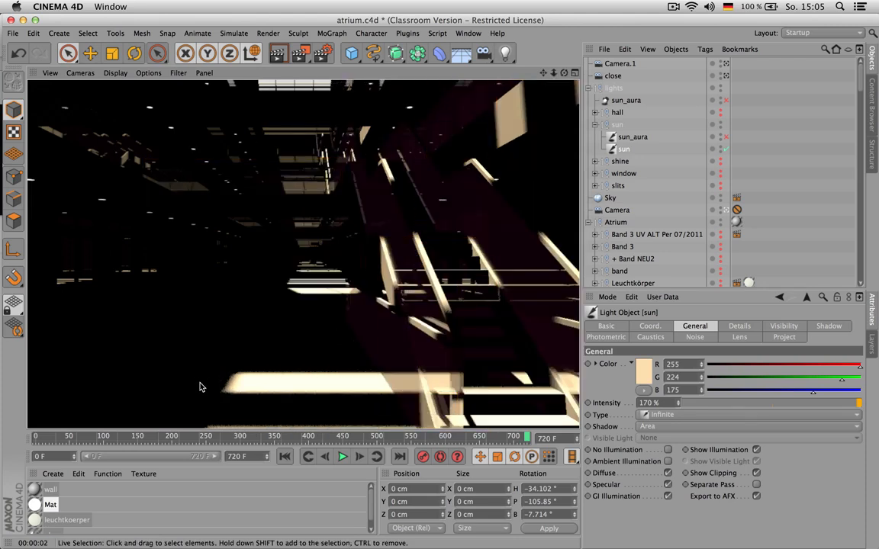
mouse_move(481, 331)
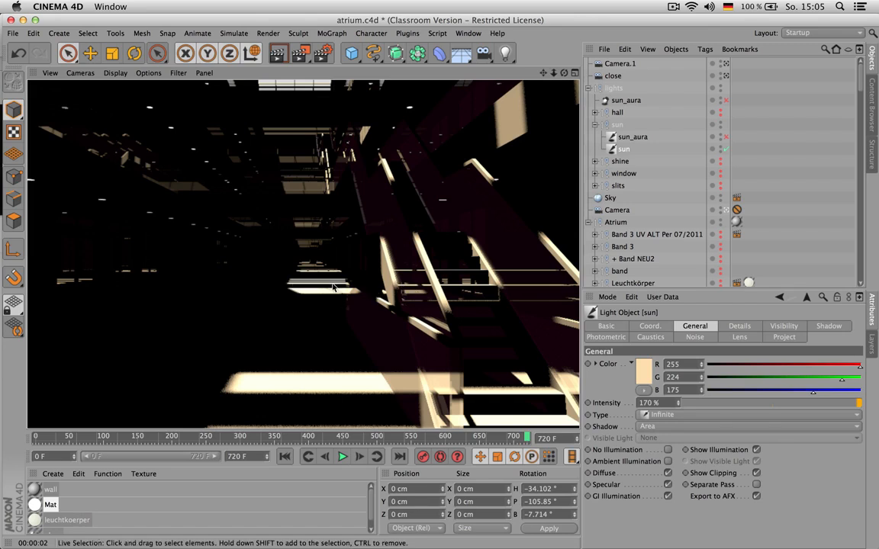
mouse_move(374, 285)
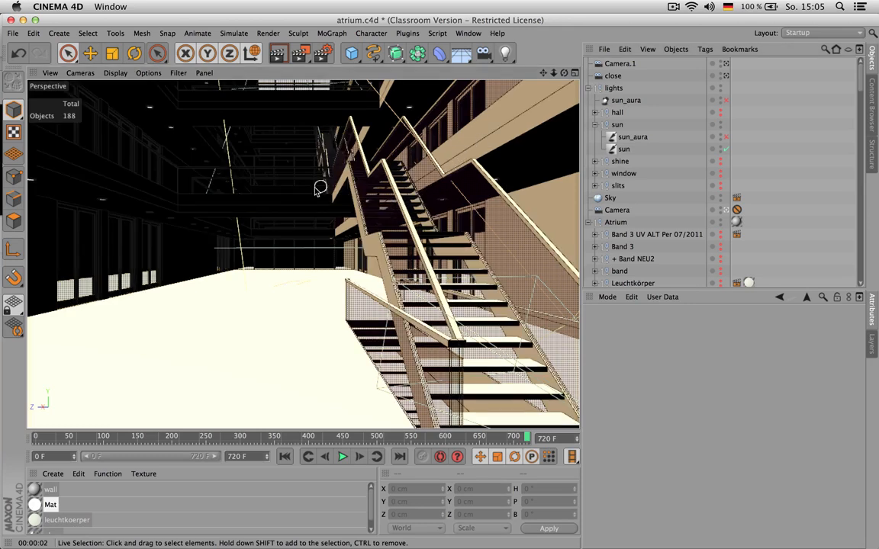
Switch the viewport to shading with lines, then restore the live render of the staircase.
click(110, 72)
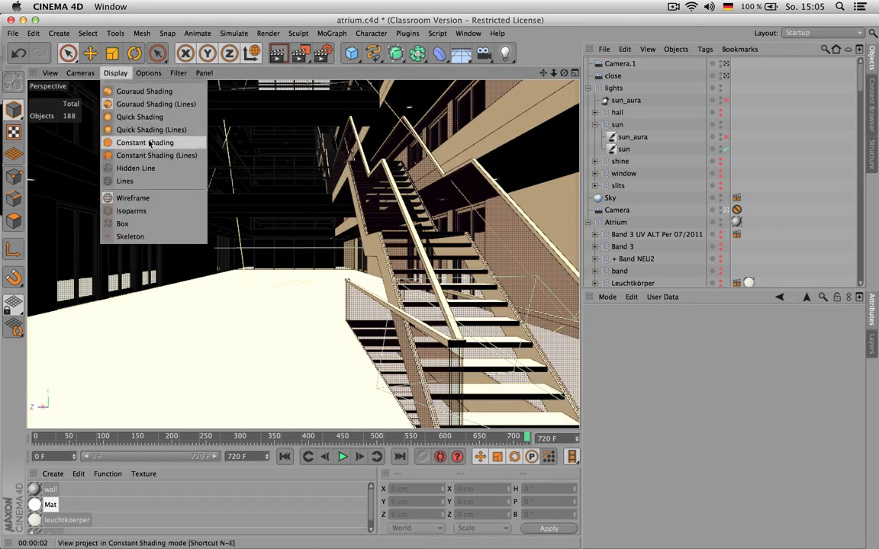
mouse_move(160, 144)
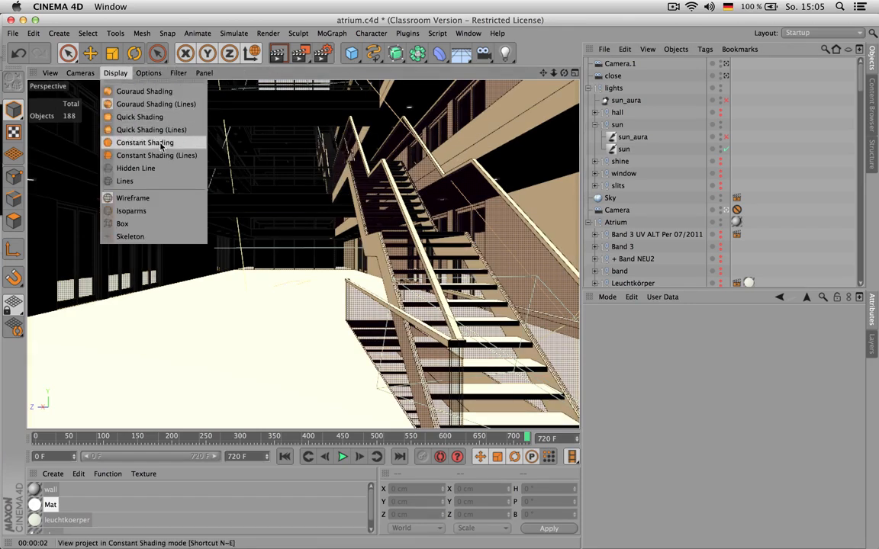
click(153, 156)
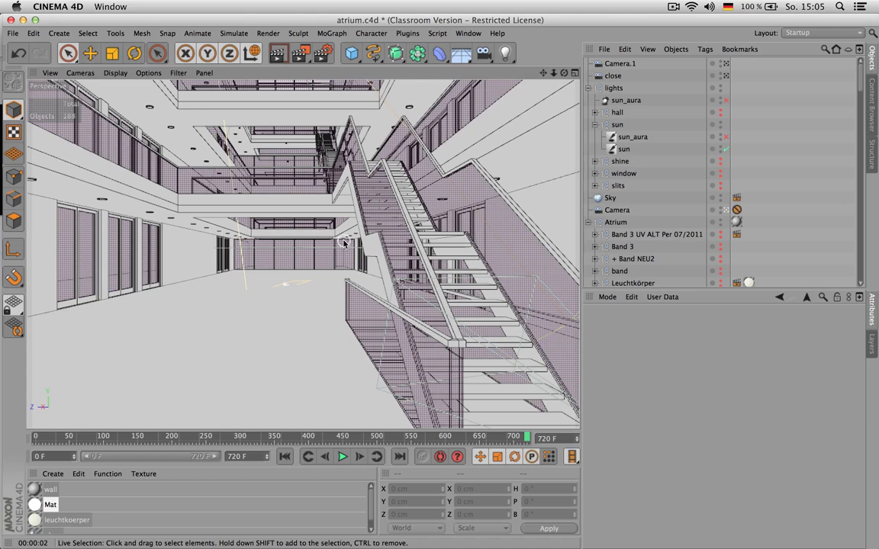
click(624, 149)
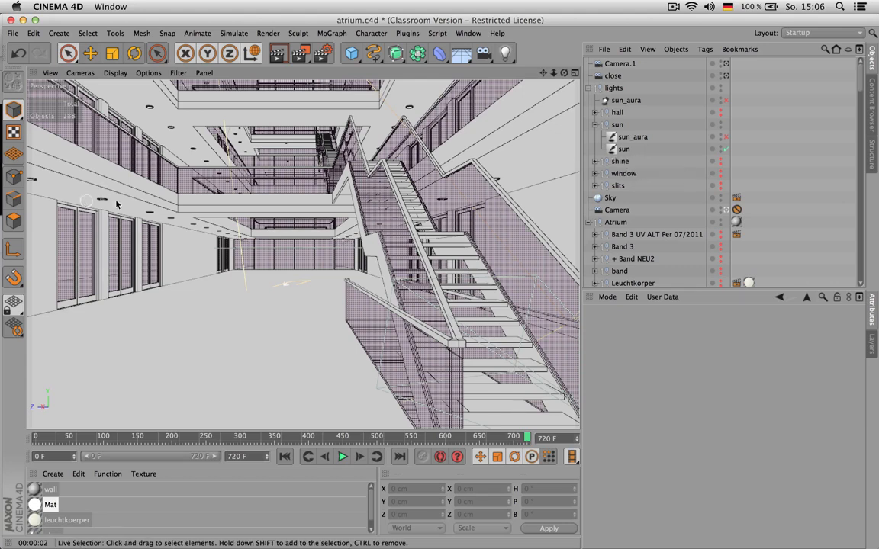
mouse_move(286, 366)
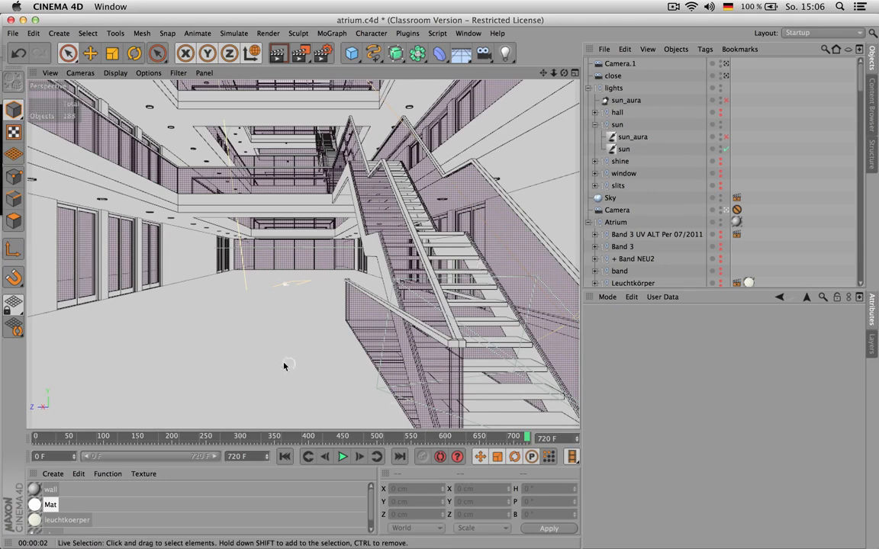
mouse_move(486, 294)
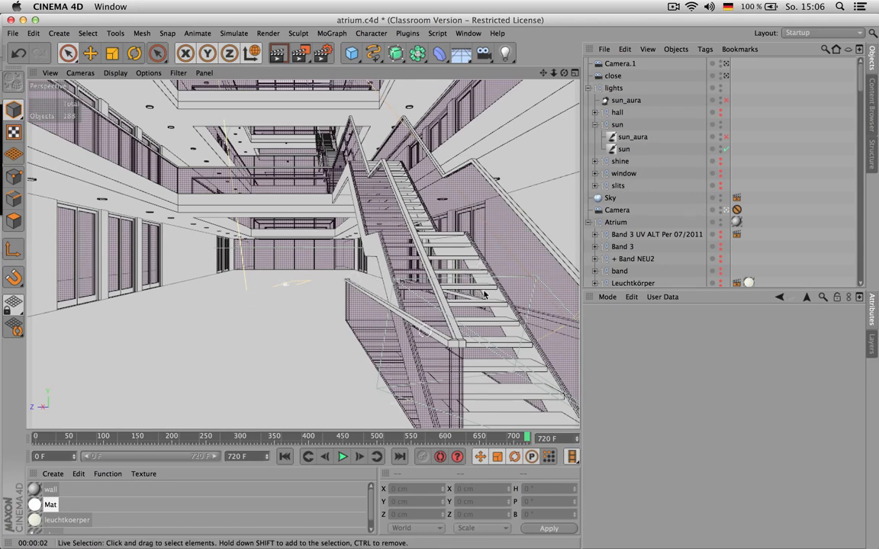
mouse_move(286, 333)
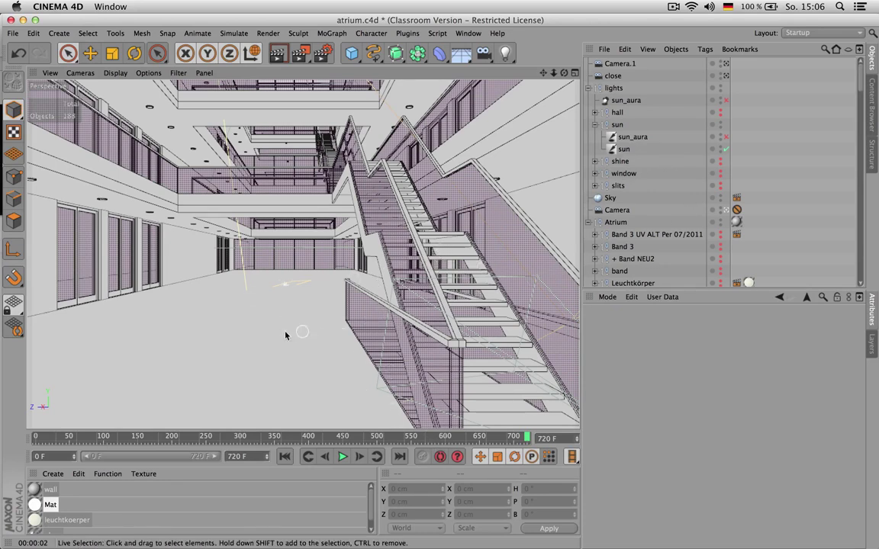
click(624, 149)
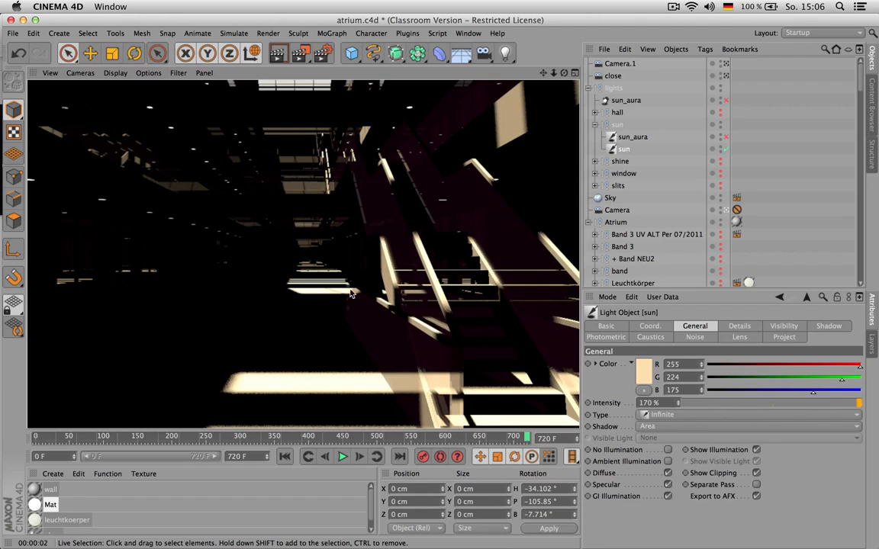
mouse_move(541, 115)
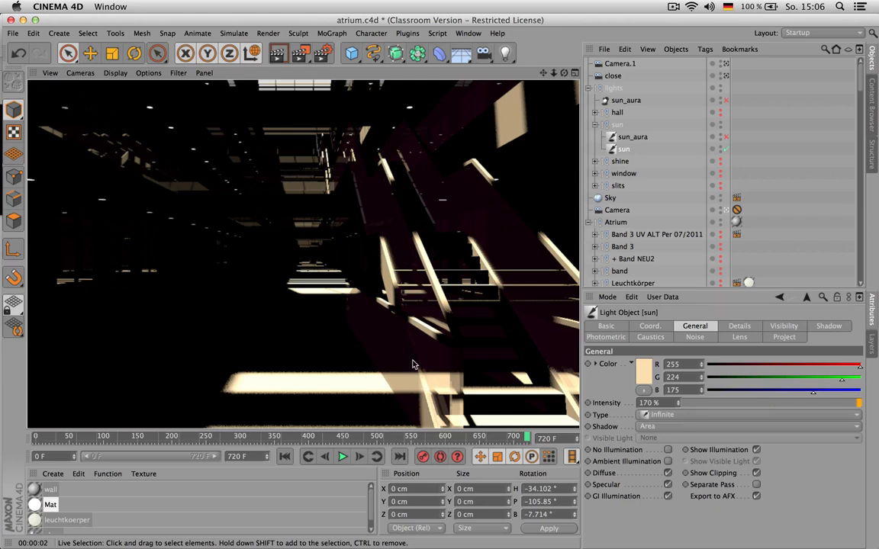
mouse_move(512, 105)
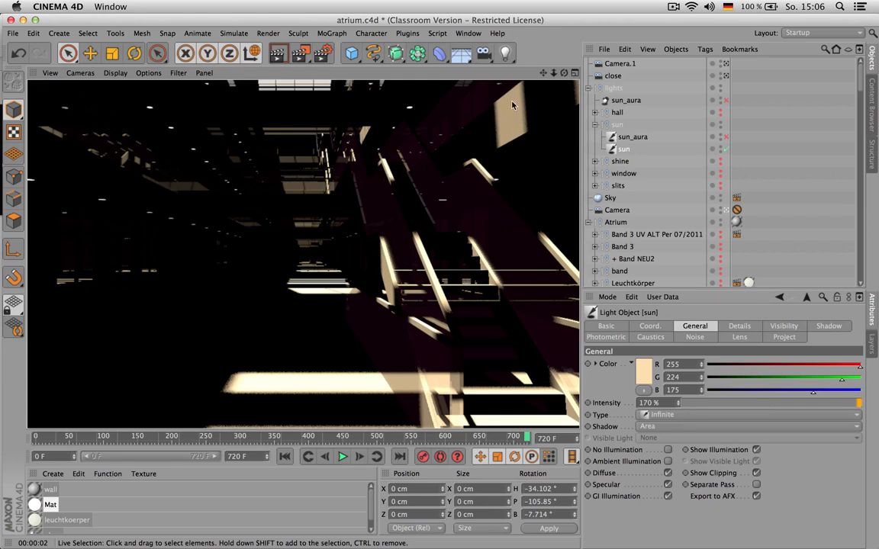
mouse_move(512, 122)
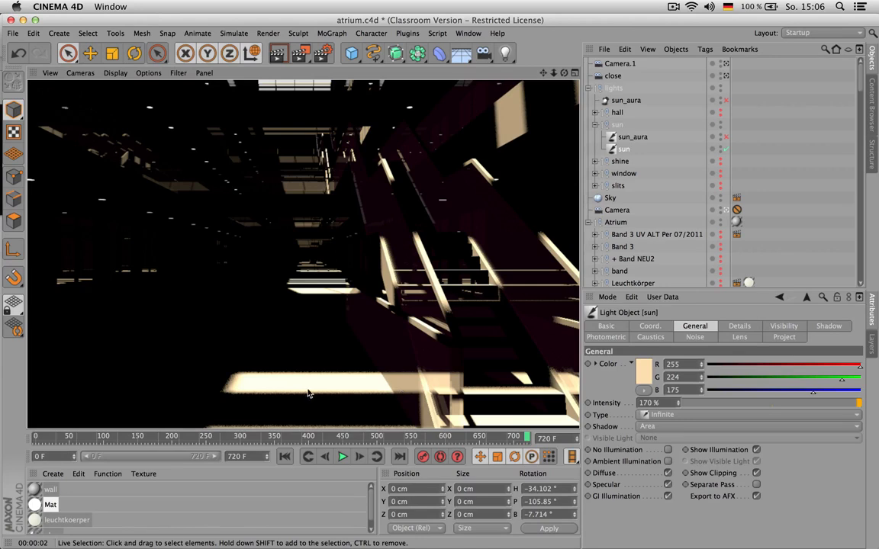
mouse_move(226, 396)
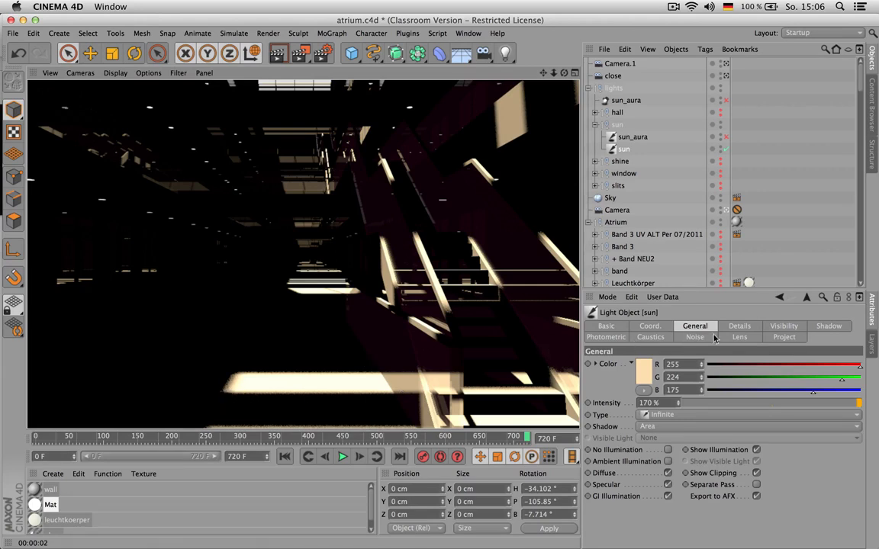
click(739, 326)
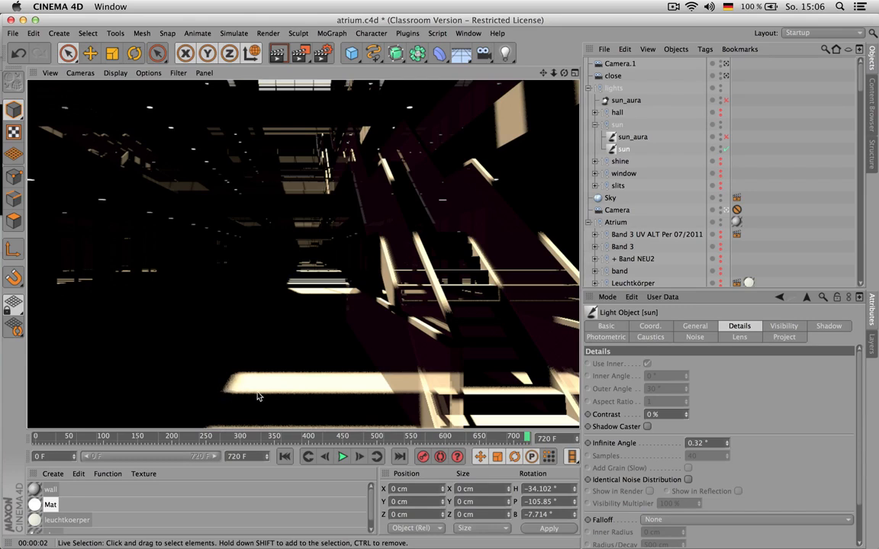
mouse_move(534, 131)
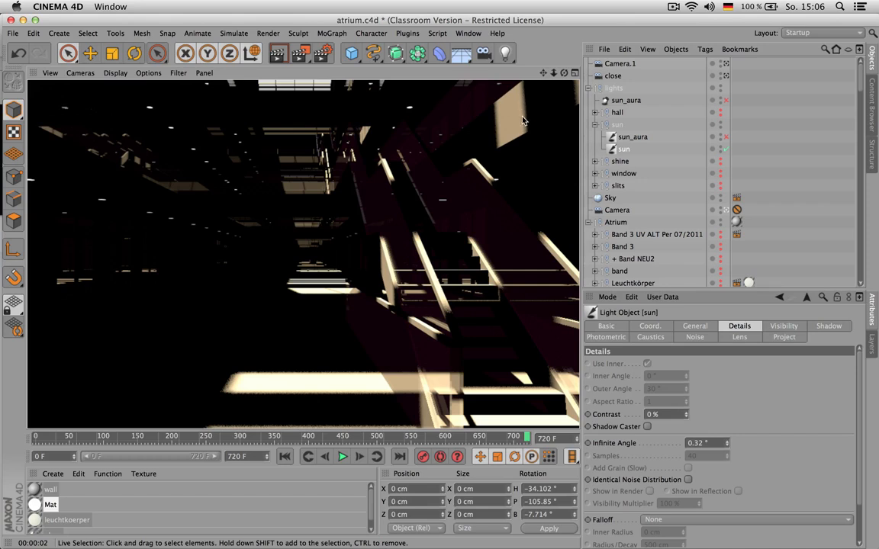
mouse_move(231, 392)
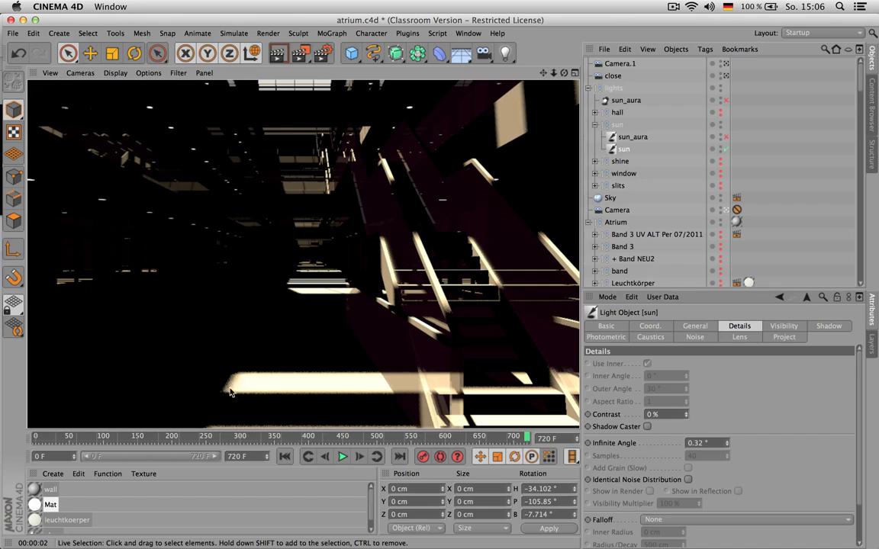
mouse_move(384, 284)
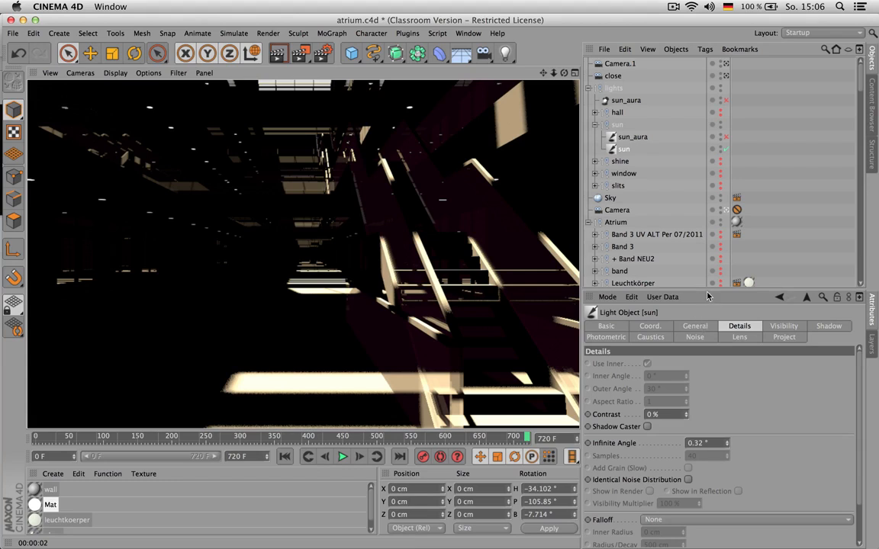
click(694, 222)
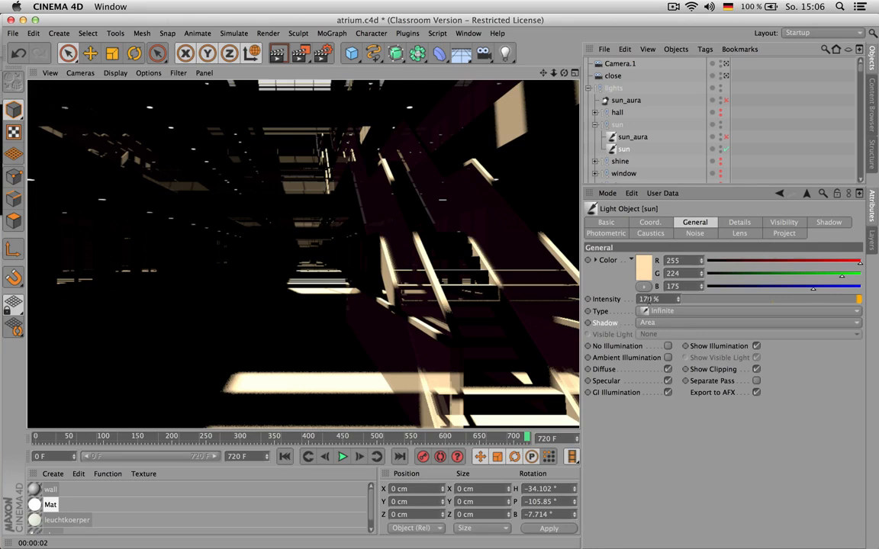
Edit the sun light's values and open its Details tab for the 3° infinite angle.
click(667, 299)
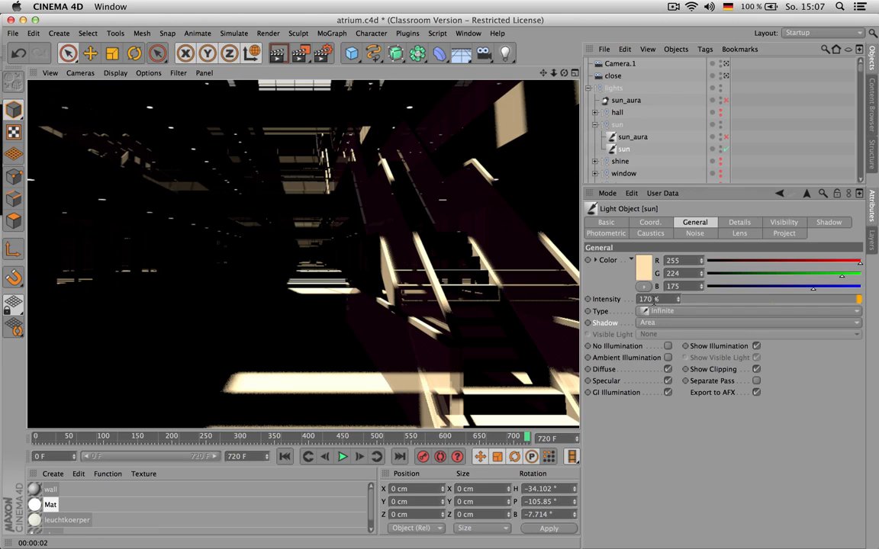
mouse_move(625, 273)
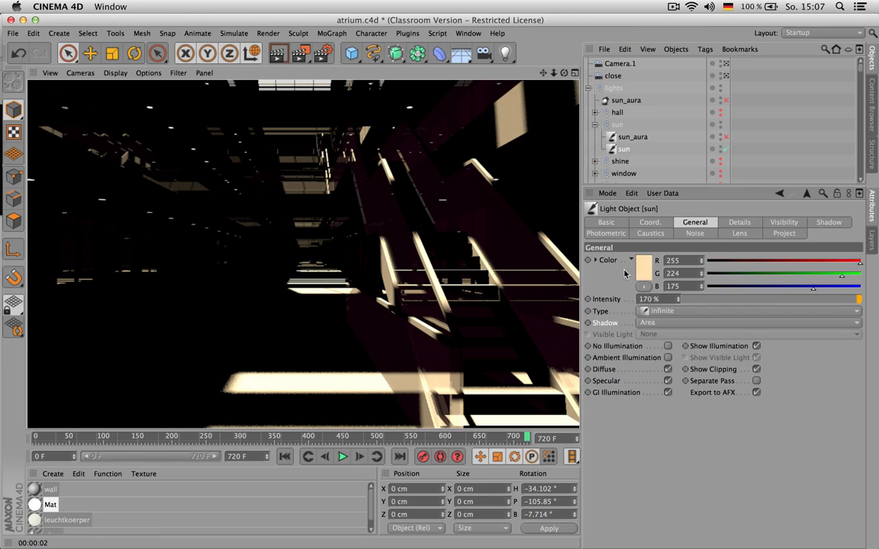
mouse_move(643, 266)
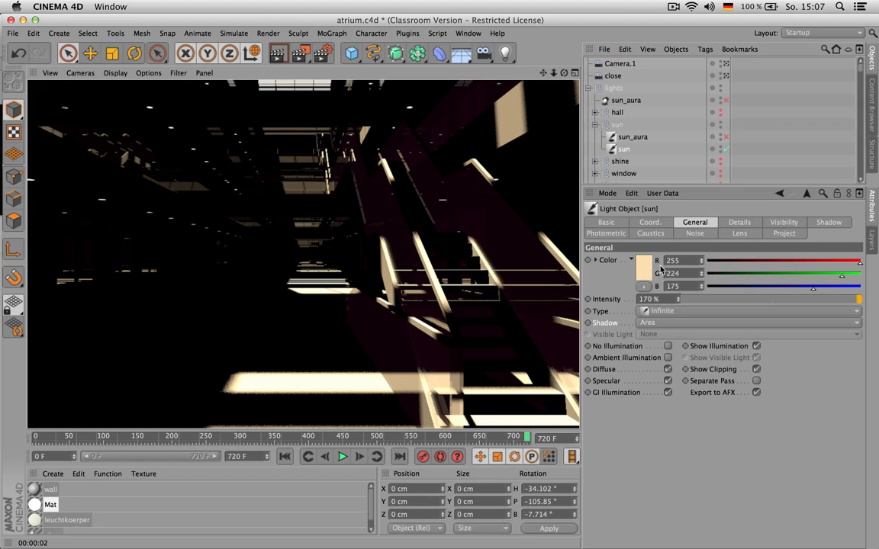
click(739, 222)
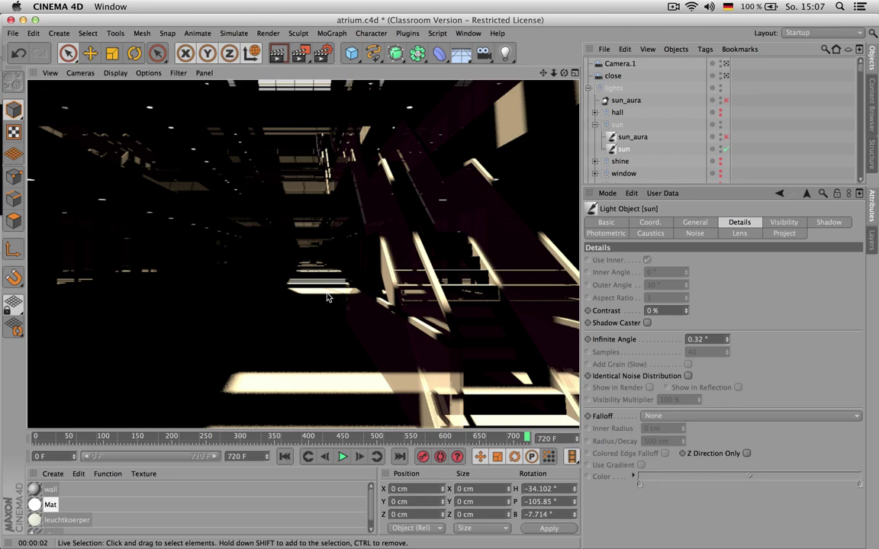
mouse_move(331, 294)
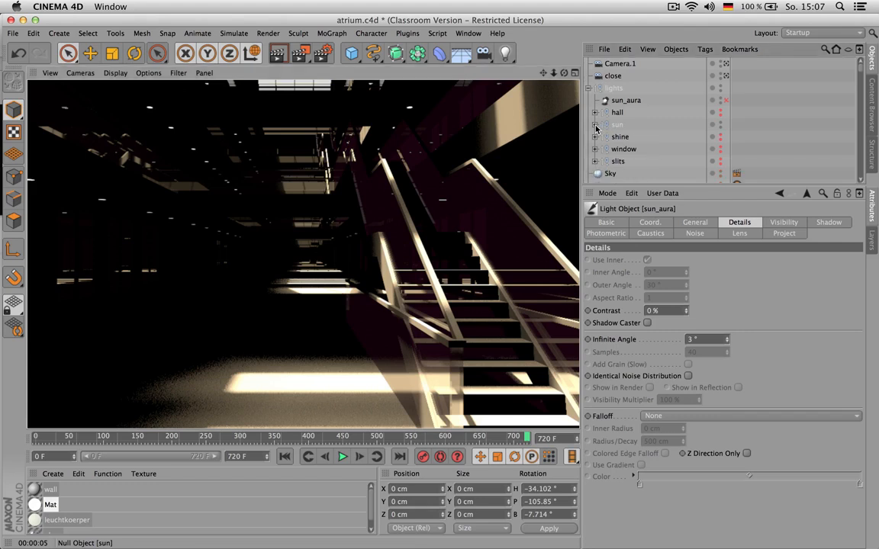
Disable sun_aura and expand the hall group to show its instance and light.
click(594, 124)
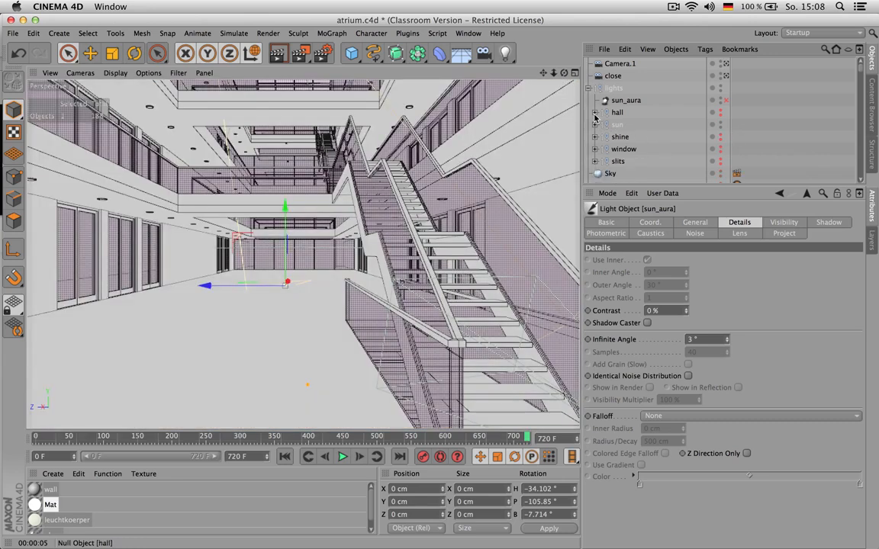
mouse_move(713, 112)
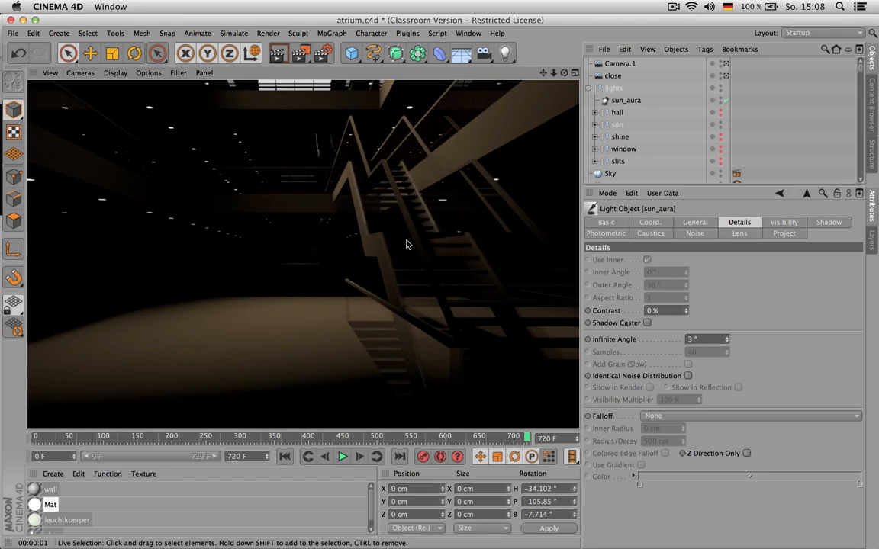
mouse_move(311, 341)
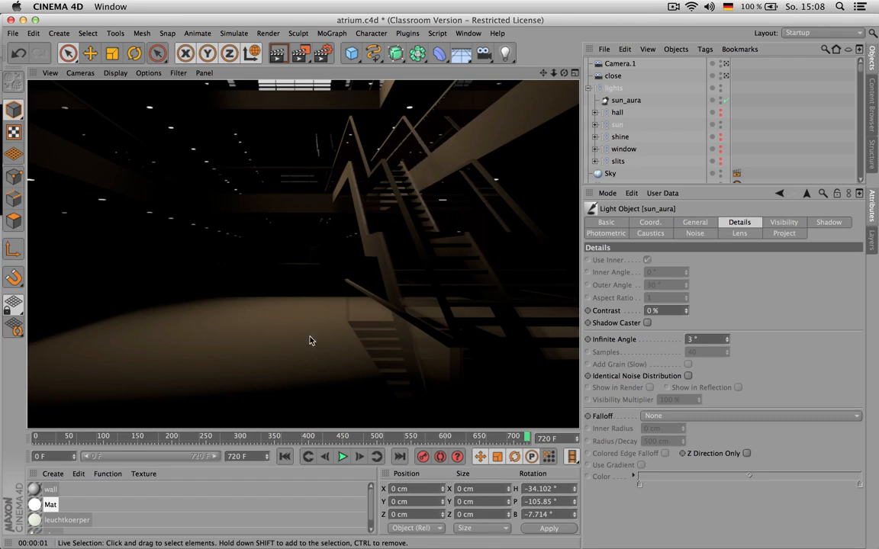
mouse_move(234, 252)
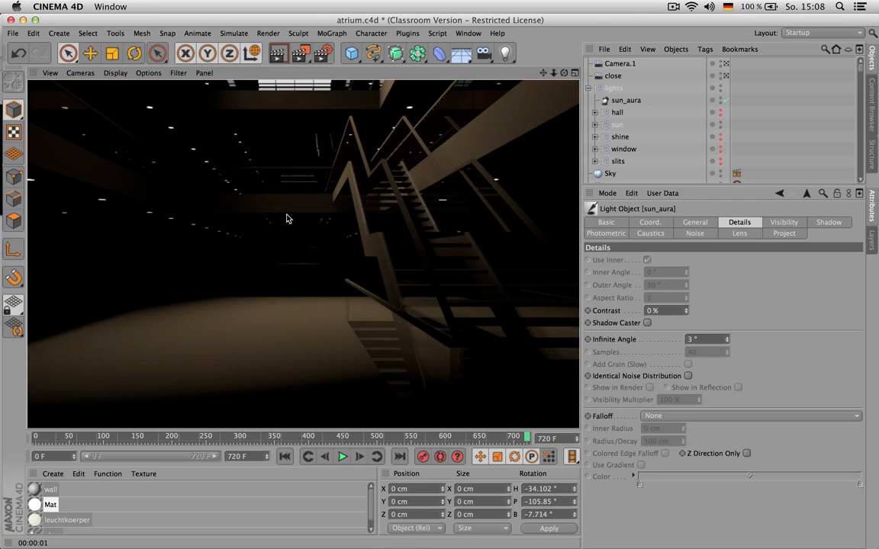
mouse_move(247, 329)
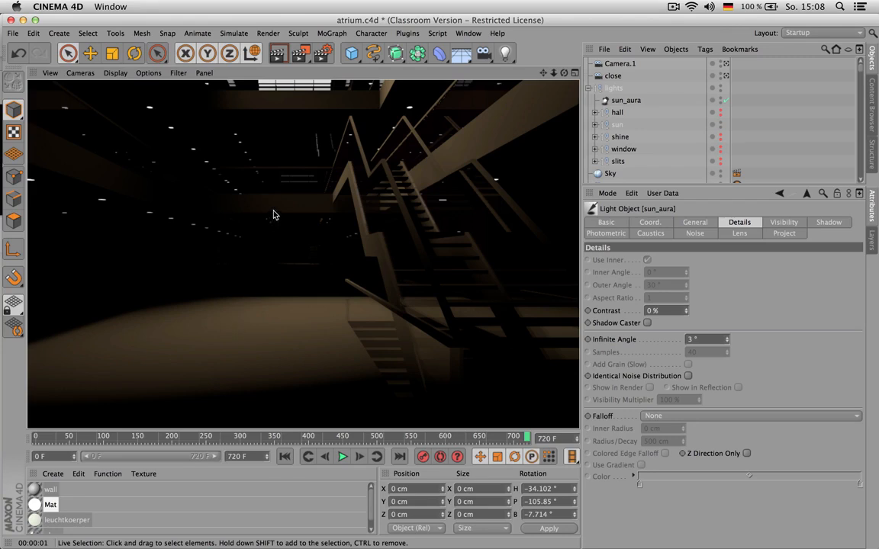
mouse_move(306, 242)
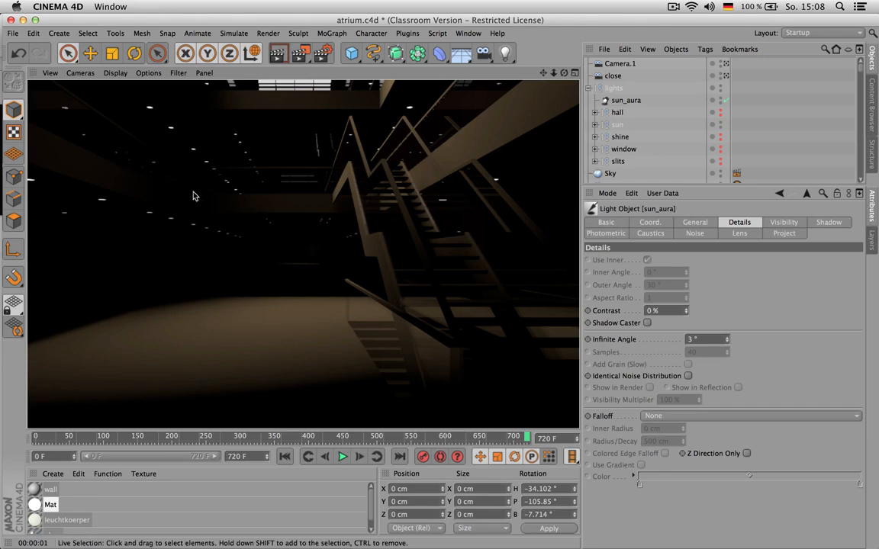
mouse_move(389, 336)
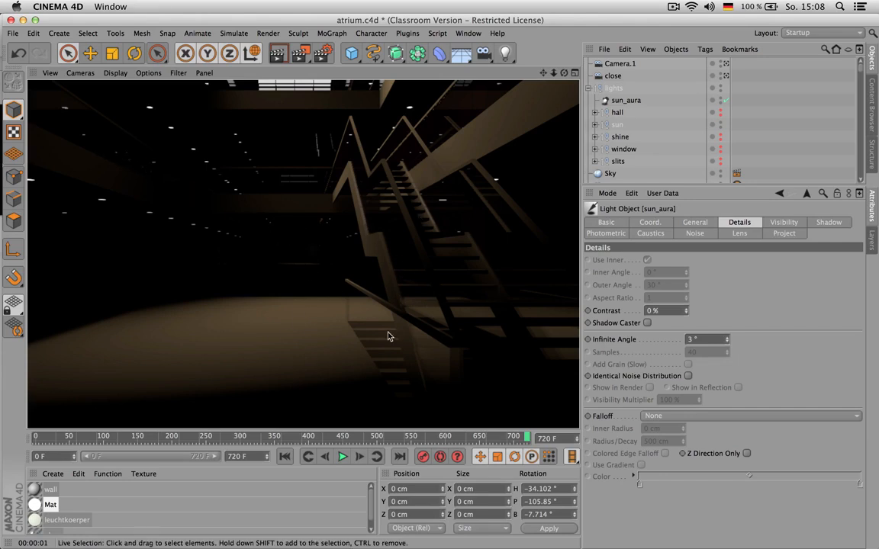
mouse_move(382, 338)
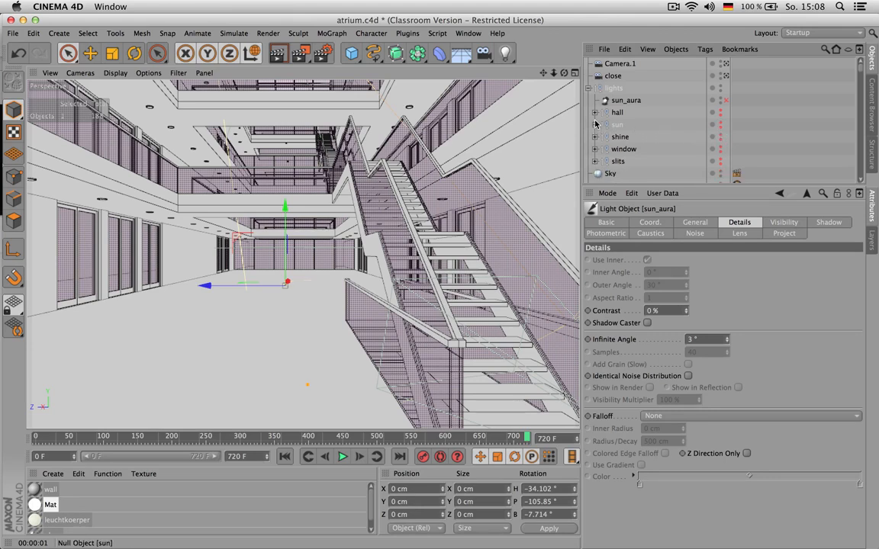
mouse_move(601, 138)
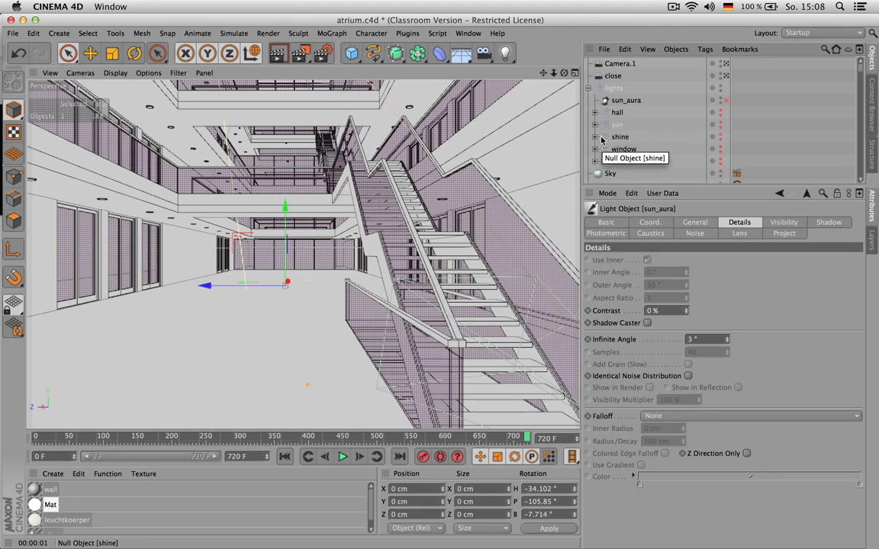
click(596, 112)
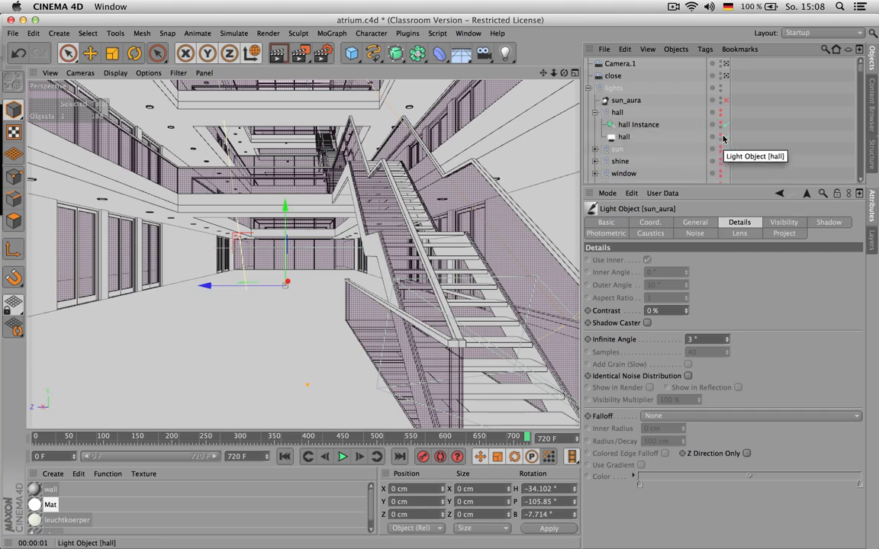
mouse_move(722, 138)
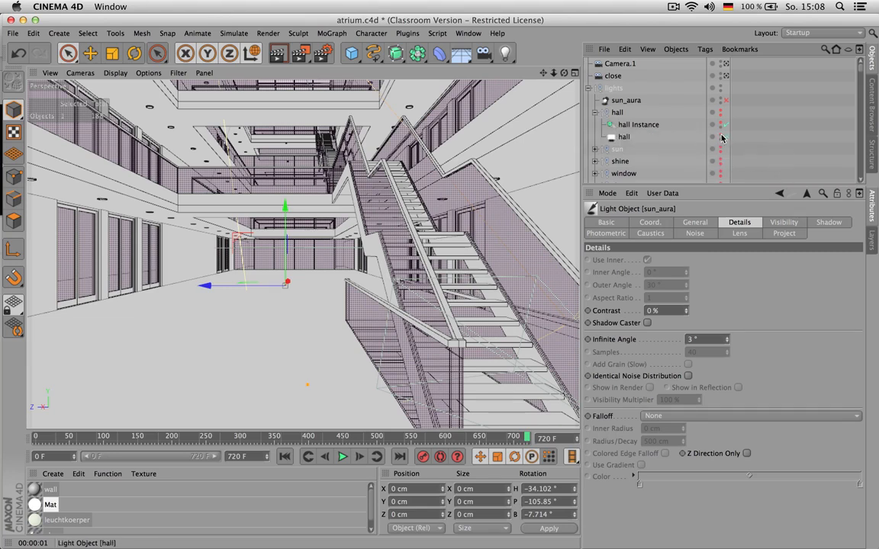
mouse_move(722, 137)
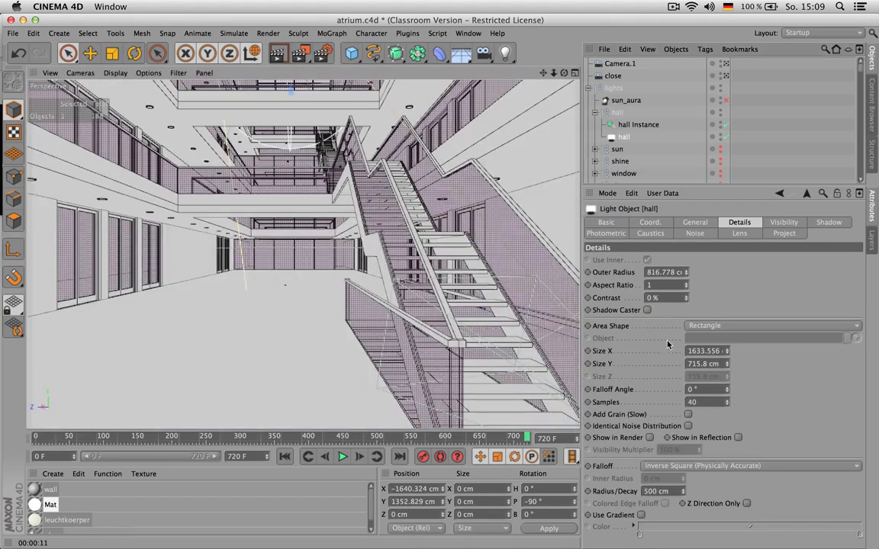
Review the hall area light's settings: 125% bluish-white with inverse-square falloff.
click(694, 222)
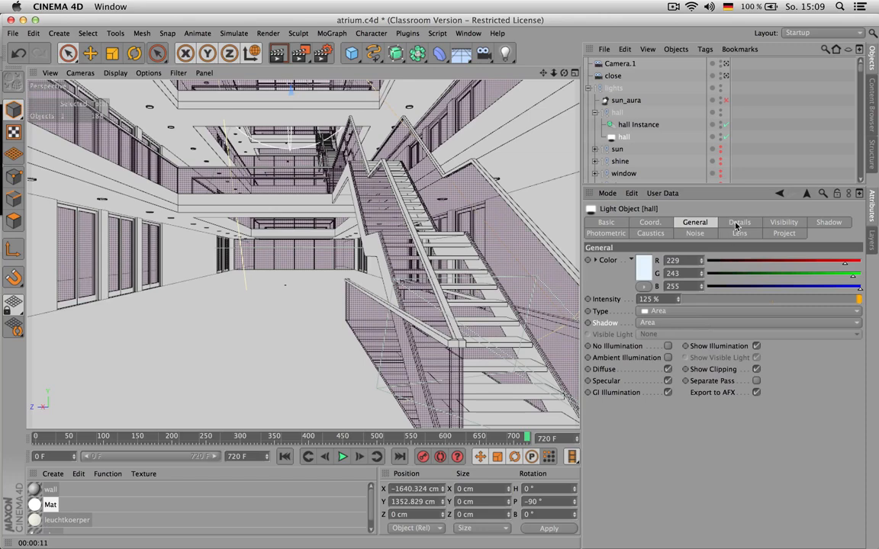
click(738, 221)
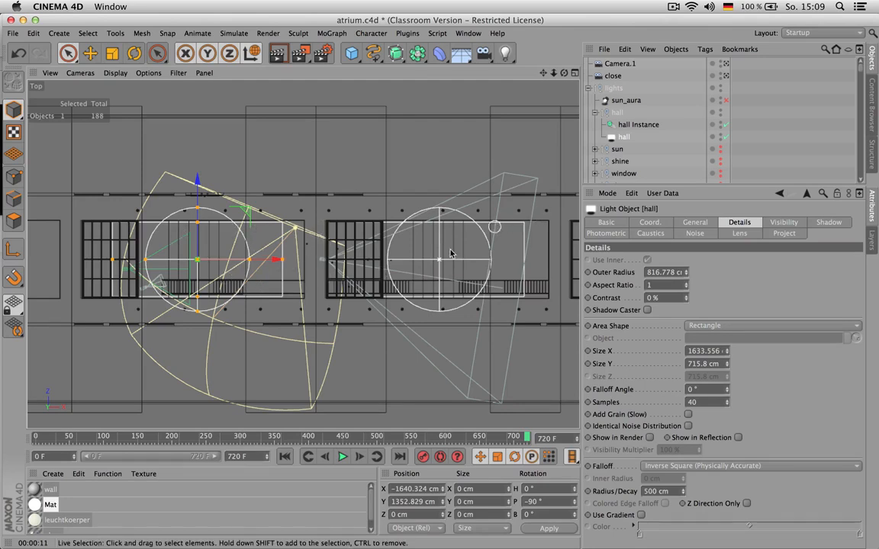
mouse_move(521, 222)
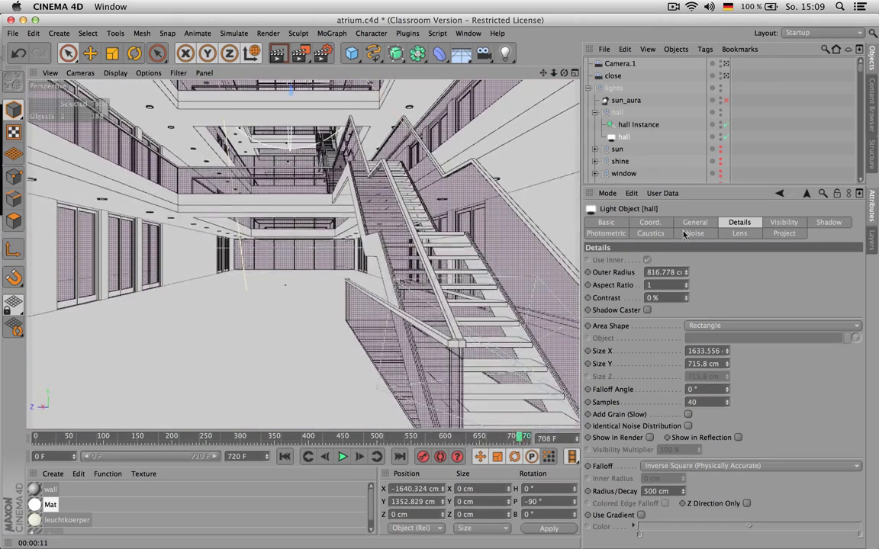
click(694, 222)
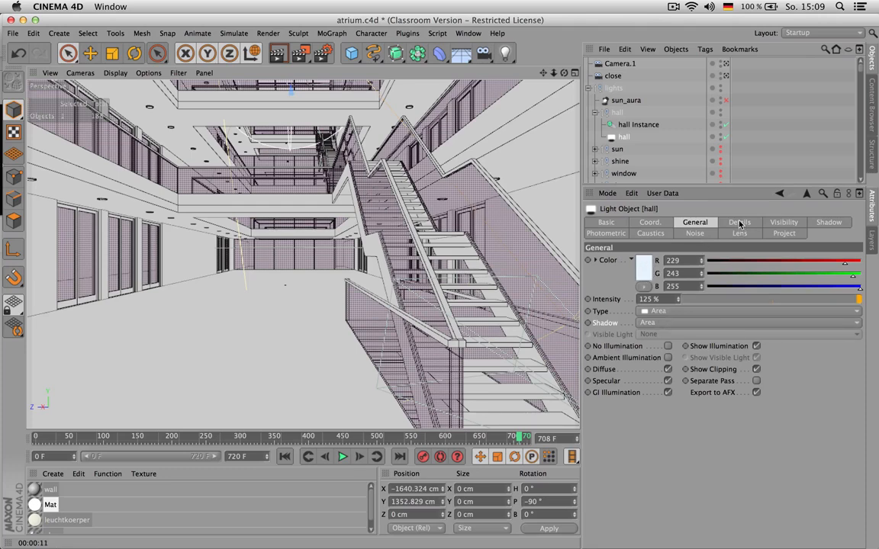
click(738, 222)
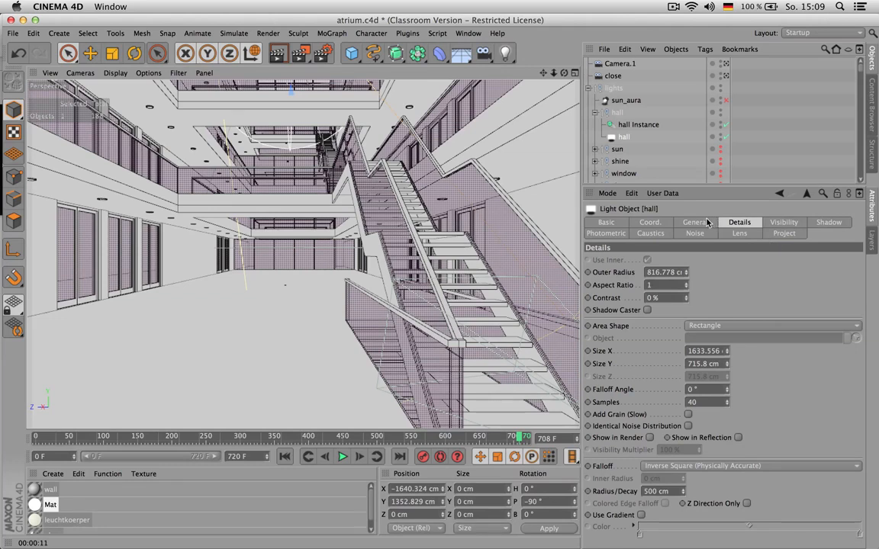
click(694, 221)
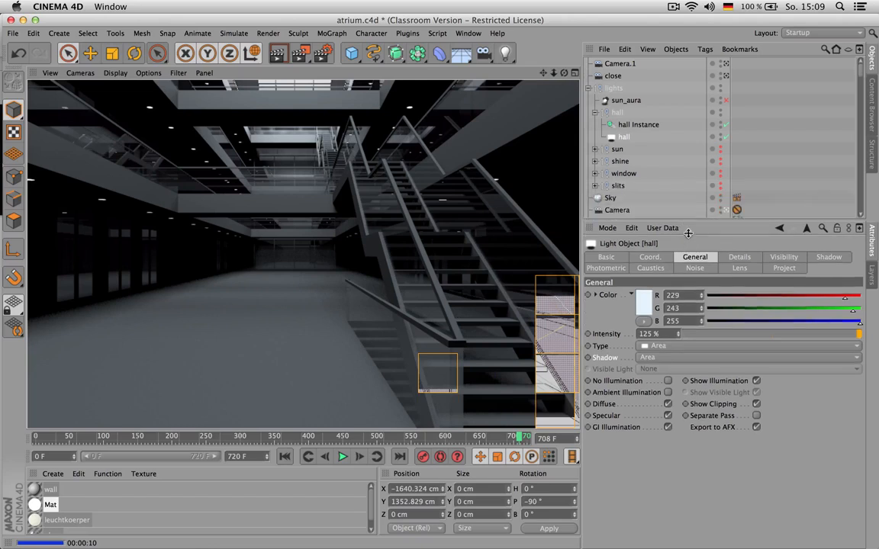
Expand the sun group to reveal the sun_aura and sun lights.
click(596, 149)
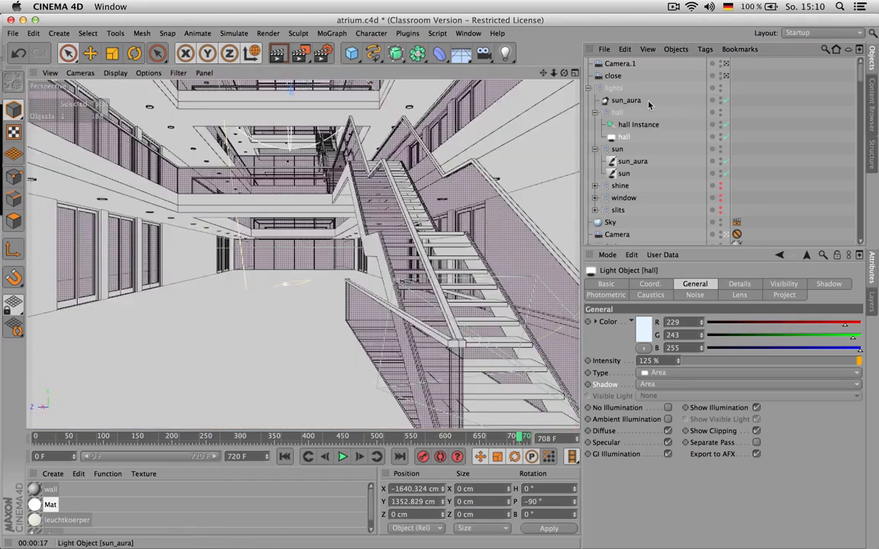
Show sun_aura's settings: warm orange, 116% intensity, square spot with soft shadows.
click(630, 100)
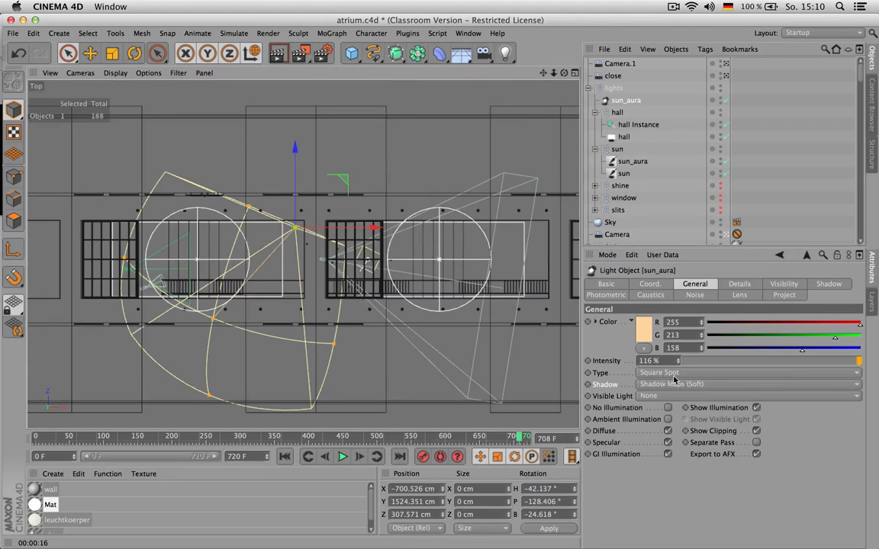
mouse_move(543, 296)
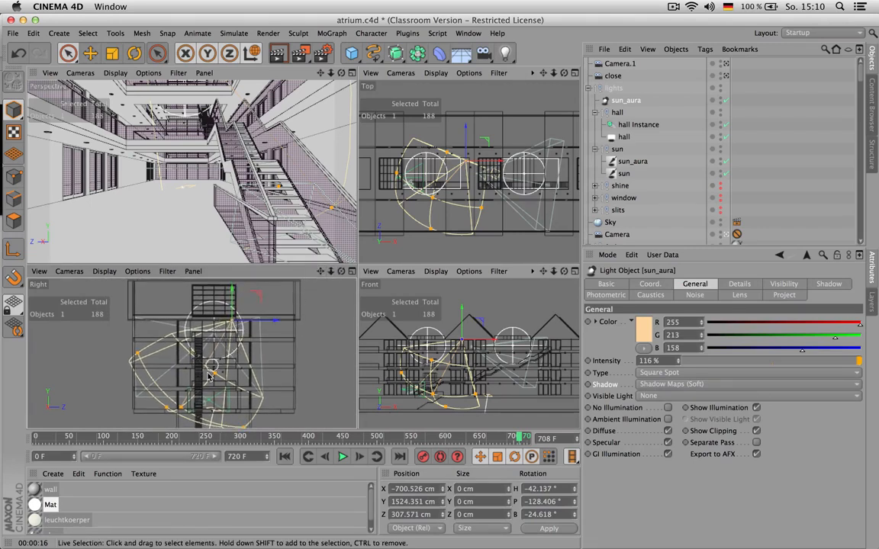
mouse_move(182, 416)
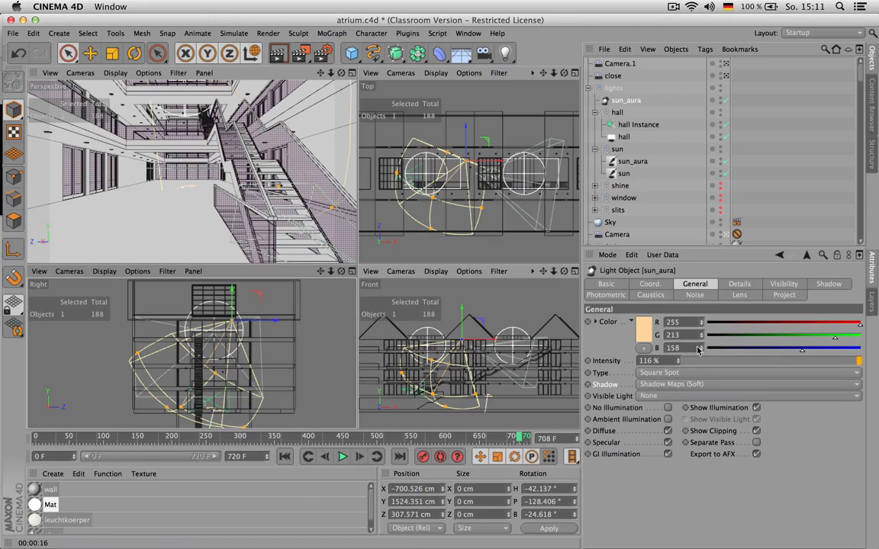
Check sun_aura's details: 72.9° outer angle, linear falloff, 1897 cm radius.
click(739, 284)
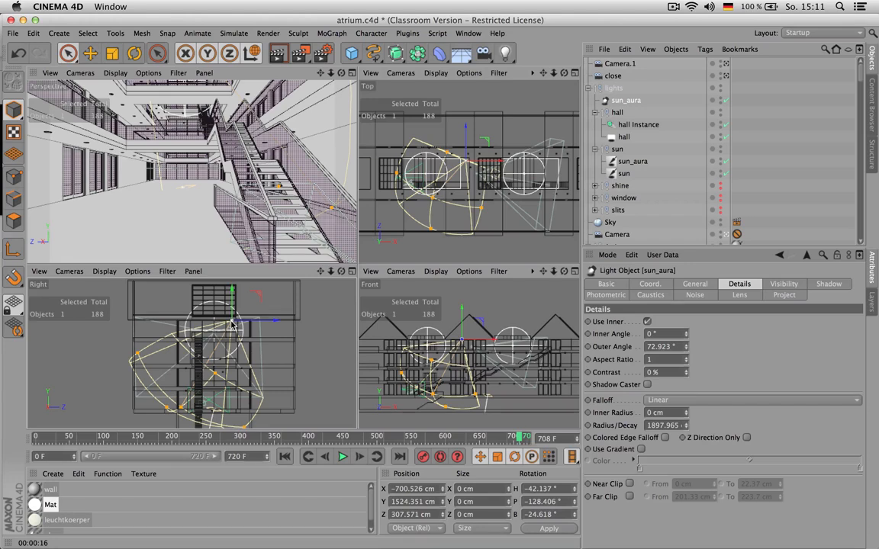
mouse_move(183, 412)
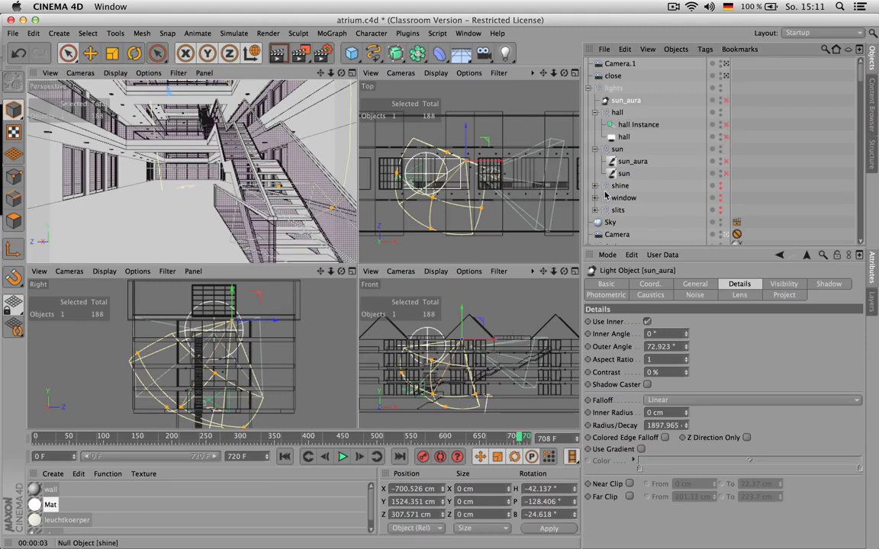
Expand the shine and window groups and select the window light.
click(596, 186)
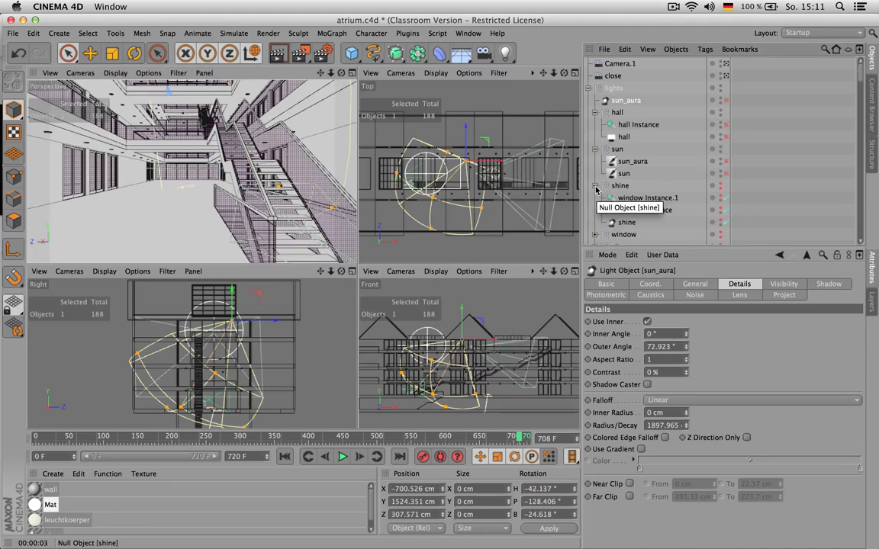
click(598, 177)
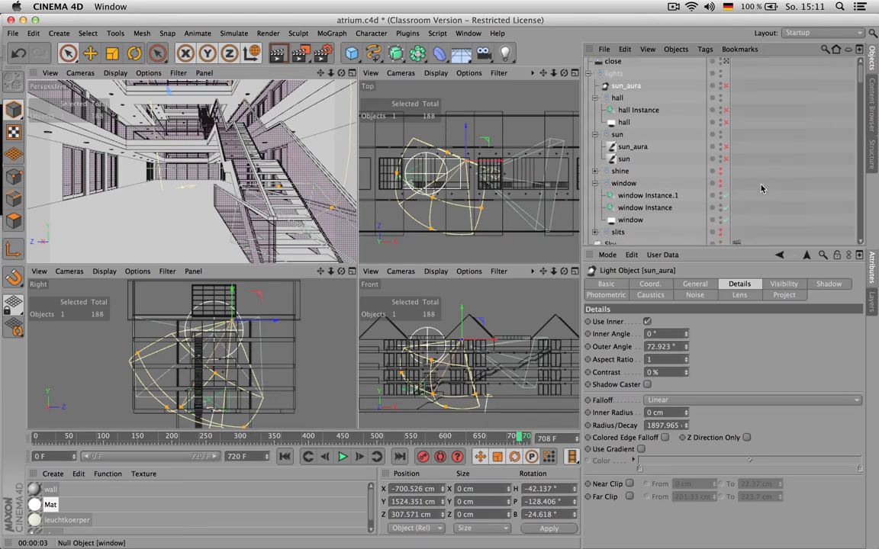
mouse_move(754, 190)
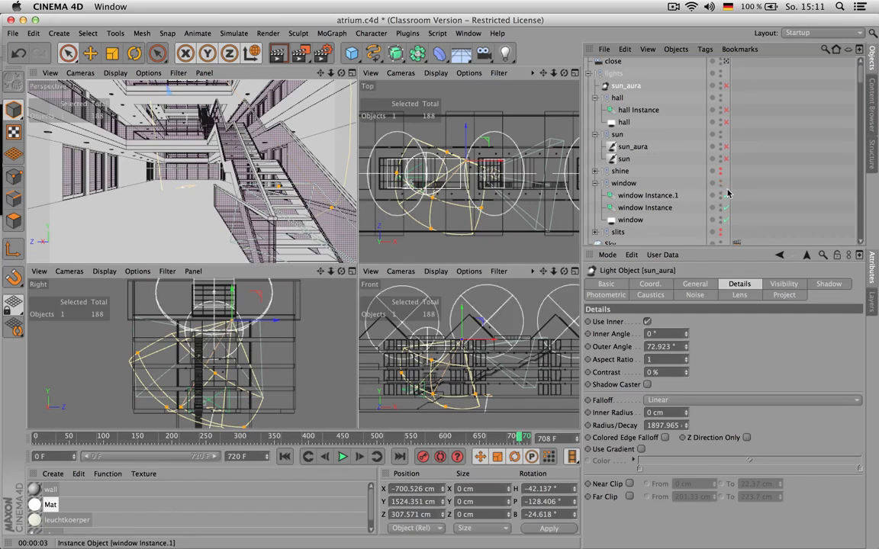
click(630, 220)
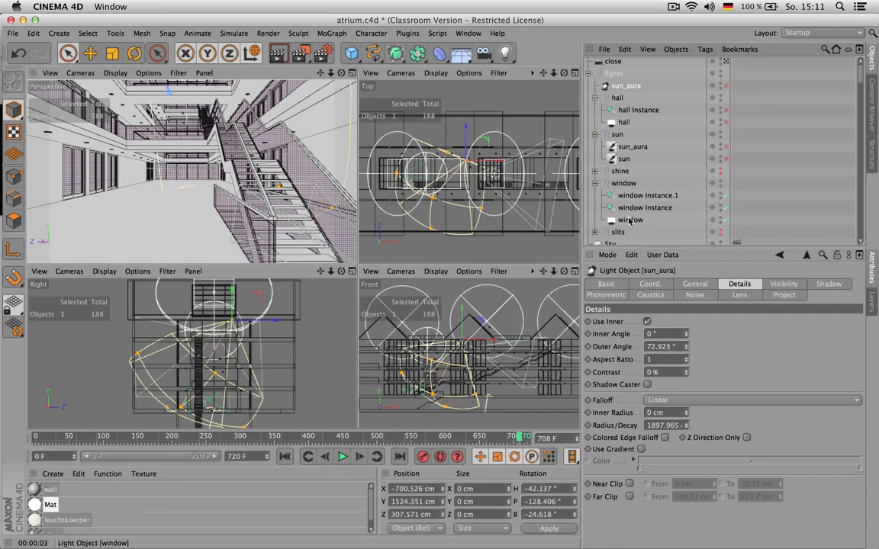
mouse_move(711, 215)
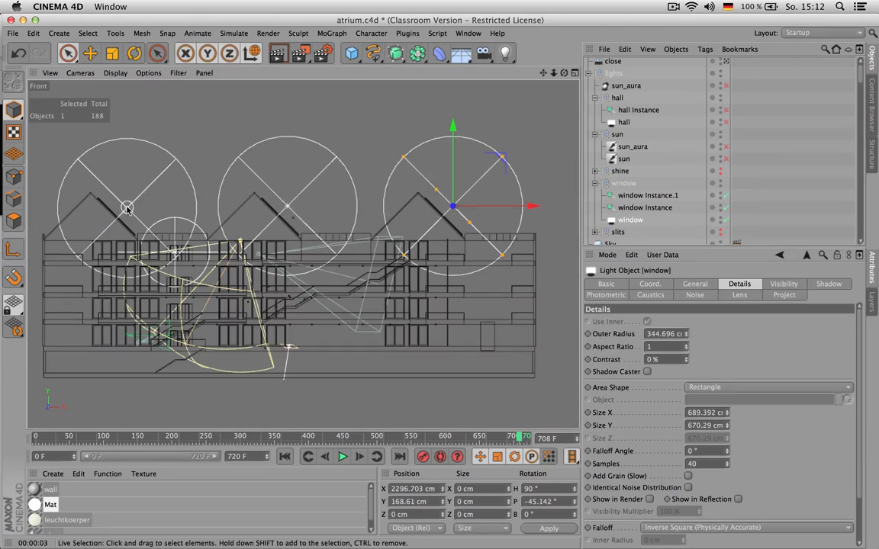
mouse_move(82, 254)
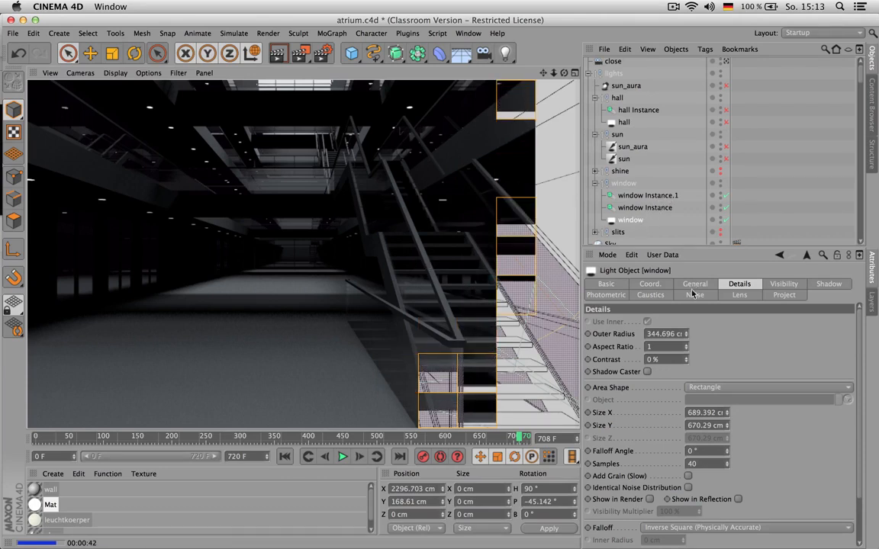
Review the window light's General and Details settings, including its rectangle shape and inverse-square falloff.
click(694, 284)
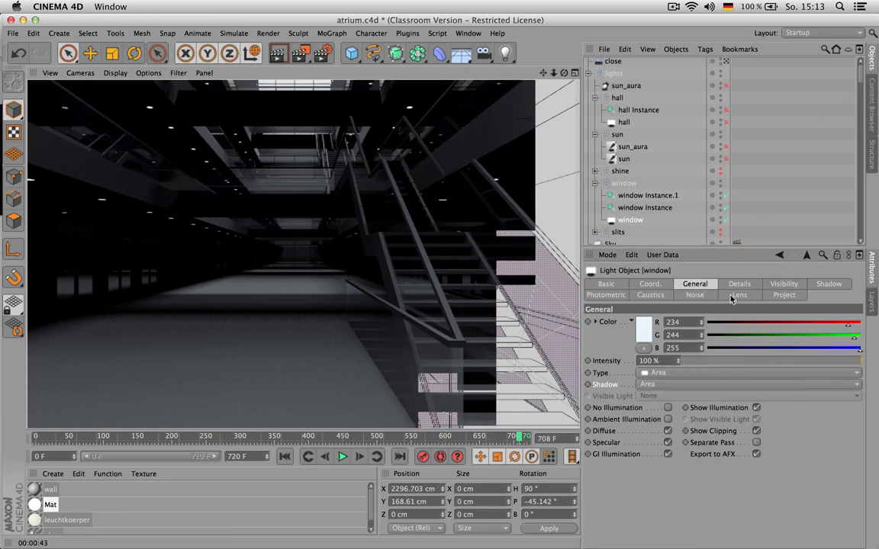
click(739, 284)
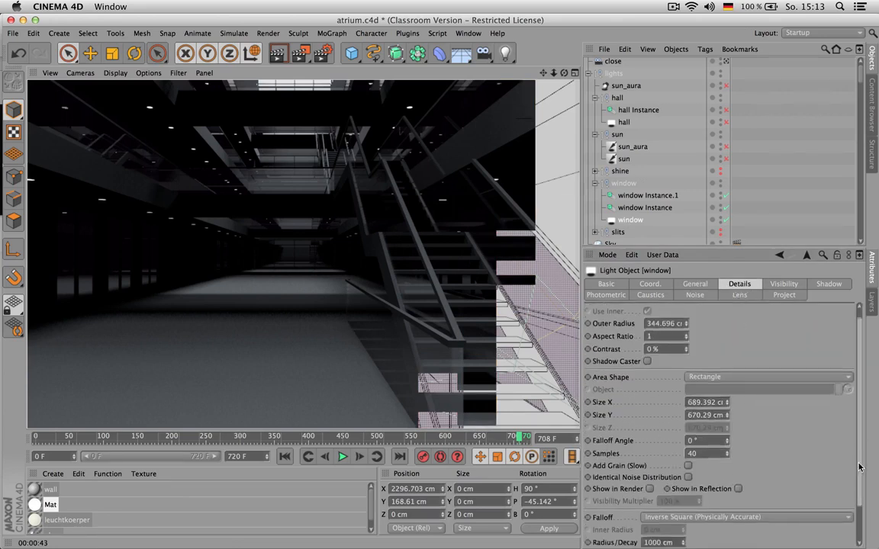
scroll(down, 3)
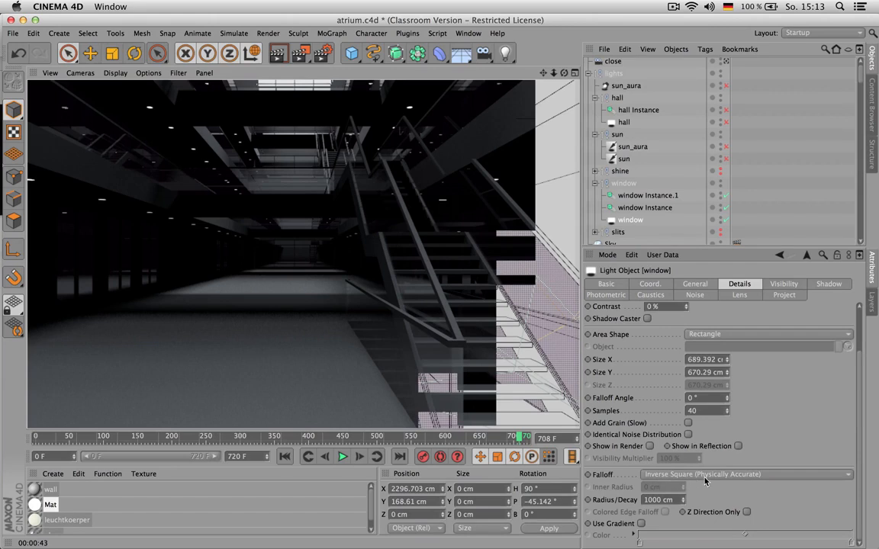
mouse_move(699, 458)
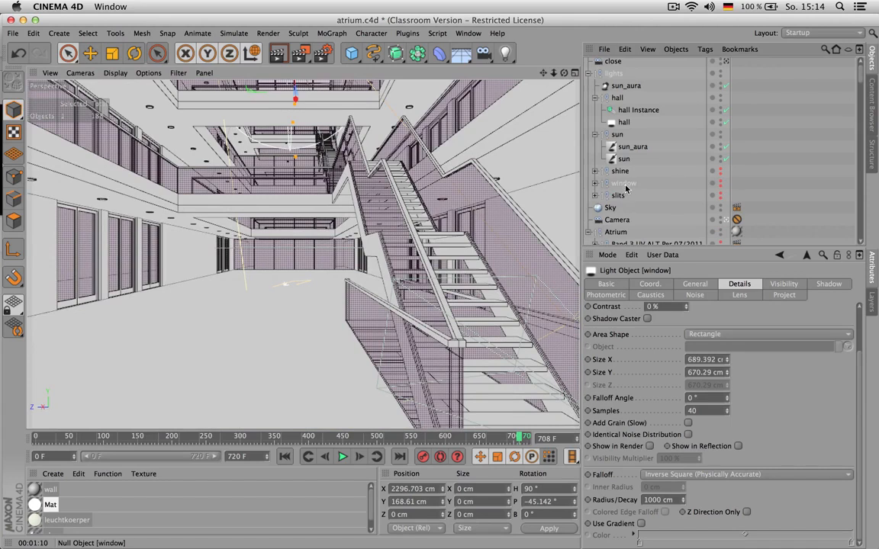
Show the window light's area shadow settings, collapse the hall group and expand slits.
click(623, 183)
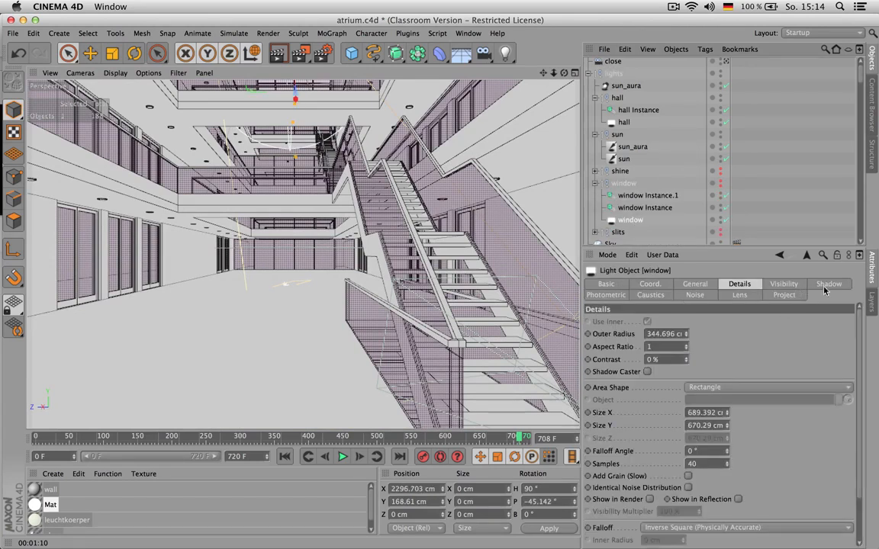
click(828, 284)
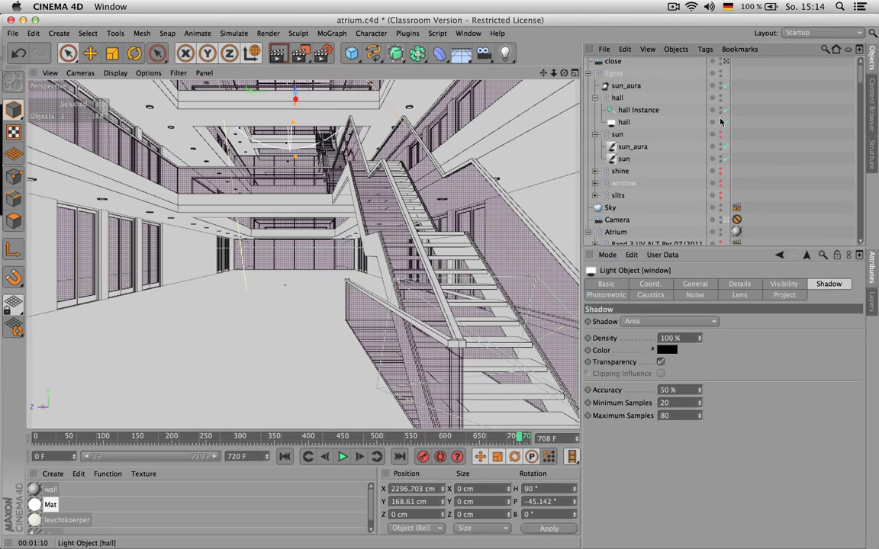
click(596, 98)
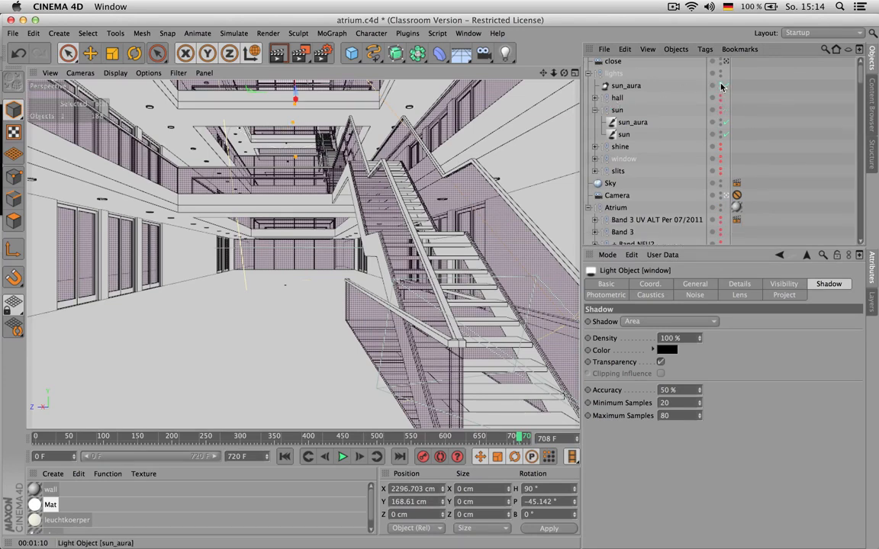
click(595, 170)
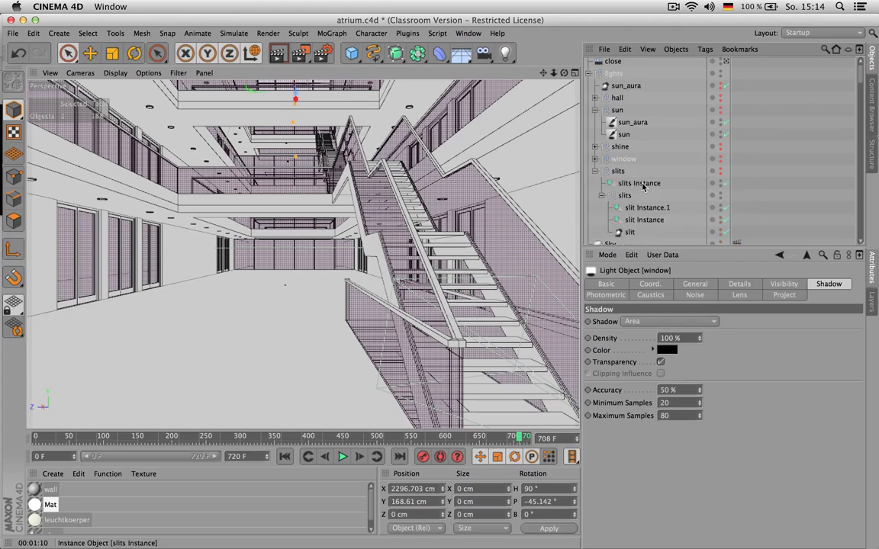
mouse_move(447, 404)
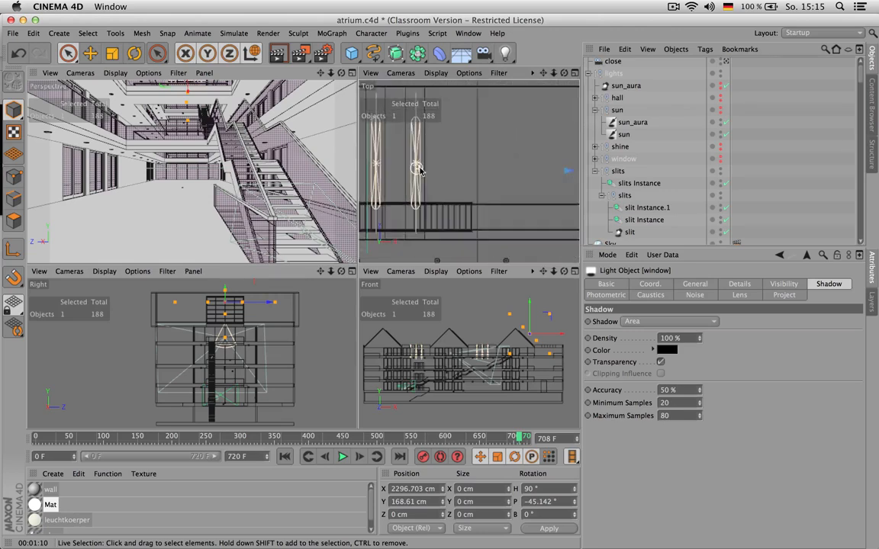
Select a slit light in the Top viewport of the four-view layout.
click(639, 183)
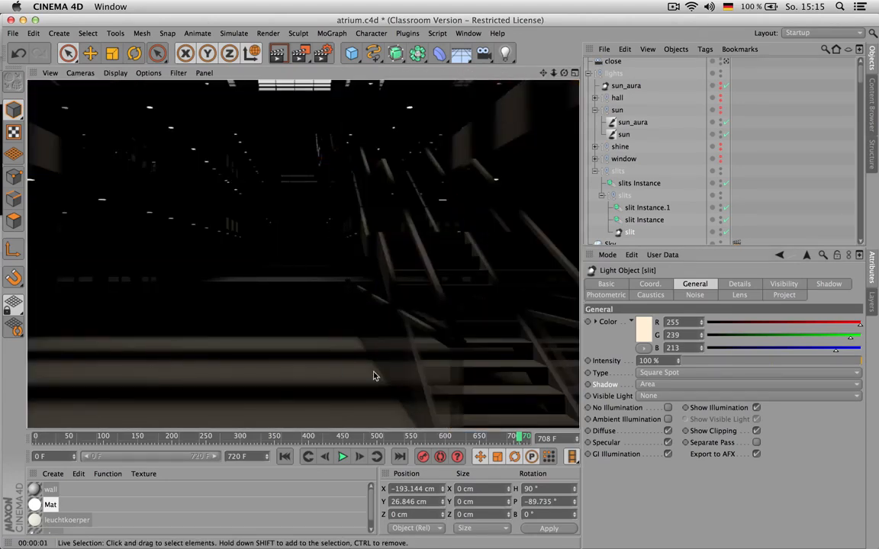
mouse_move(299, 283)
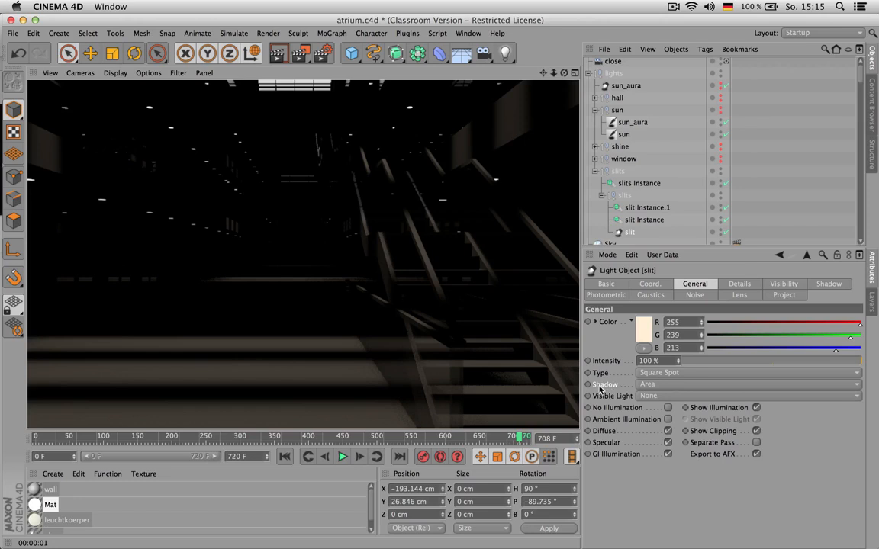
Check the slit light's rectangular area shape and inverse-square falloff on its Details tab.
click(739, 284)
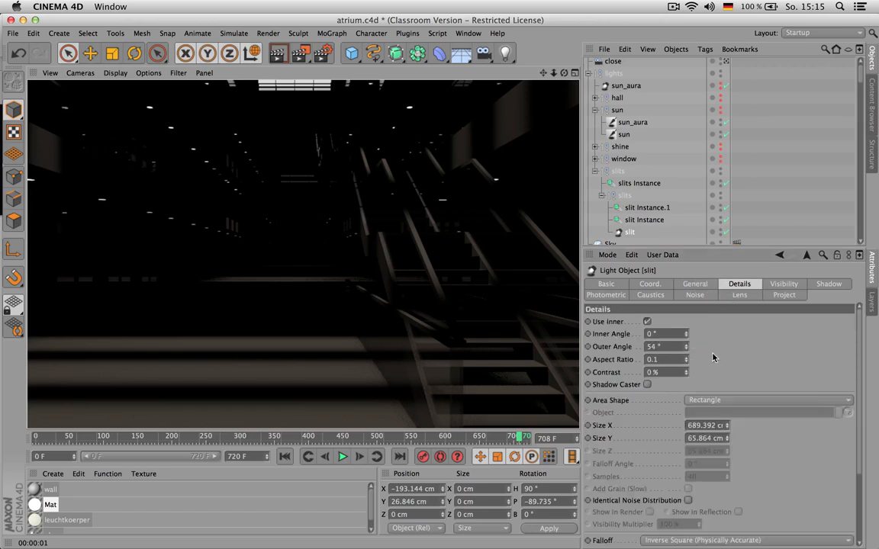
scroll(down, 3)
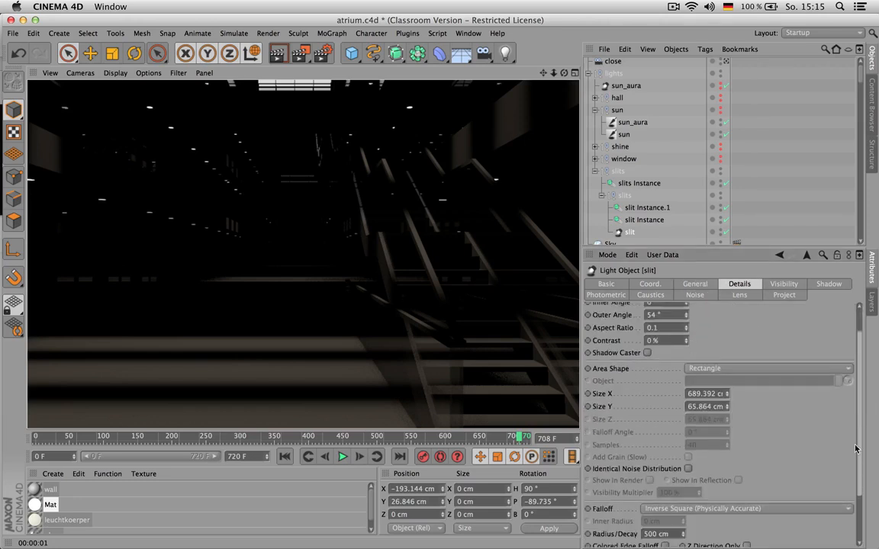
scroll(down, 3)
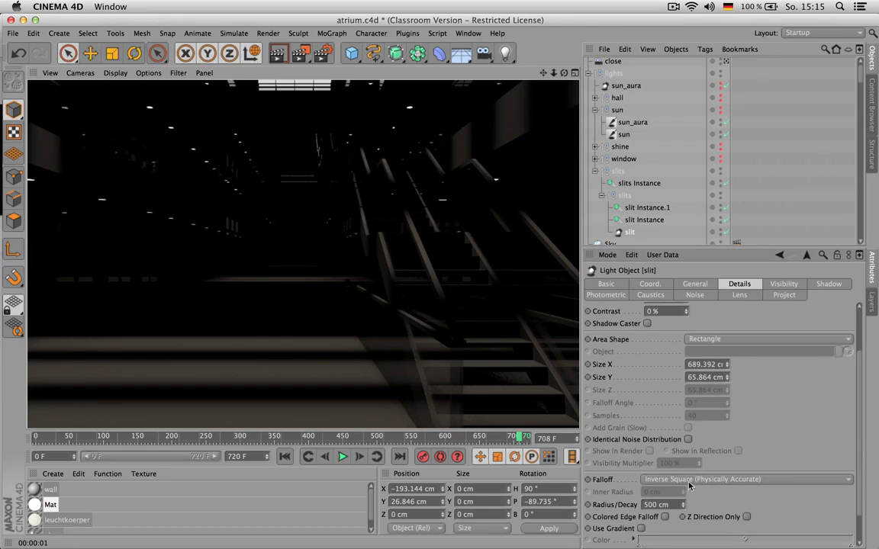
click(694, 284)
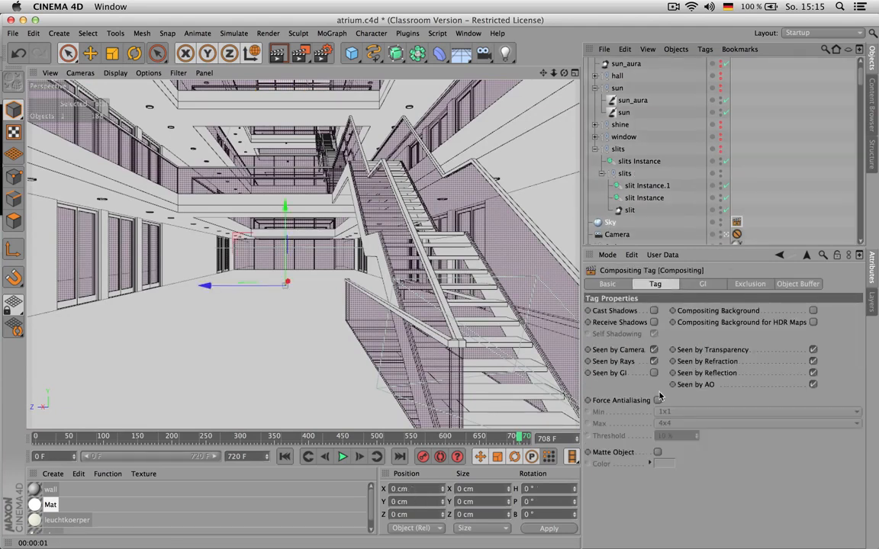
mouse_move(627, 374)
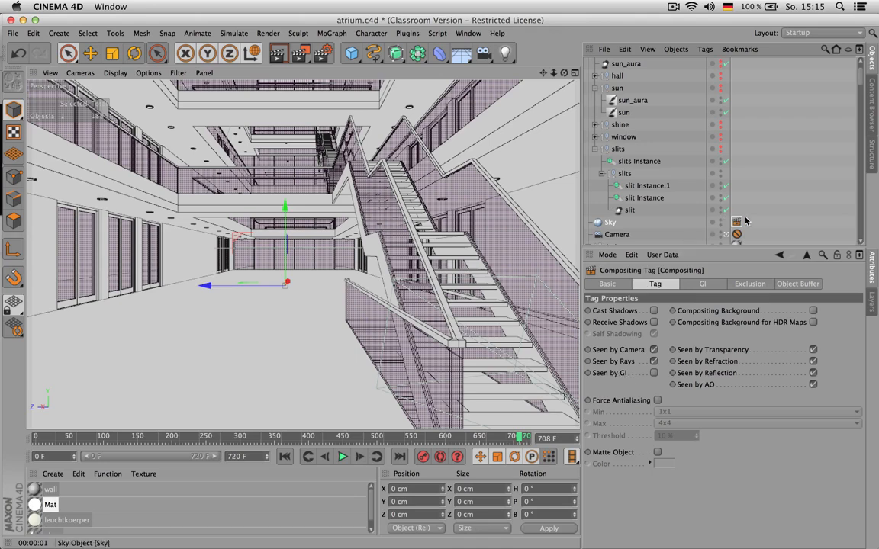
mouse_move(760, 204)
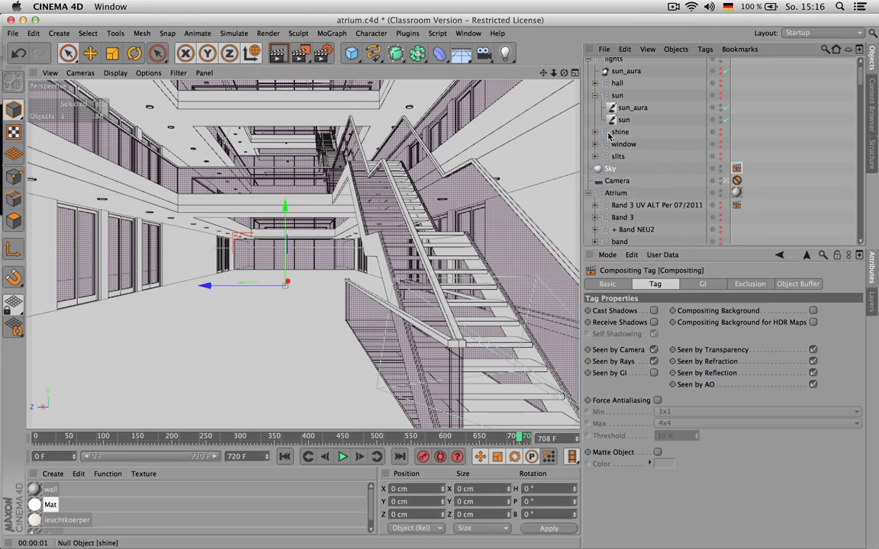
Expand the shine group, scrub to frame 213, enable the shine light and check its visibility.
click(595, 132)
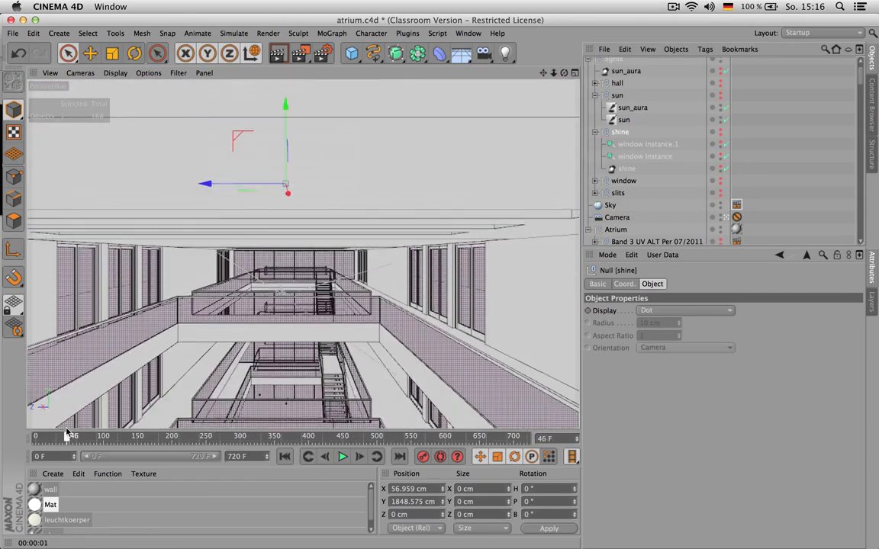
drag(69, 436, 187, 436)
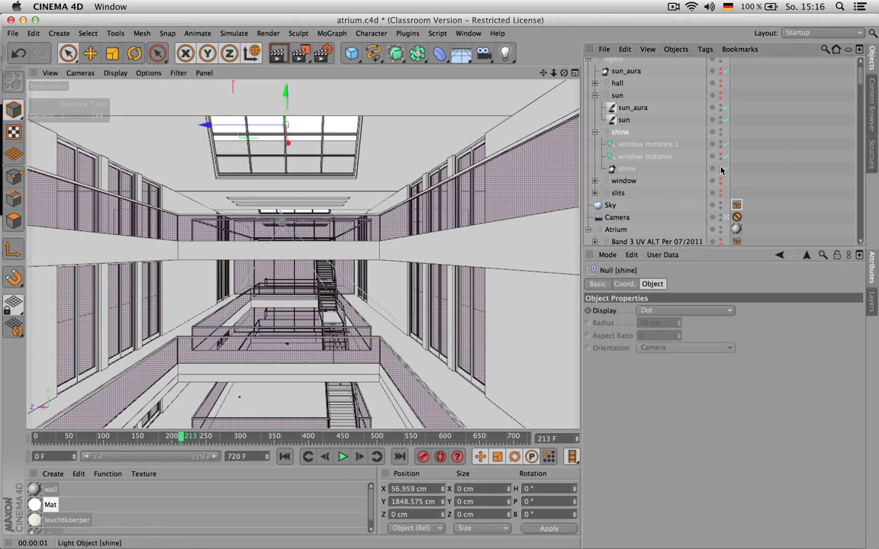
click(645, 144)
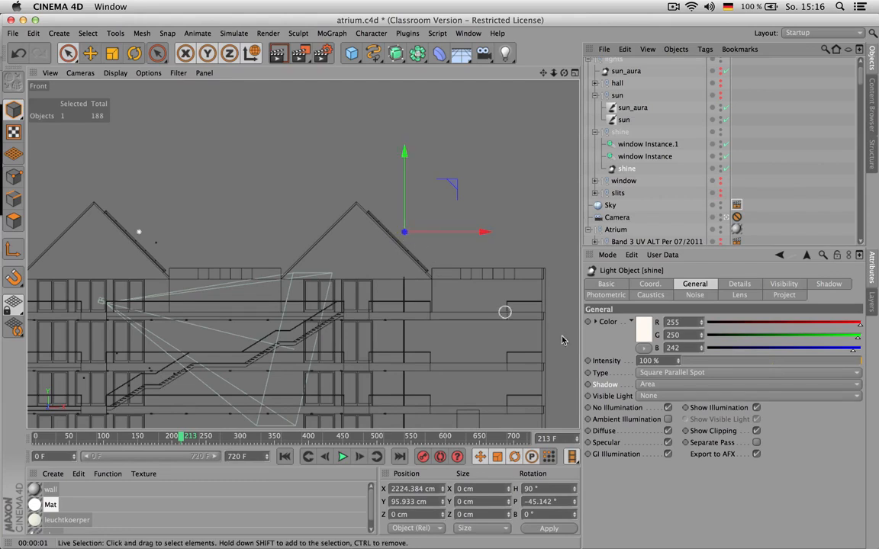
click(783, 284)
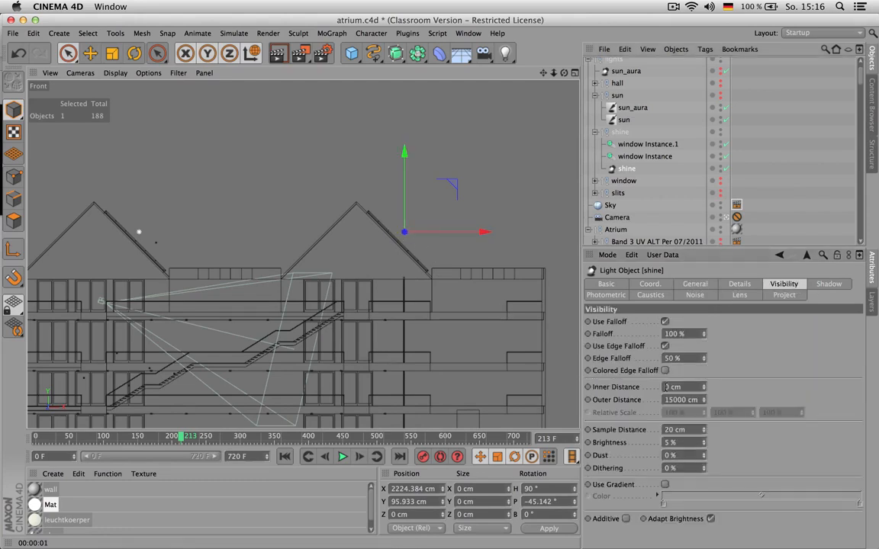
click(695, 283)
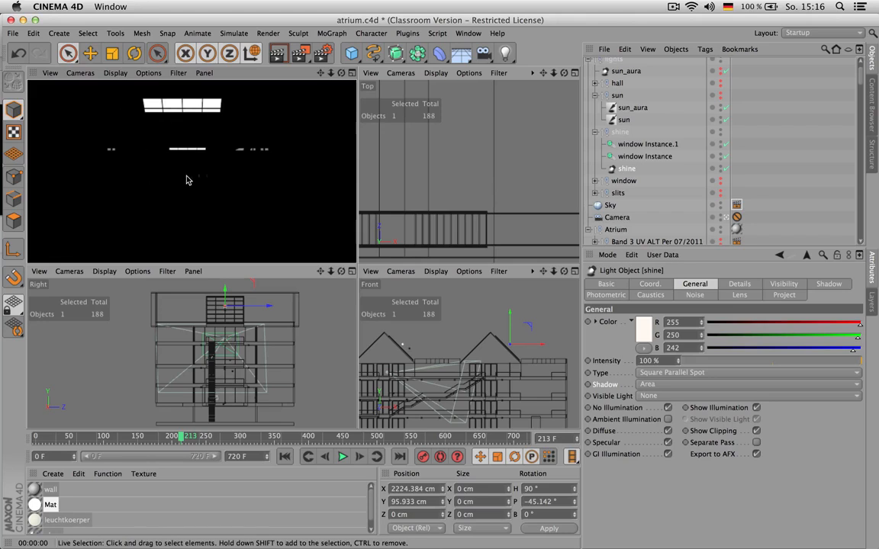
Set the shine light's Visible Light to Visible, then review its Details and Visibility tabs.
click(784, 284)
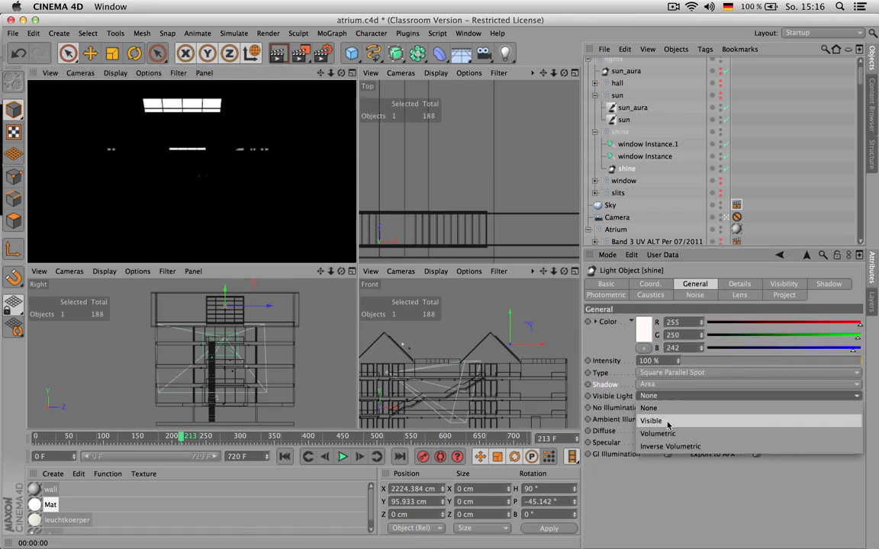
click(649, 420)
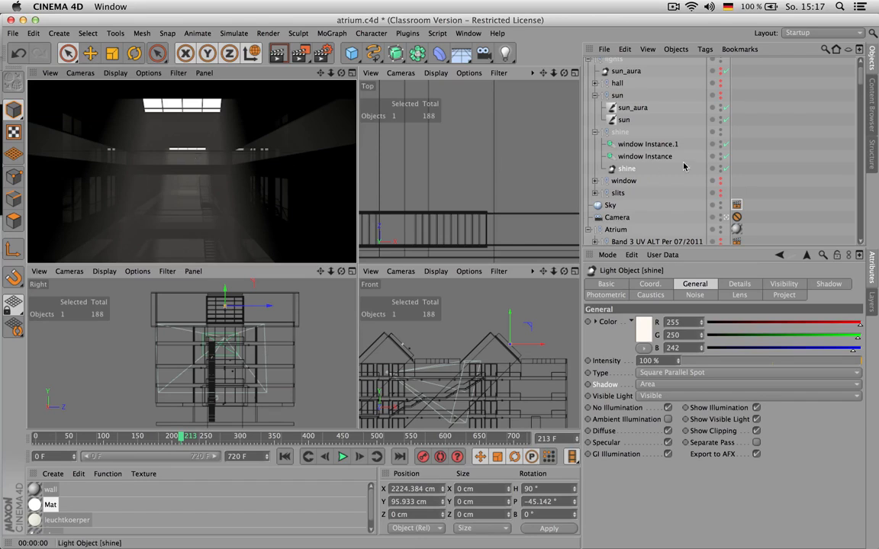
mouse_move(720, 99)
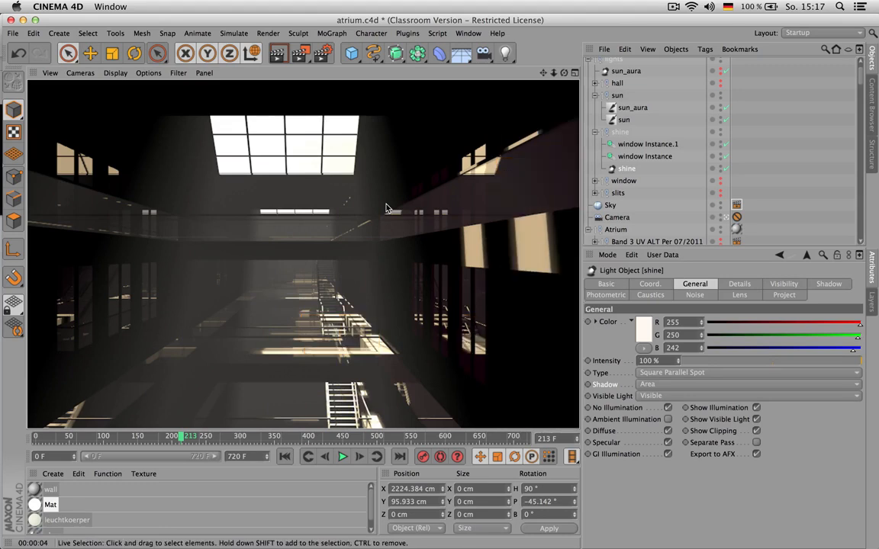
mouse_move(680, 311)
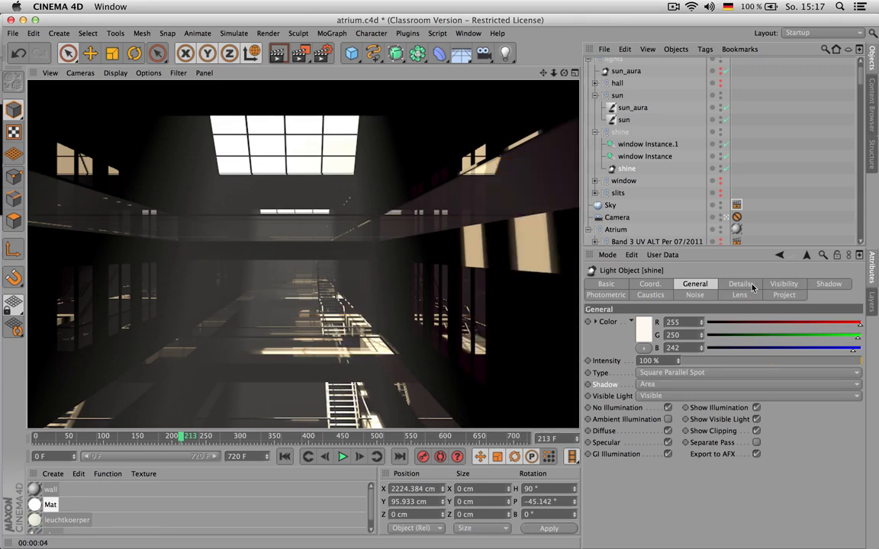
click(739, 283)
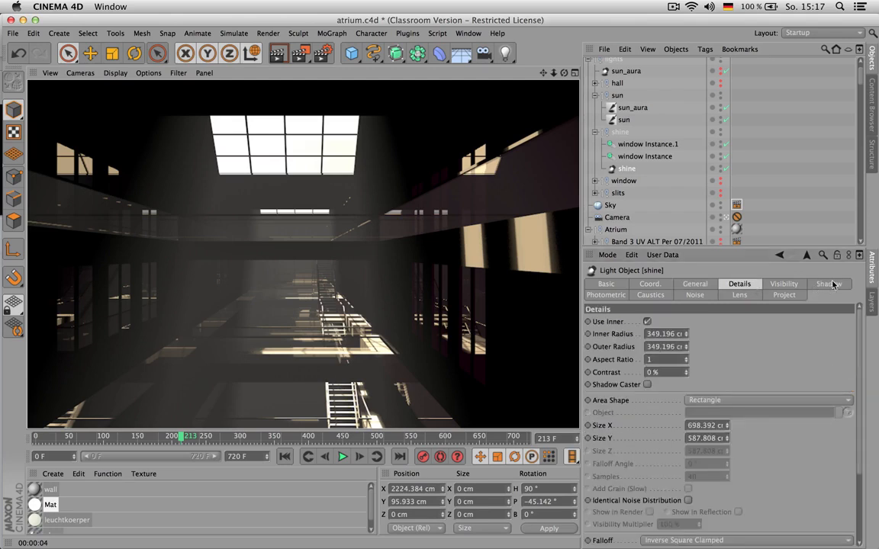
click(782, 283)
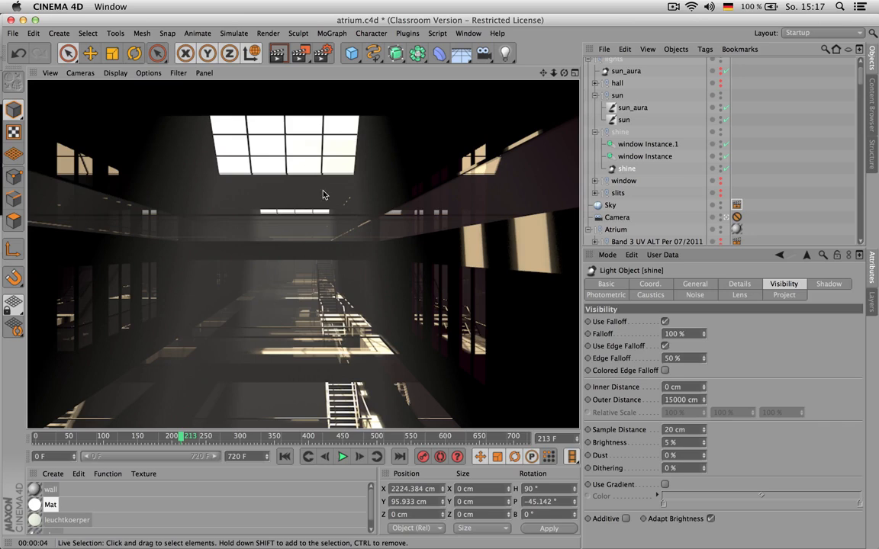
mouse_move(295, 243)
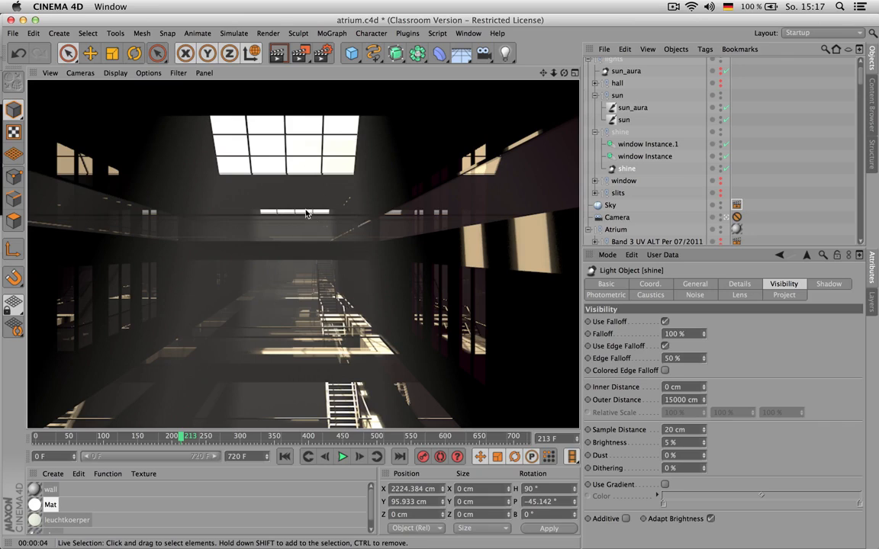
mouse_move(238, 258)
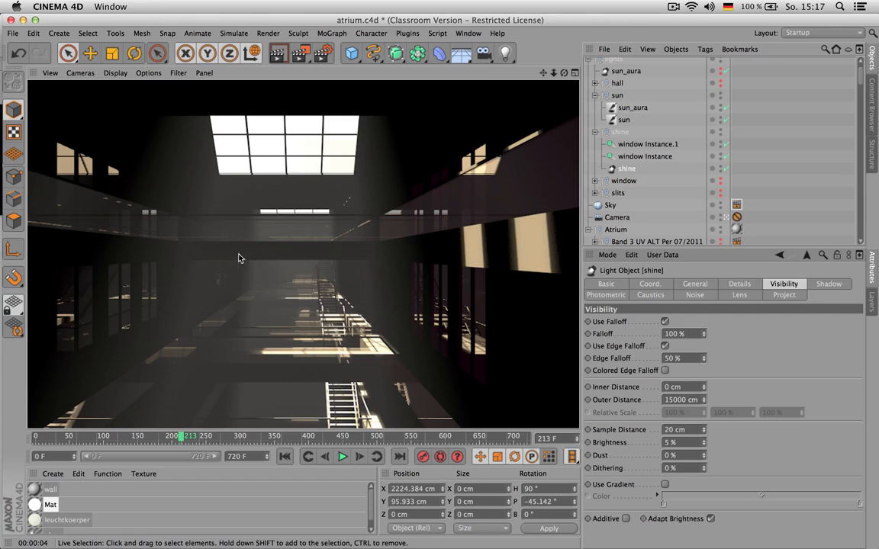
mouse_move(293, 260)
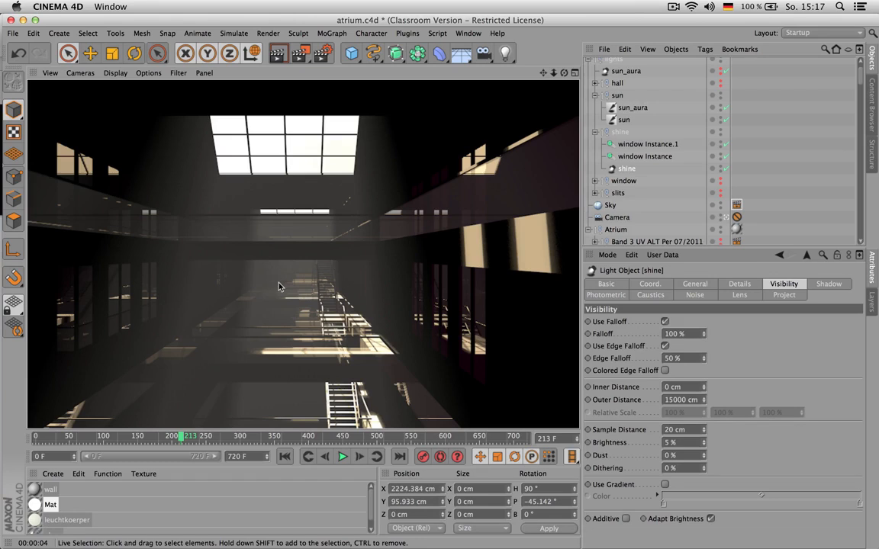
mouse_move(334, 259)
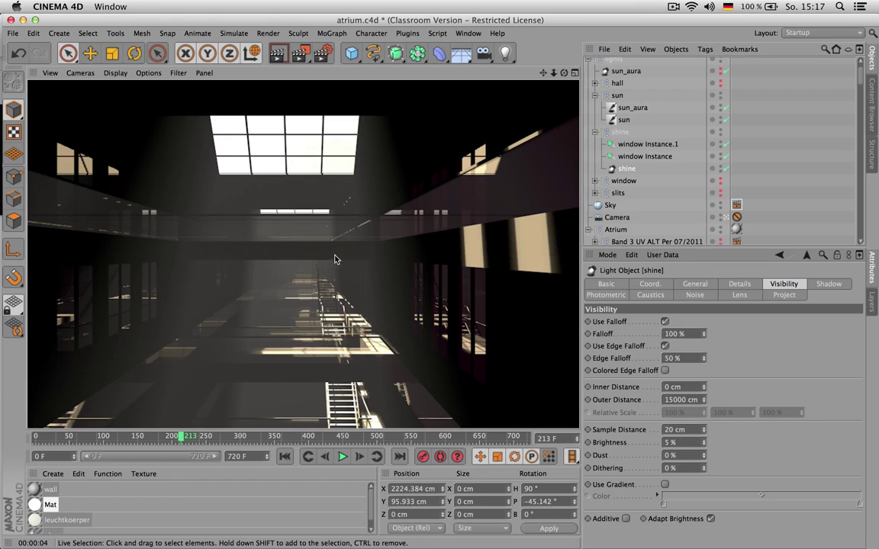
mouse_move(643, 155)
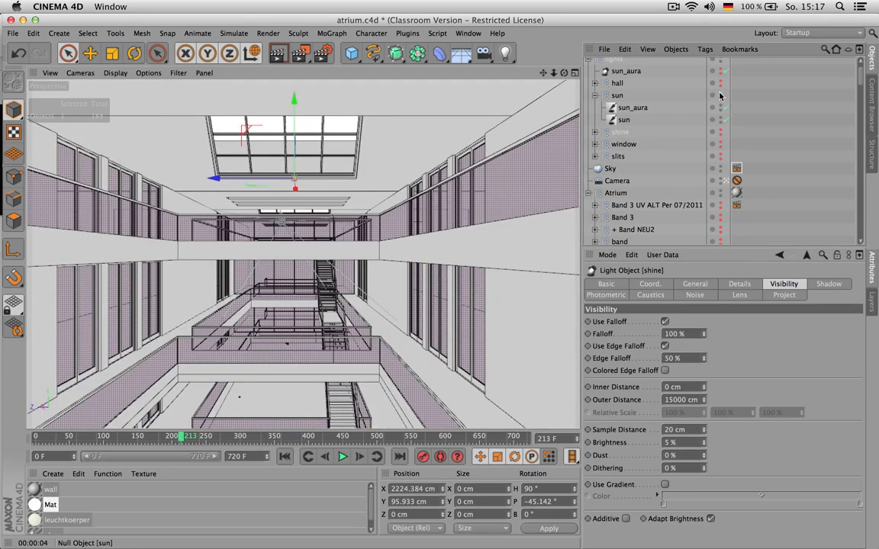
Select the window light, preview the atrium at frame 306, and reach the Downlights group.
click(598, 144)
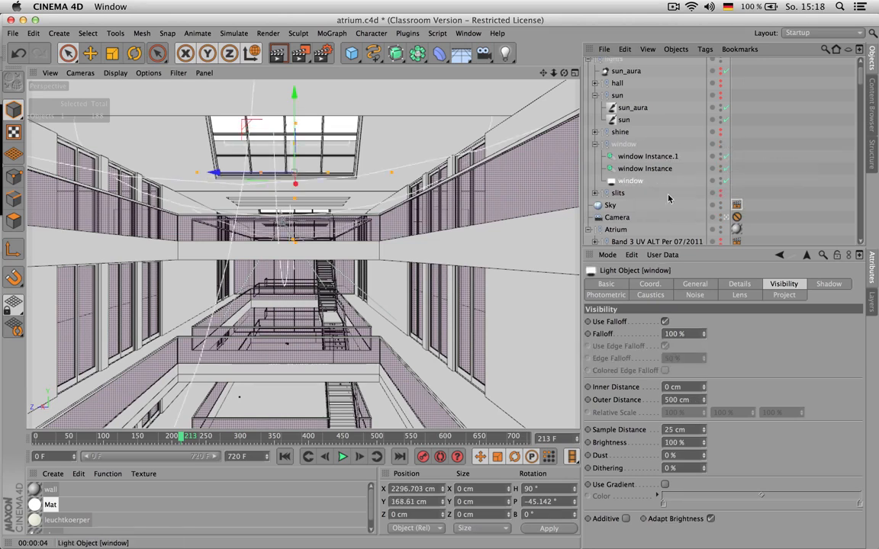
mouse_move(597, 196)
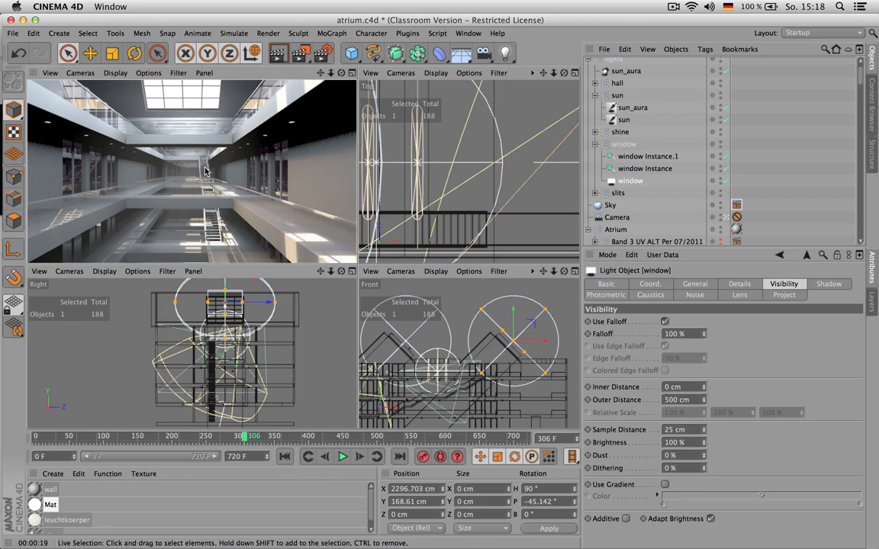
click(596, 193)
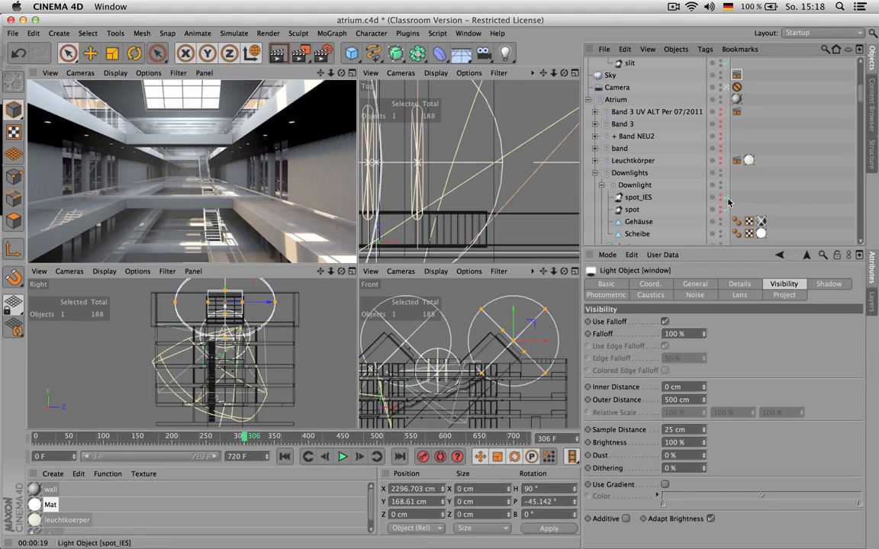
mouse_move(721, 200)
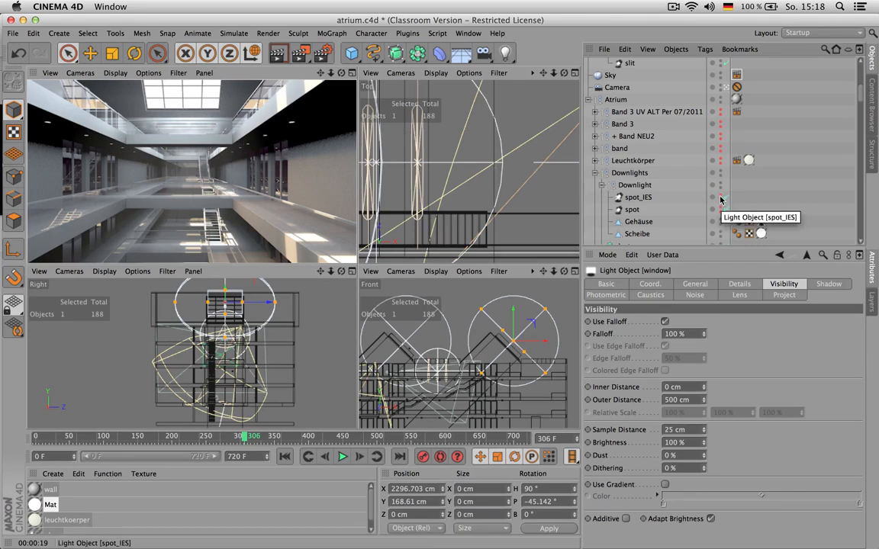
Select spot_IES and inspect its general settings and photometric profile at 1277 candela.
click(636, 233)
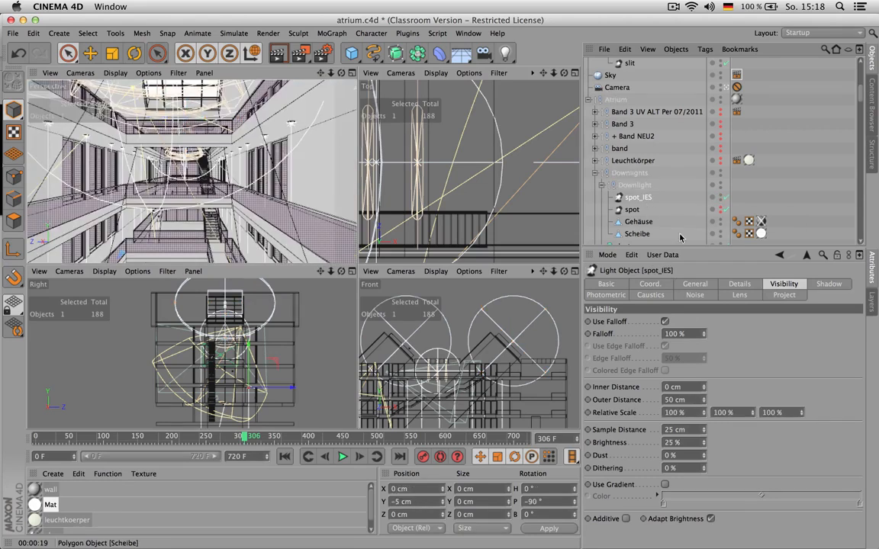
click(694, 284)
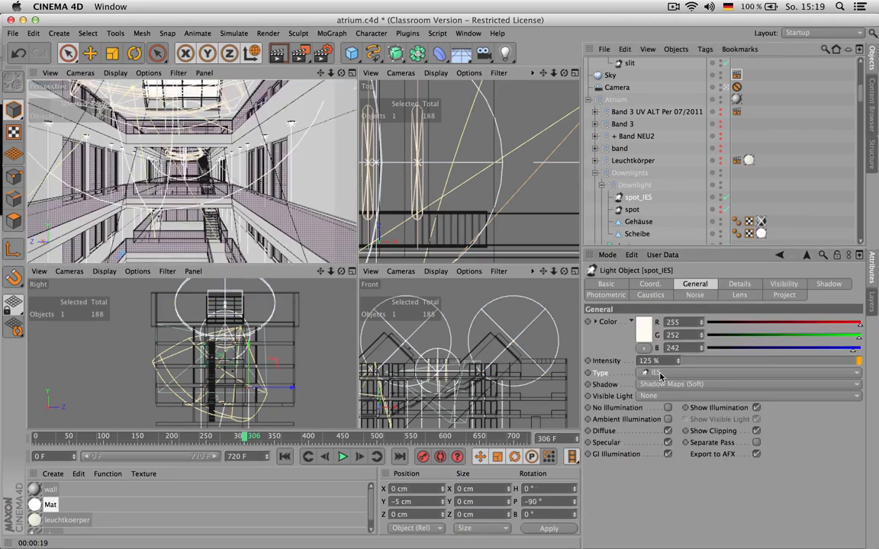
click(605, 295)
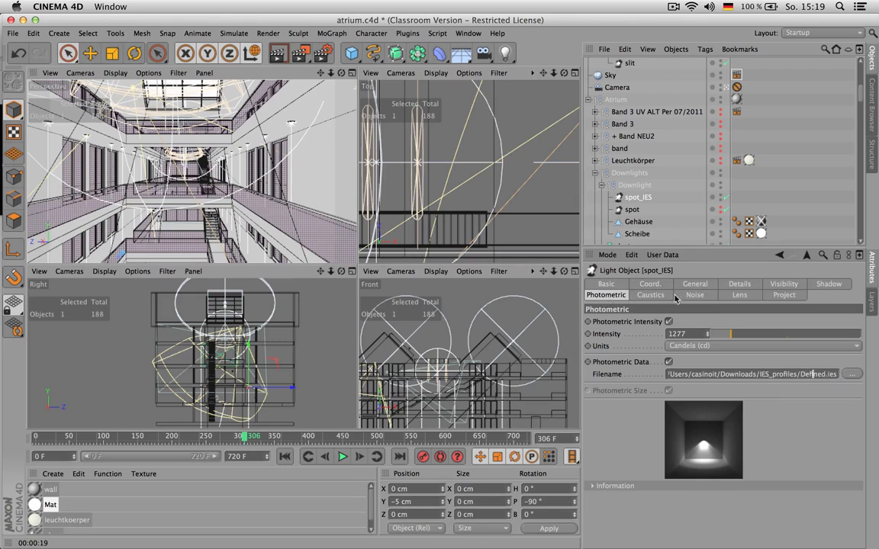
click(694, 284)
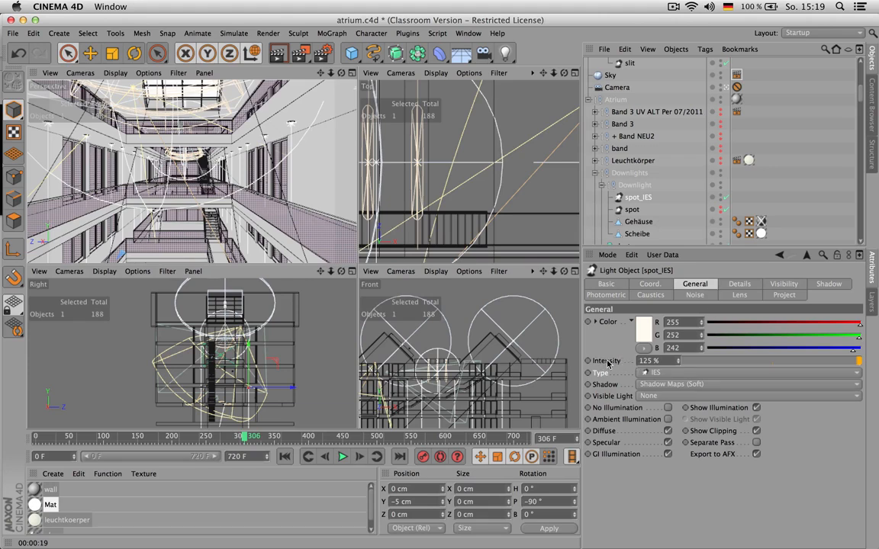
Review the IES light's inverse-square falloff details and advance the animation to frame 415.
click(739, 283)
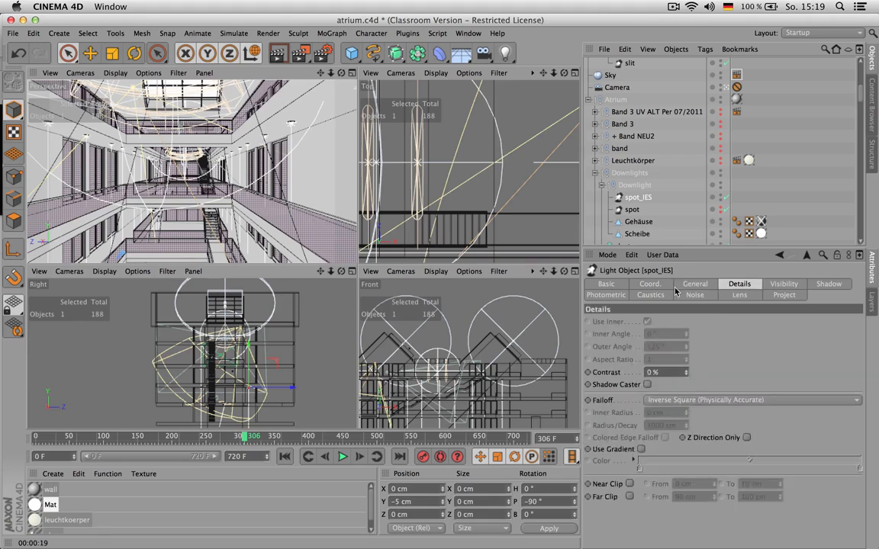
click(694, 283)
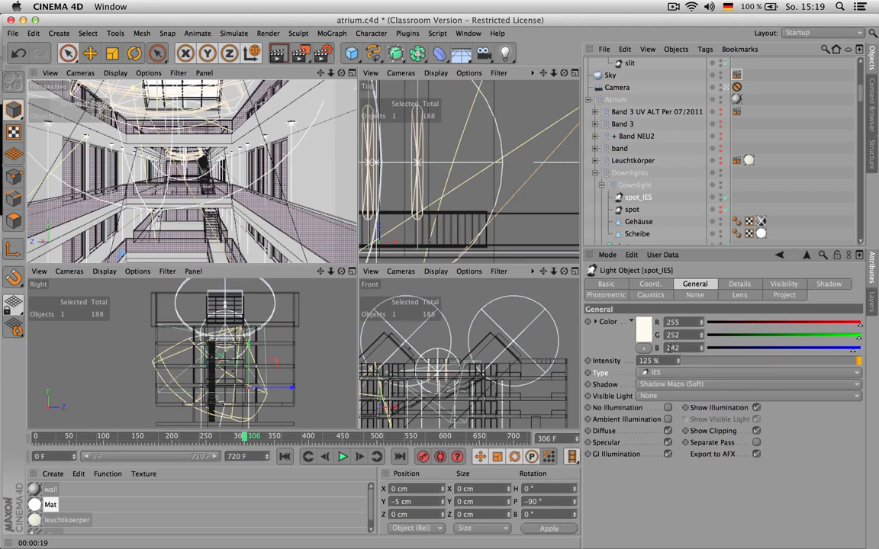
click(739, 284)
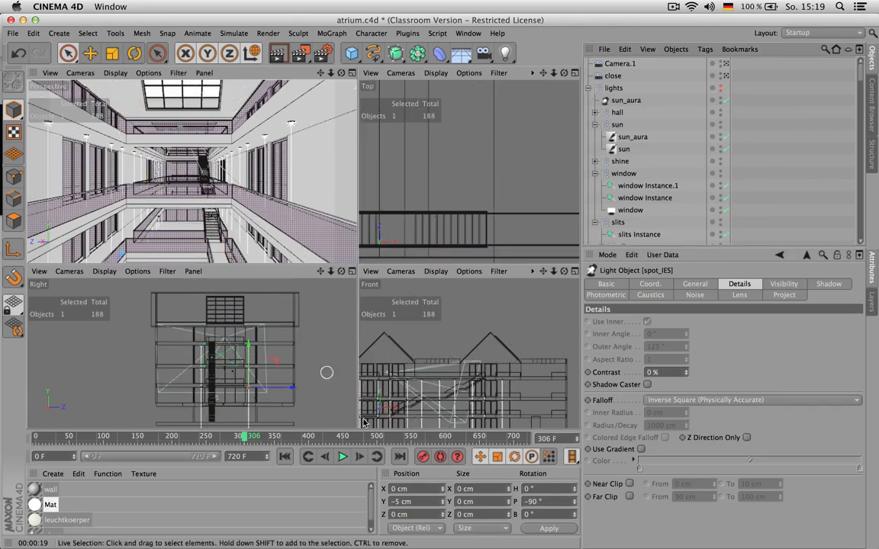
drag(252, 436, 311, 436)
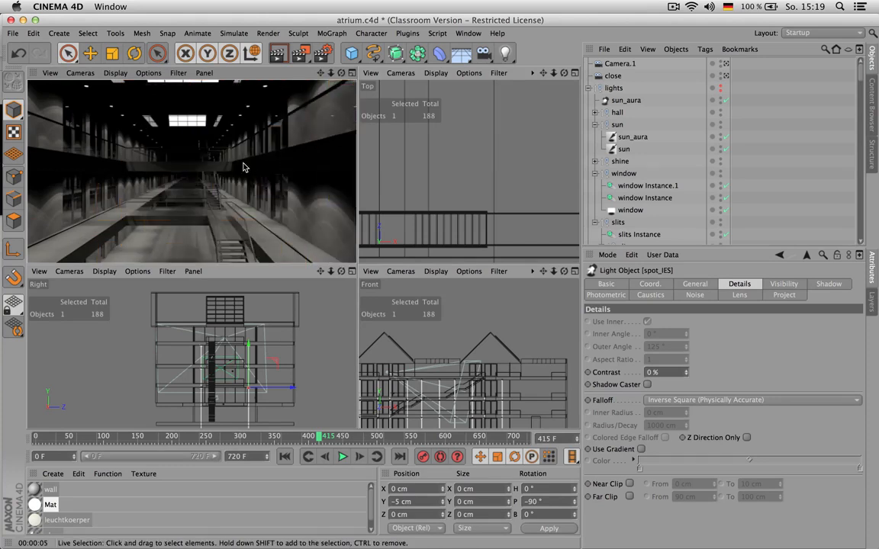
mouse_move(327, 206)
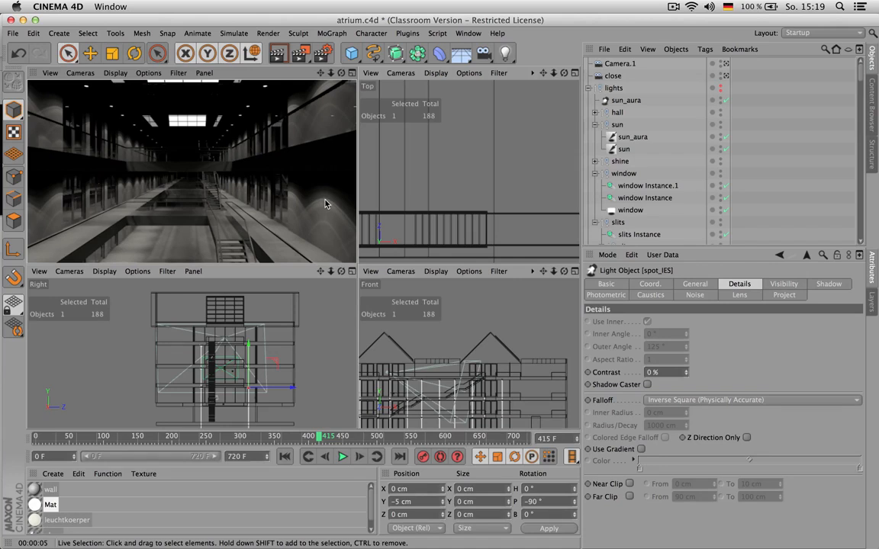
mouse_move(325, 200)
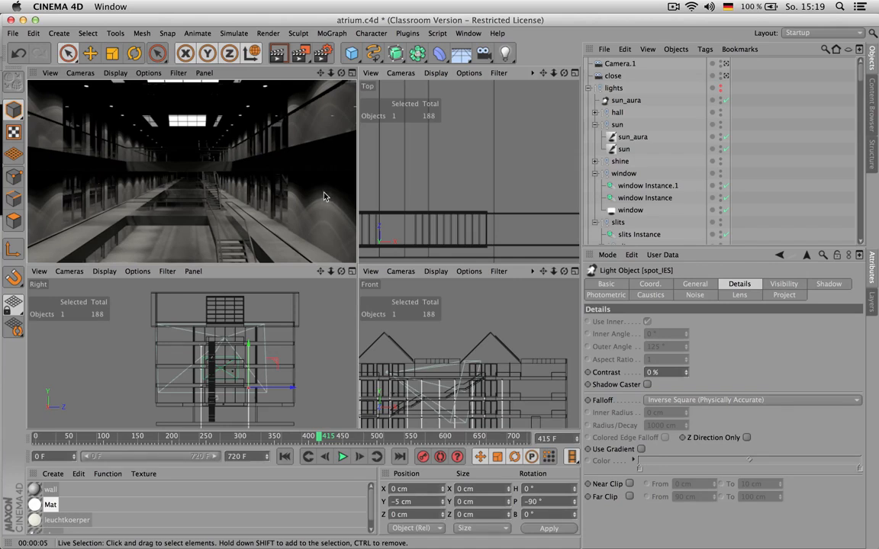
mouse_move(325, 192)
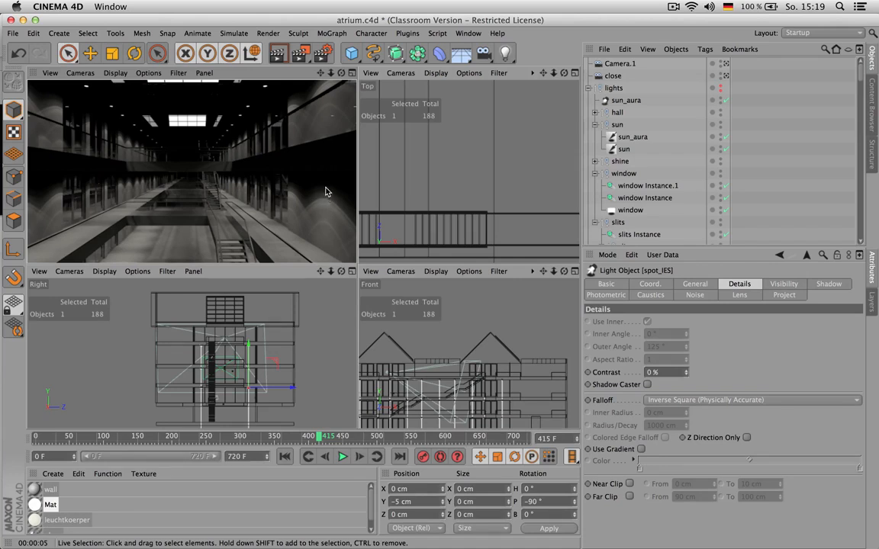
mouse_move(229, 184)
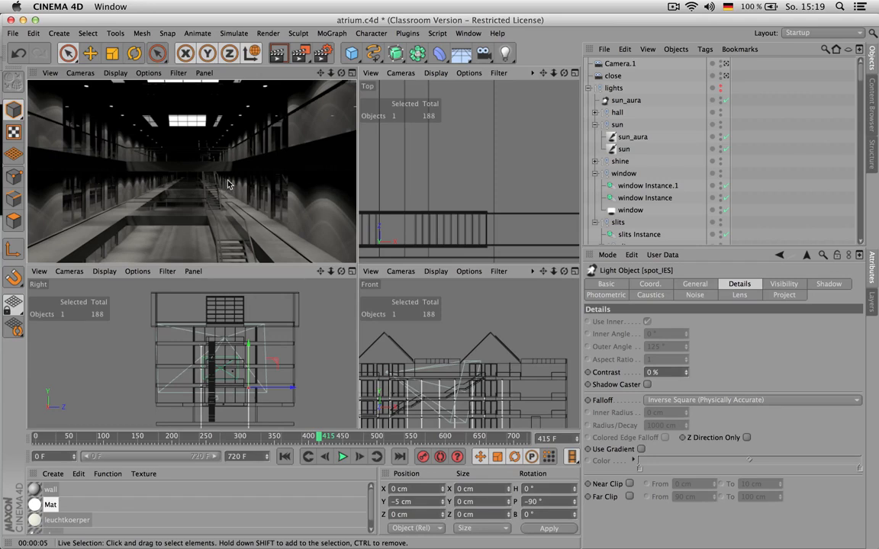
mouse_move(355, 209)
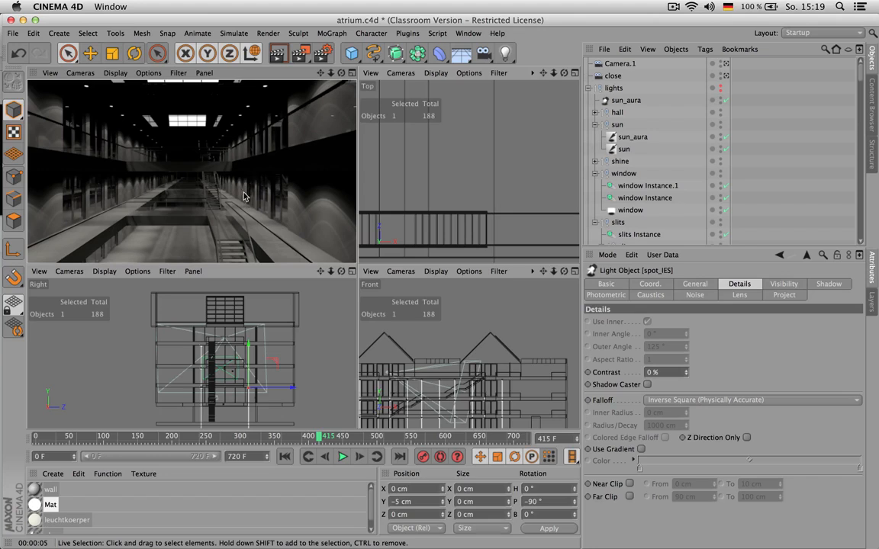
mouse_move(327, 207)
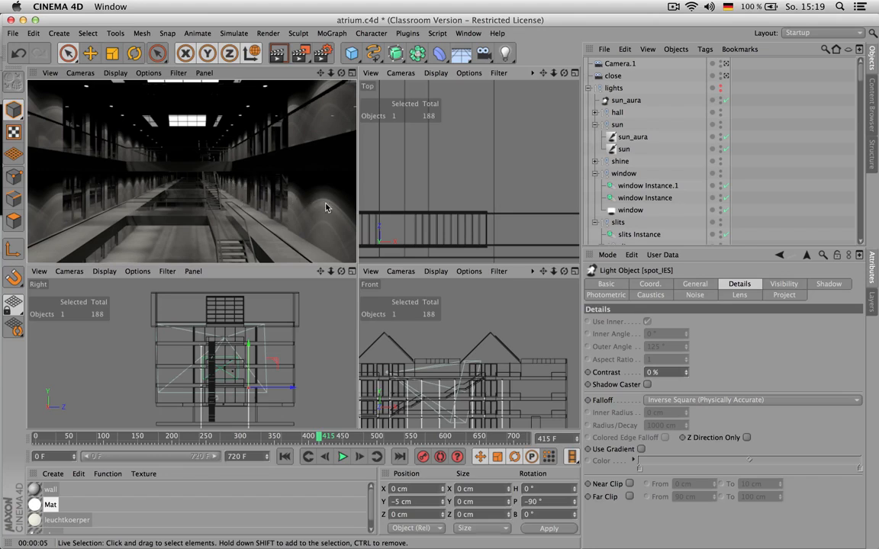
mouse_move(310, 197)
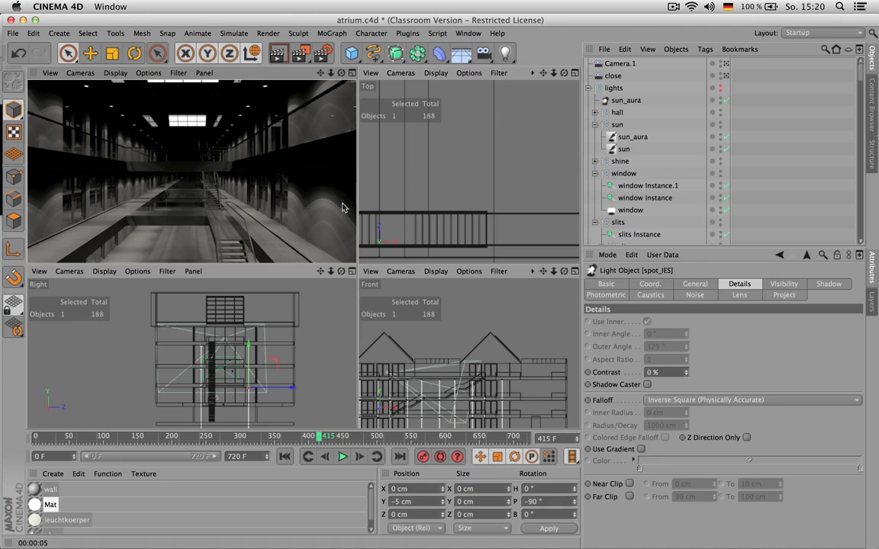
mouse_move(174, 252)
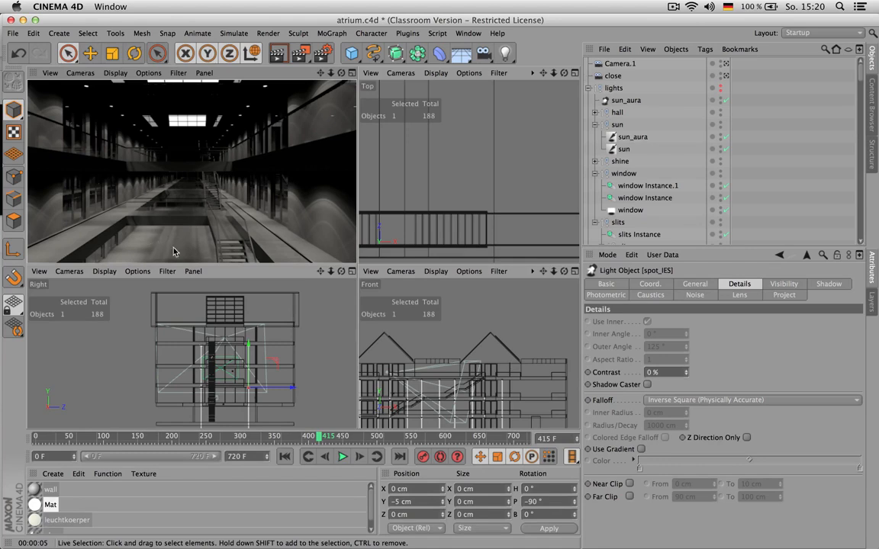
mouse_move(203, 244)
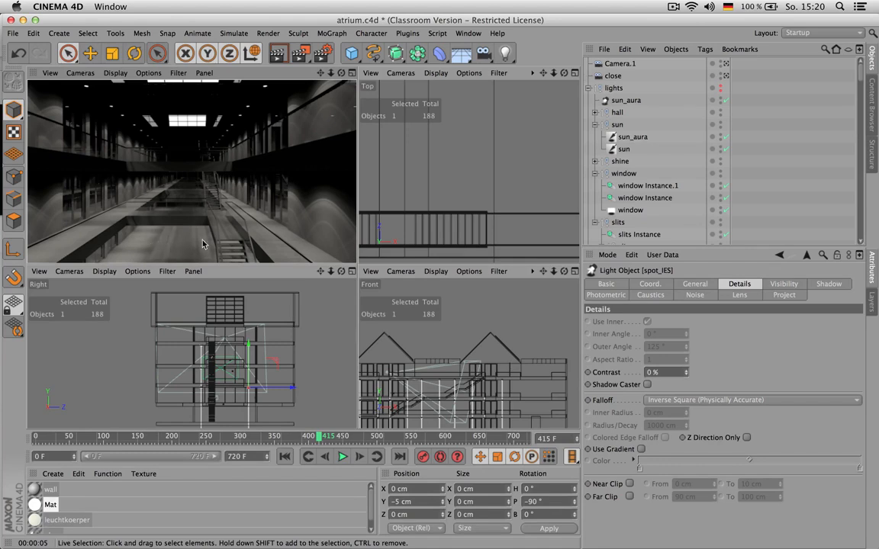
mouse_move(190, 252)
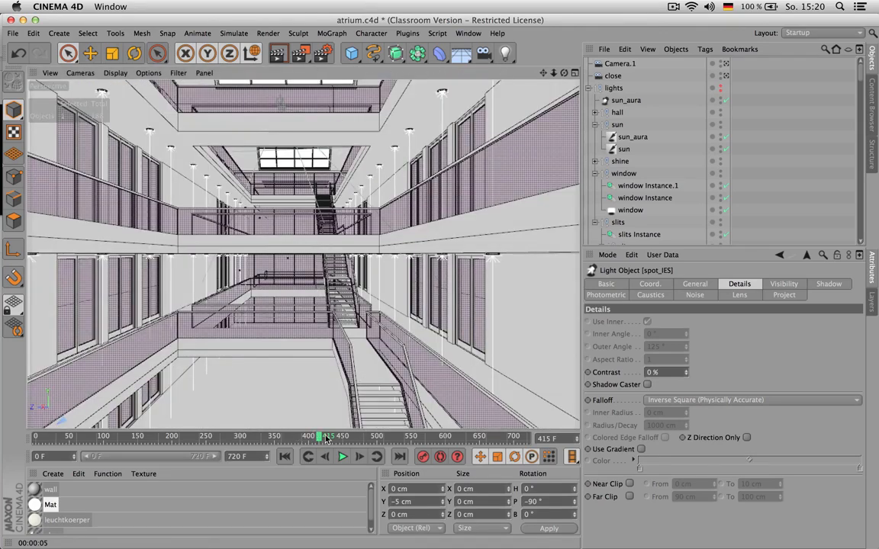
Scrub the camera animation to frame 568 at the atrium staircase.
drag(319, 436, 433, 436)
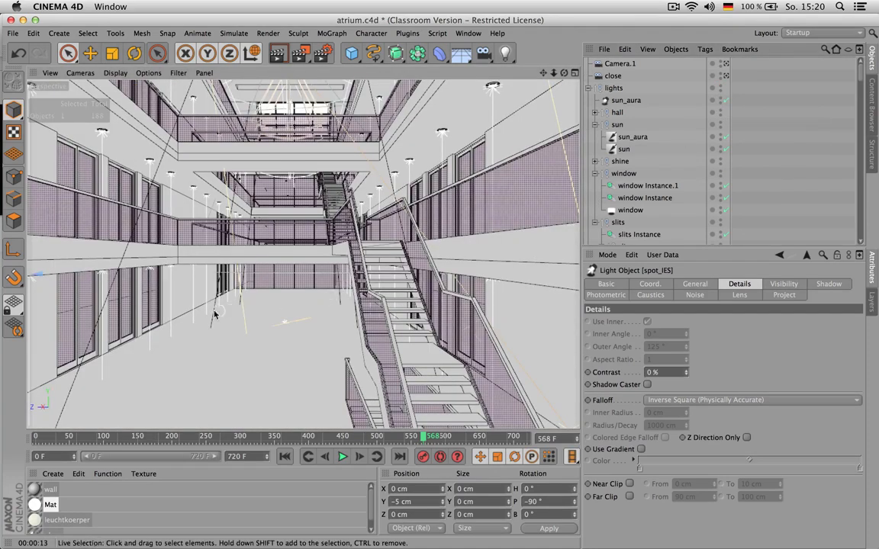
mouse_move(227, 329)
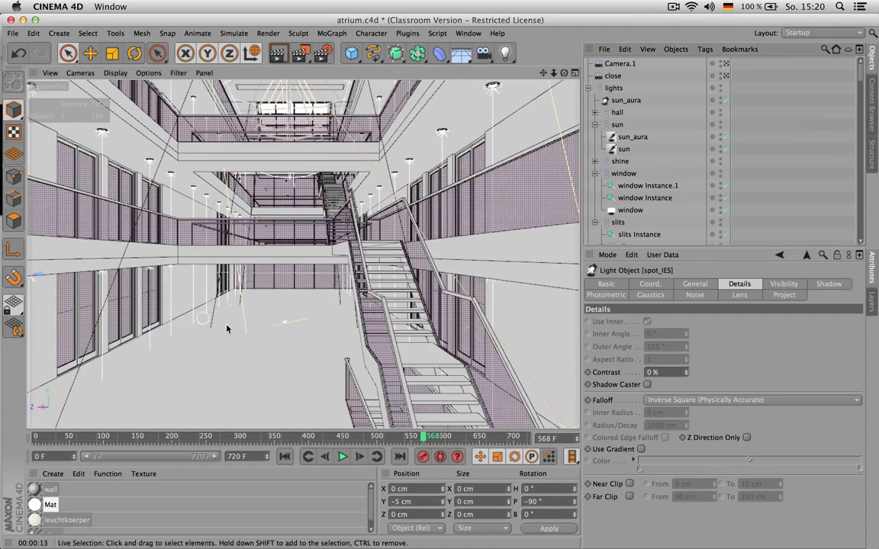
mouse_move(200, 322)
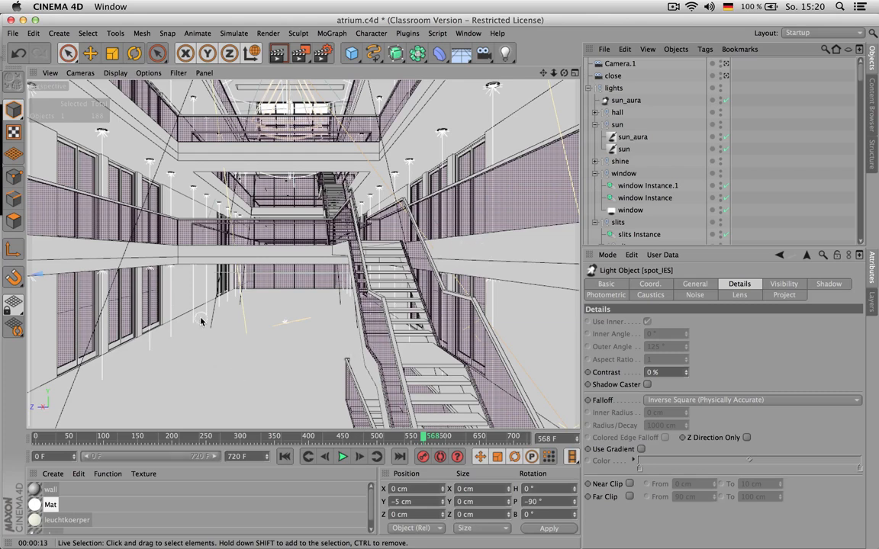
mouse_move(350, 348)
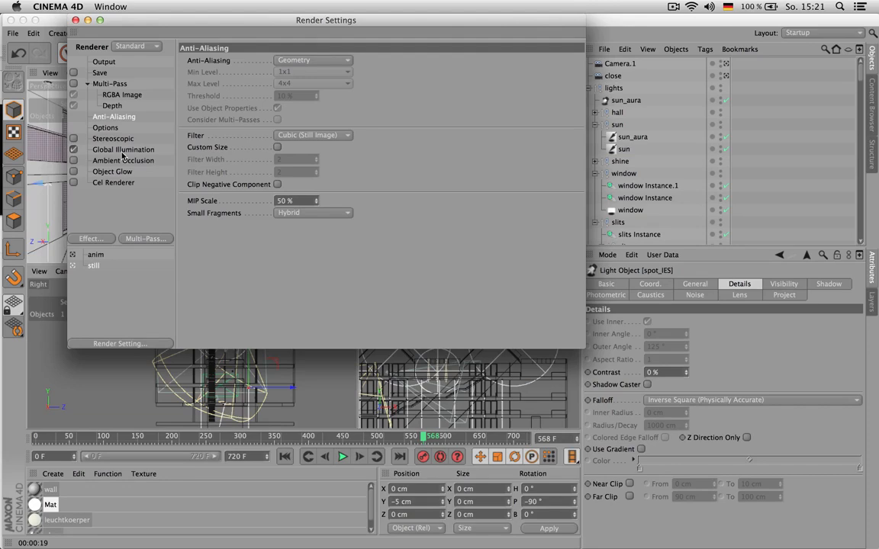
Open the Global Illumination settings and keep the IR still-image GI mode.
click(123, 149)
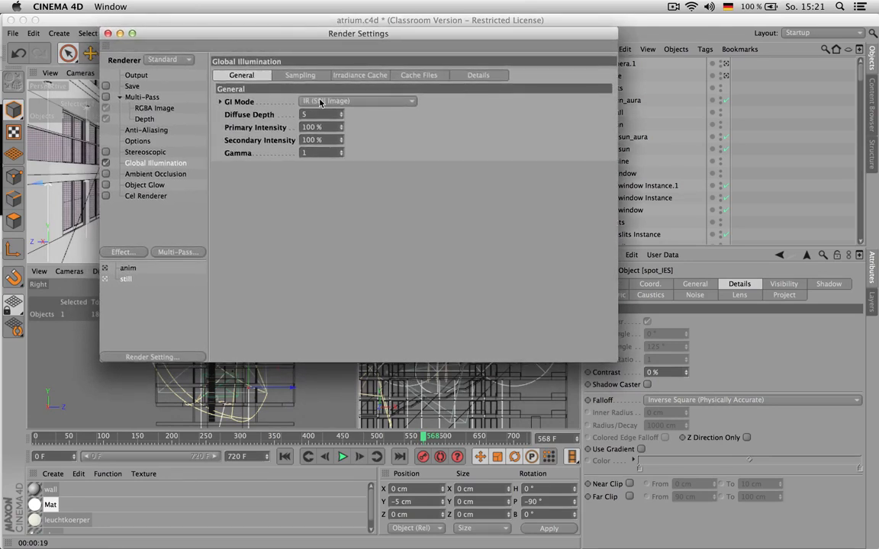
mouse_move(334, 103)
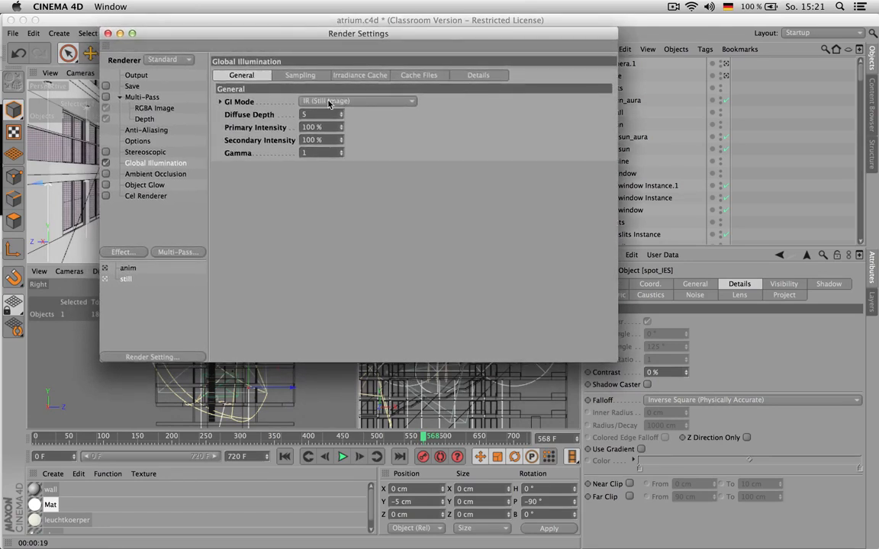
click(356, 101)
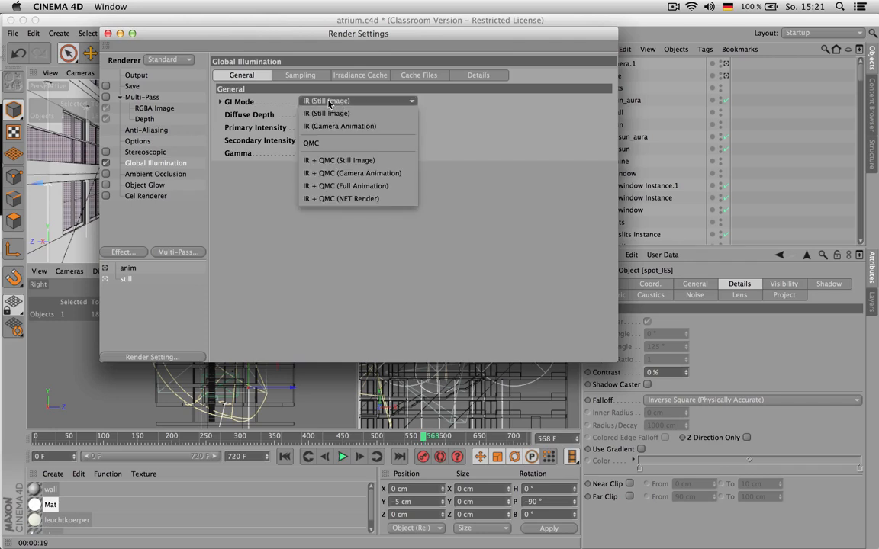
click(328, 113)
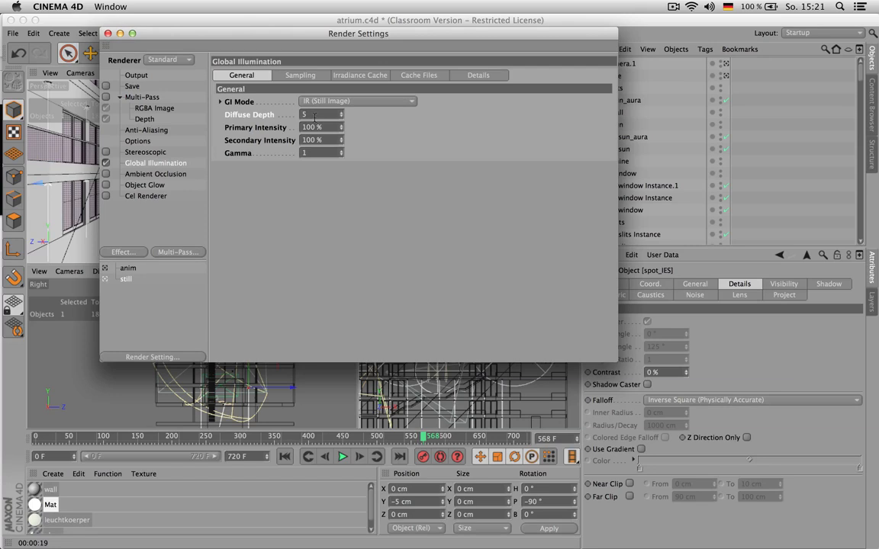
mouse_move(279, 132)
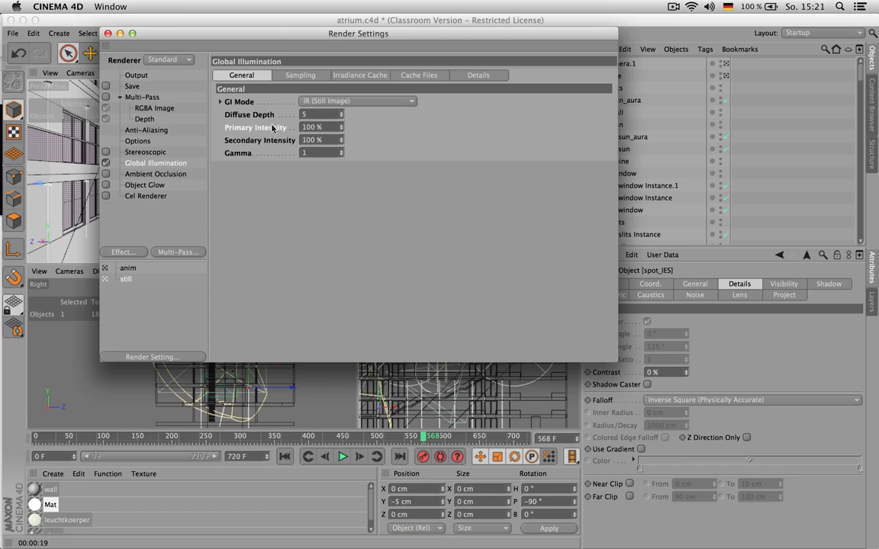
mouse_move(276, 139)
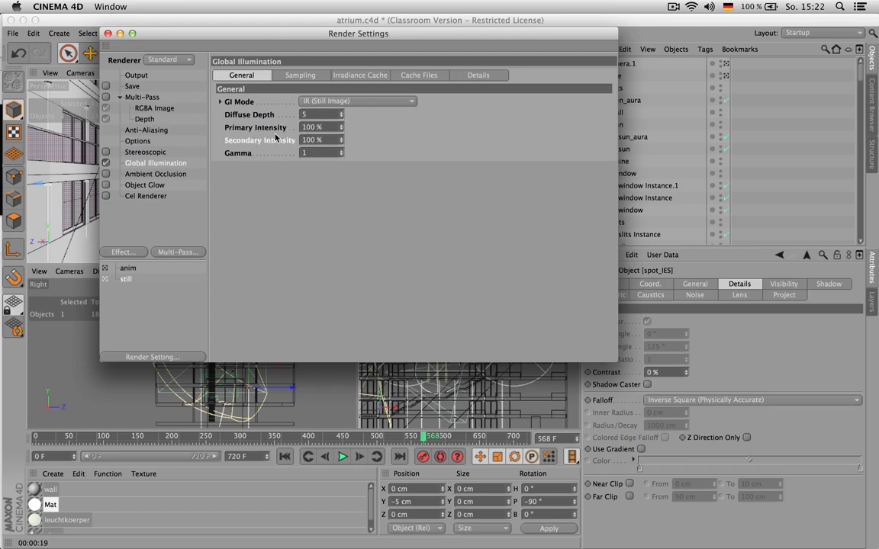
Browse the GI Sampling and Irradiance Cache tabs, then return to General showing diffuse depth 5.
click(302, 75)
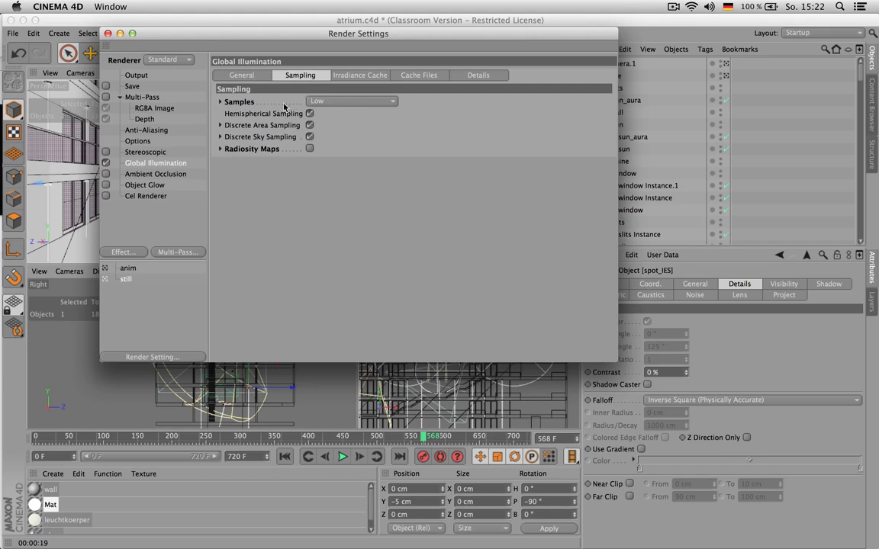
mouse_move(298, 106)
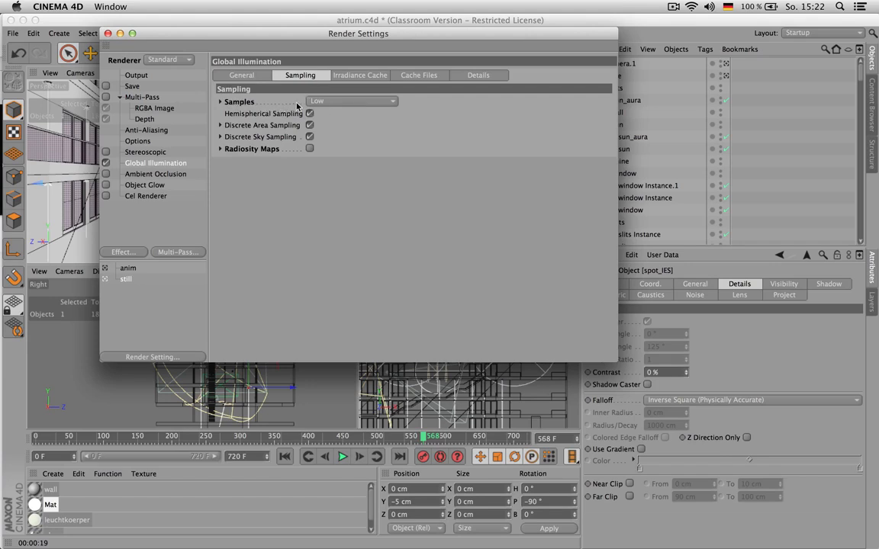
click(359, 74)
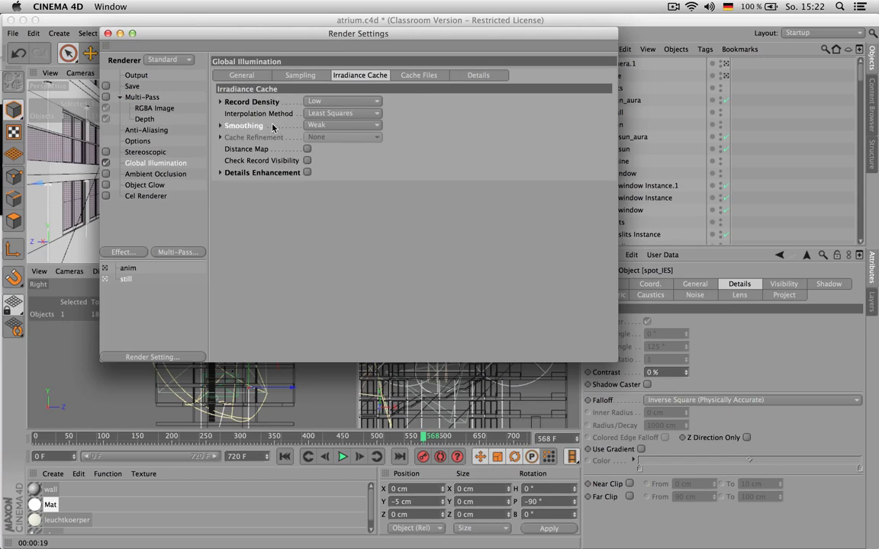
click(483, 74)
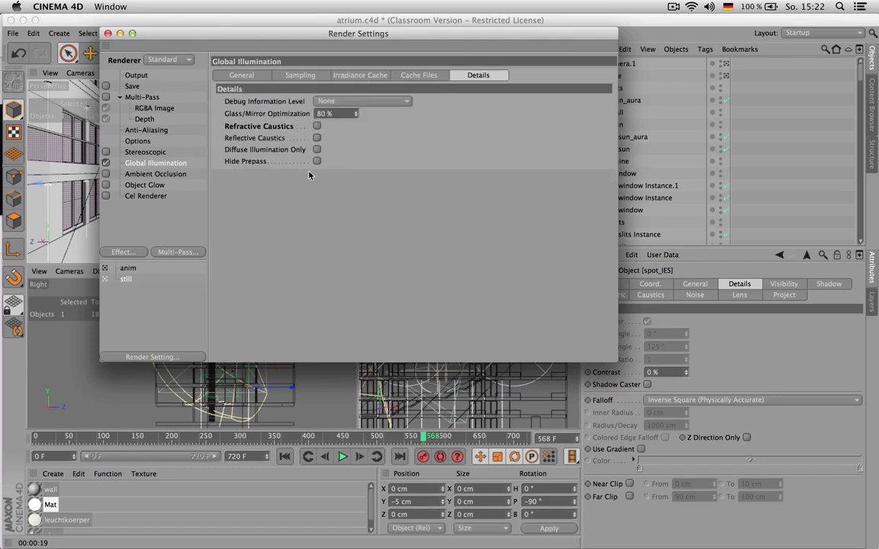
click(244, 75)
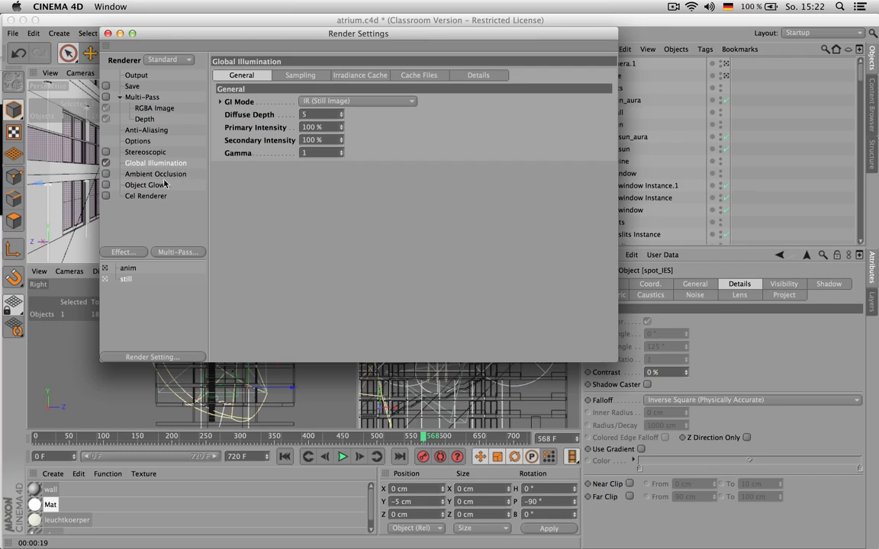
Show the Options render page with ray, reflection and shadow depths of 5.
click(138, 140)
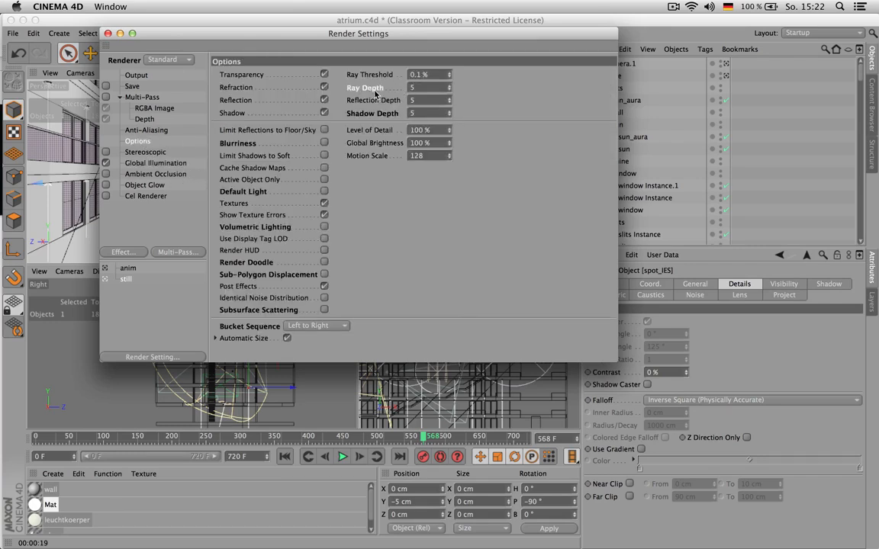
mouse_move(375, 119)
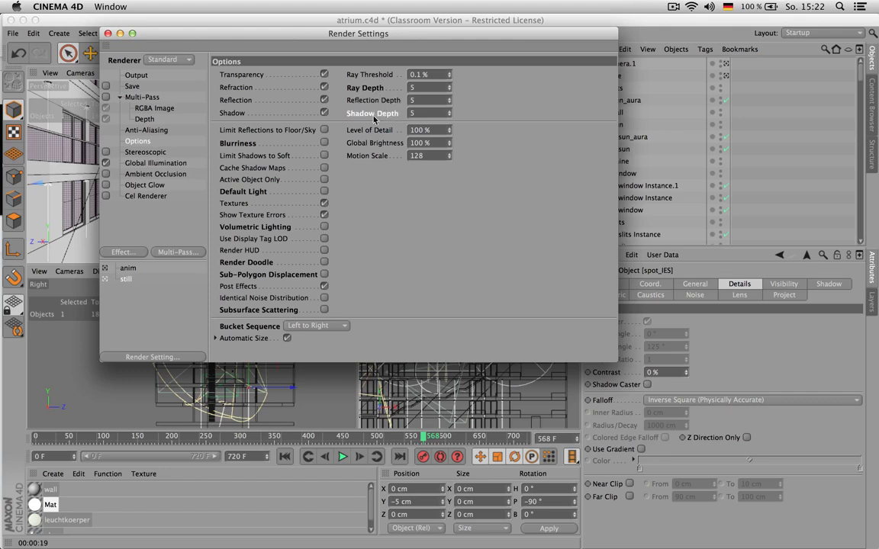
mouse_move(370, 122)
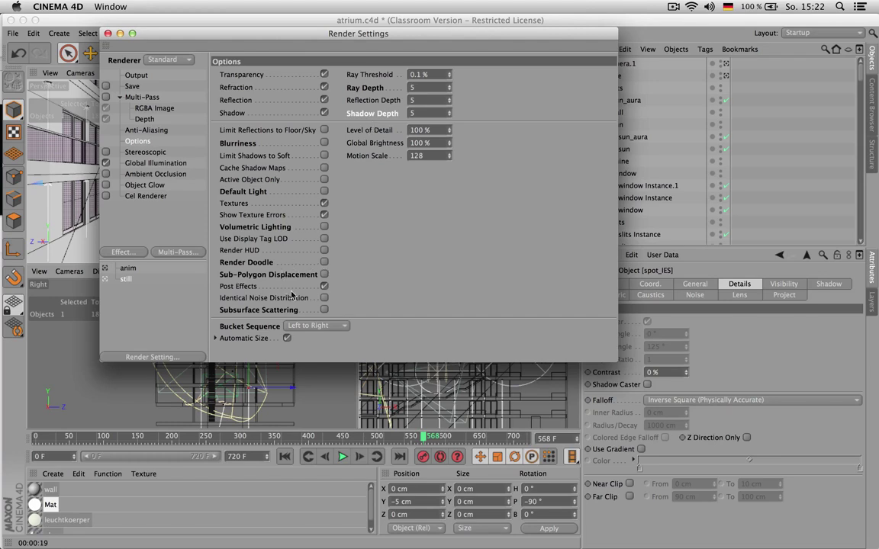
mouse_move(267, 219)
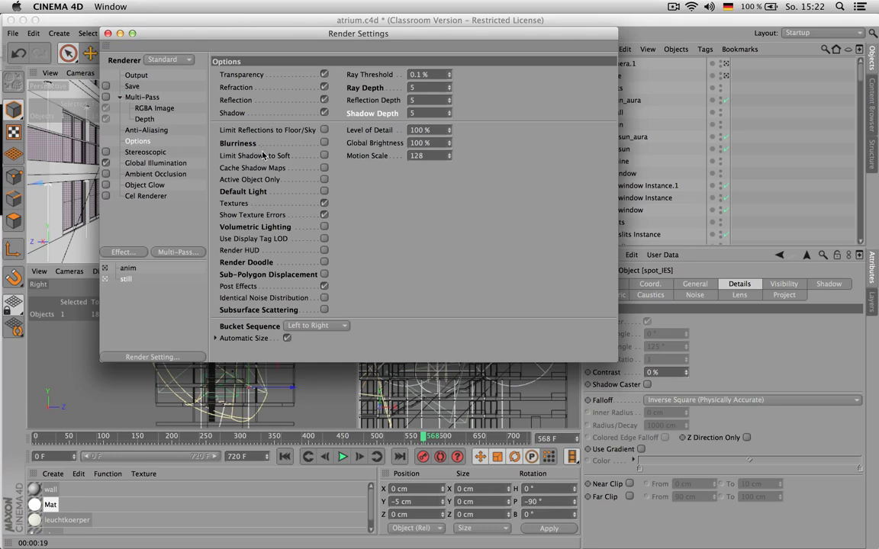
mouse_move(155, 174)
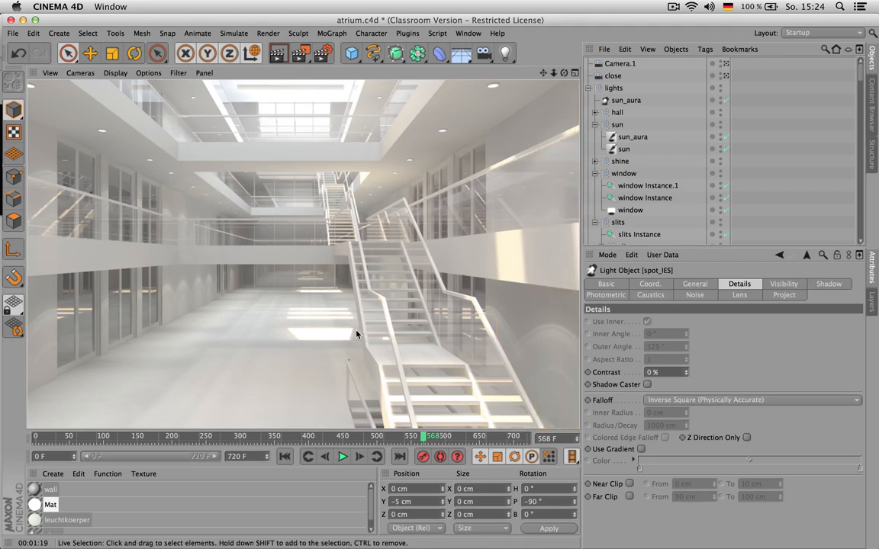
mouse_move(155, 333)
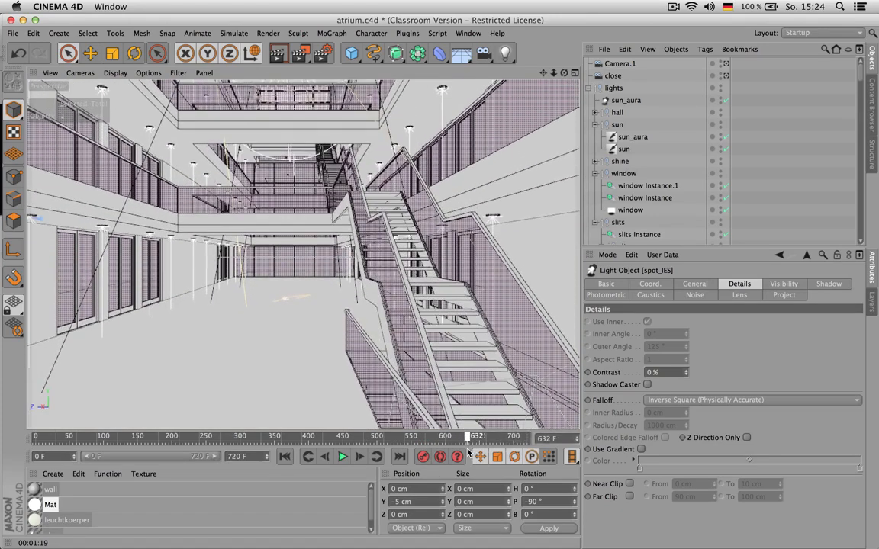
Scrub to frame 658, enable Ambient Occlusion and brighten its gradient's end colour.
drag(467, 435, 484, 435)
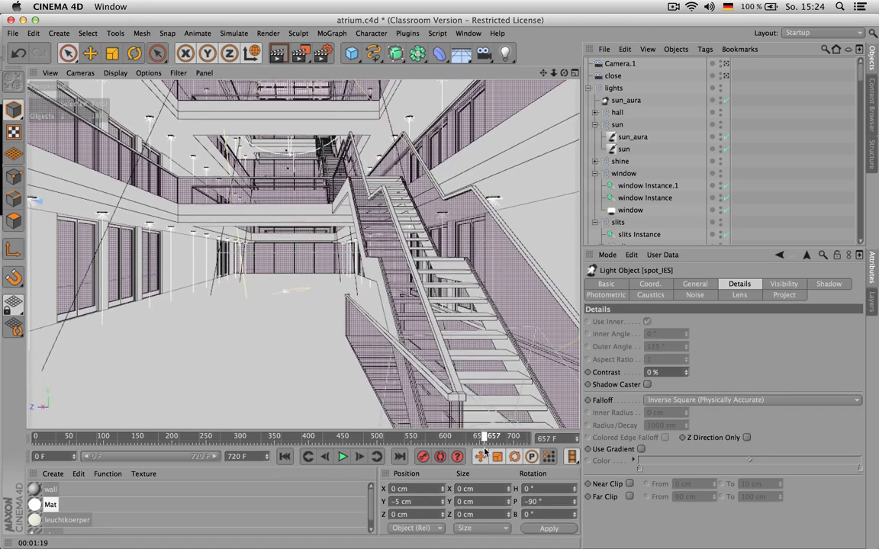
click(485, 457)
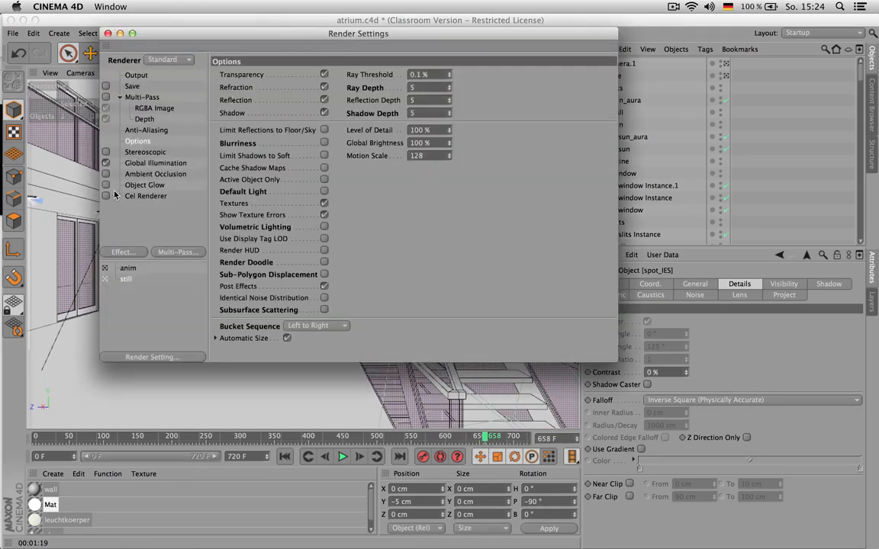
click(154, 174)
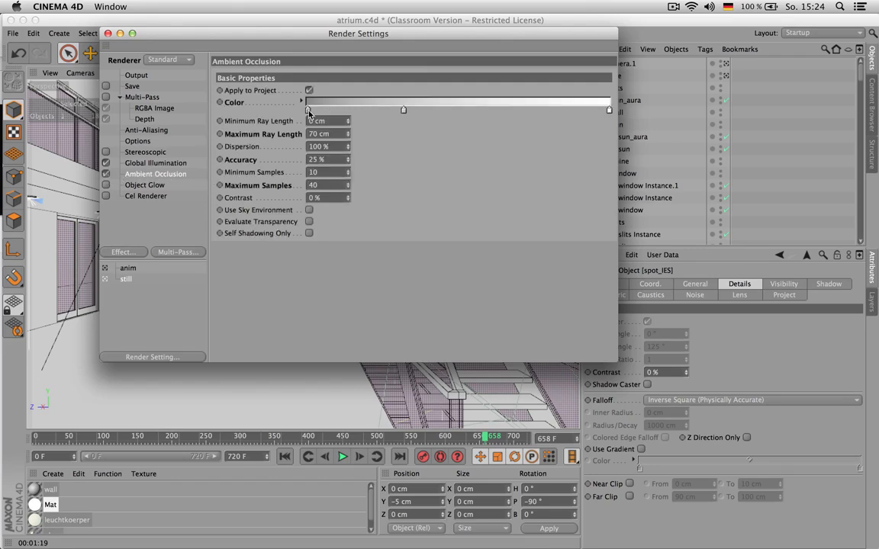
click(308, 103)
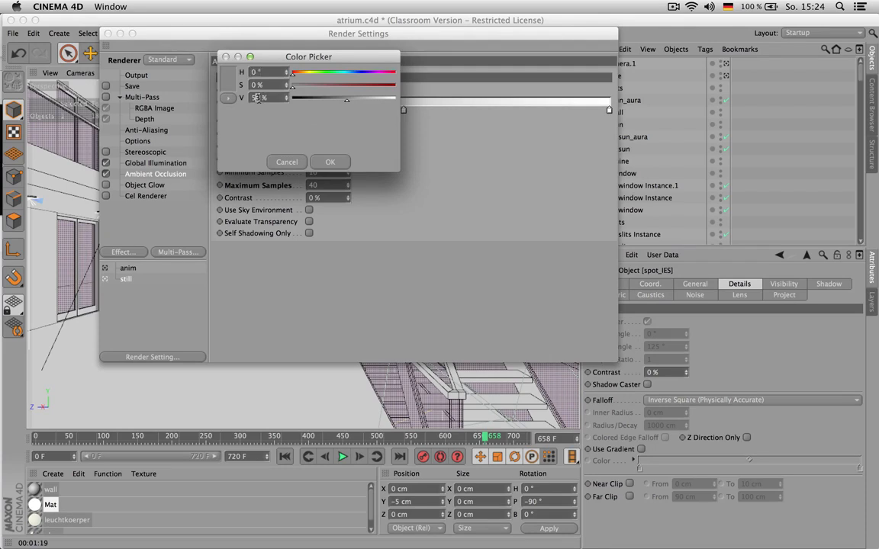
click(329, 162)
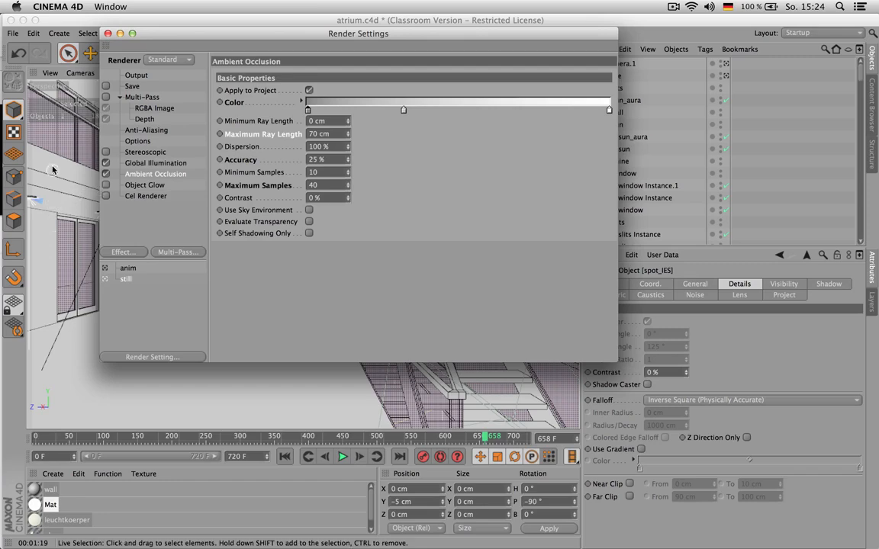
Start an interactive Render View of the atrium to preview ambient occlusion.
click(115, 35)
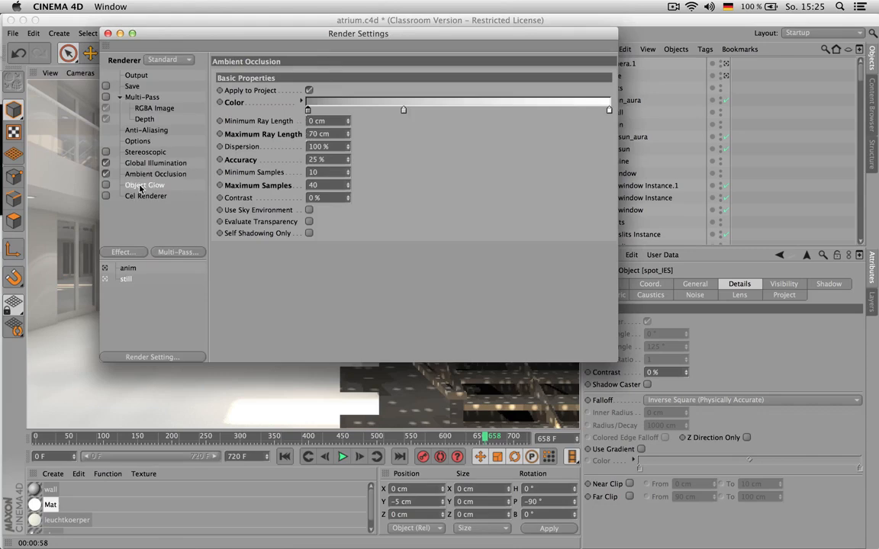
Enable Object Glow, close Render Settings and bring up the application switcher.
click(144, 185)
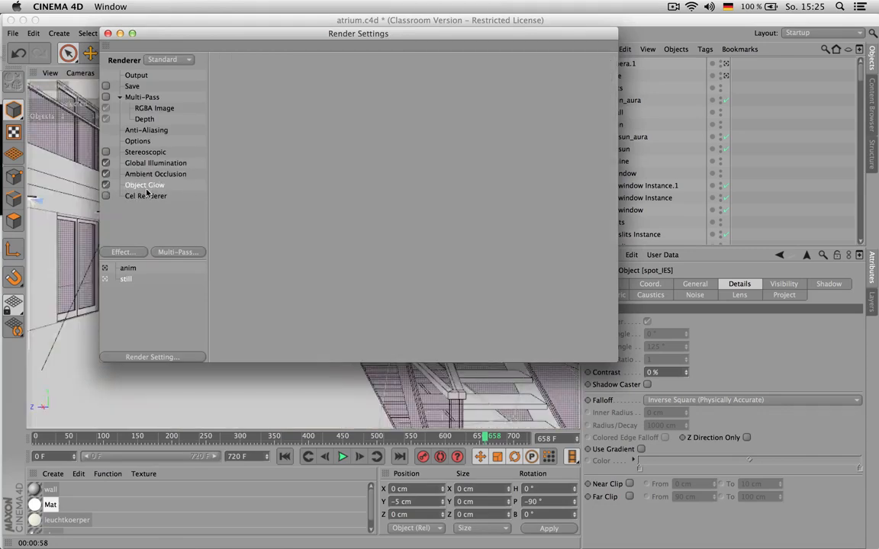
click(110, 34)
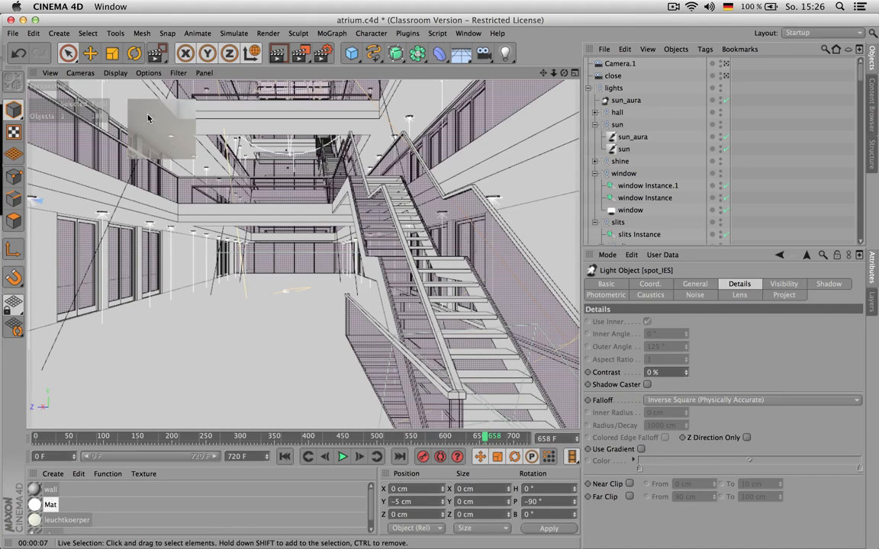
mouse_move(155, 121)
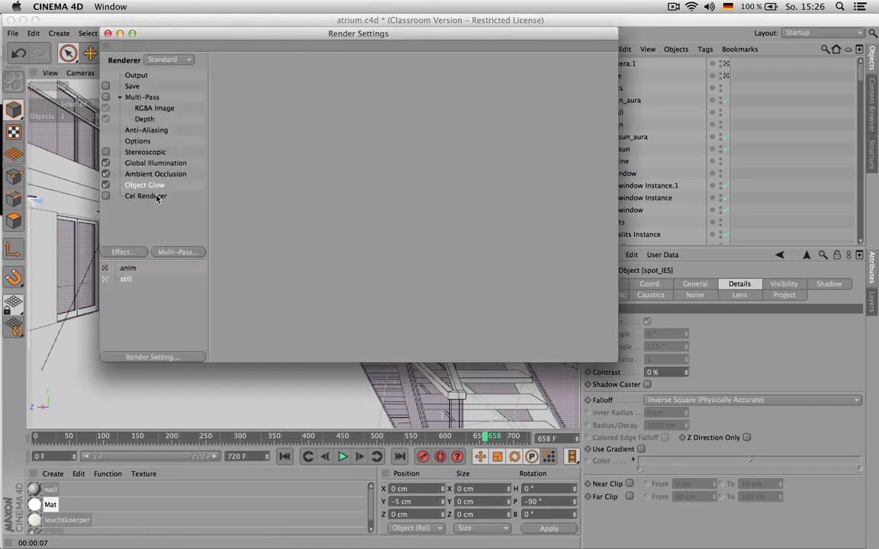
click(113, 33)
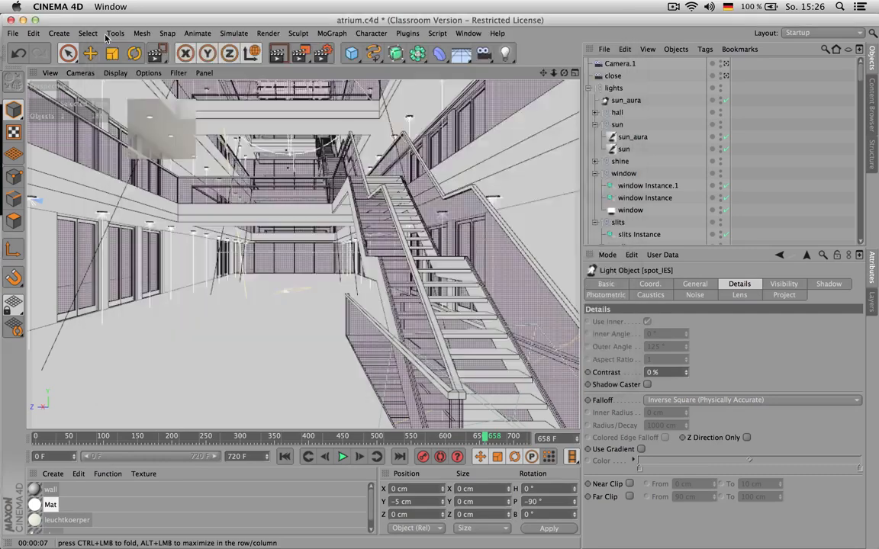
key(cmd+tab)
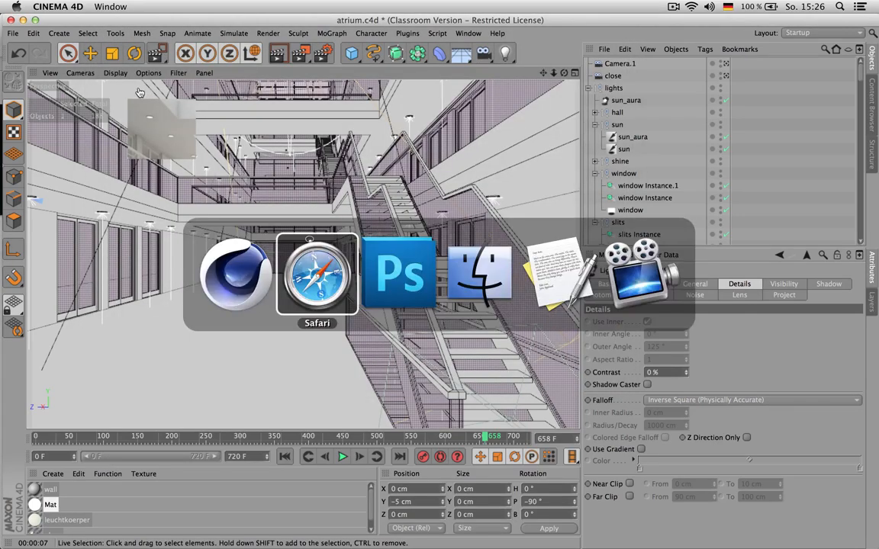
In Photoshop, show Layer 2 copy at Normal, 100% opacity over the original.
click(398, 273)
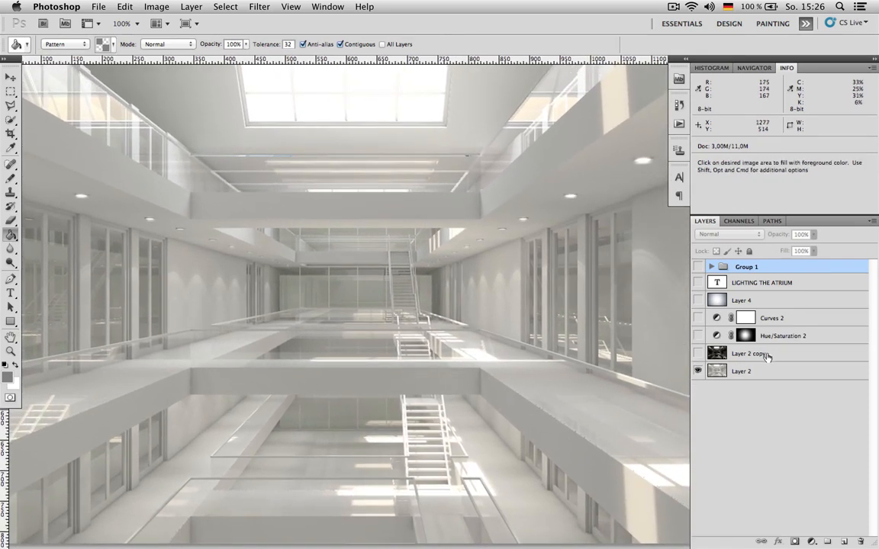
click(756, 354)
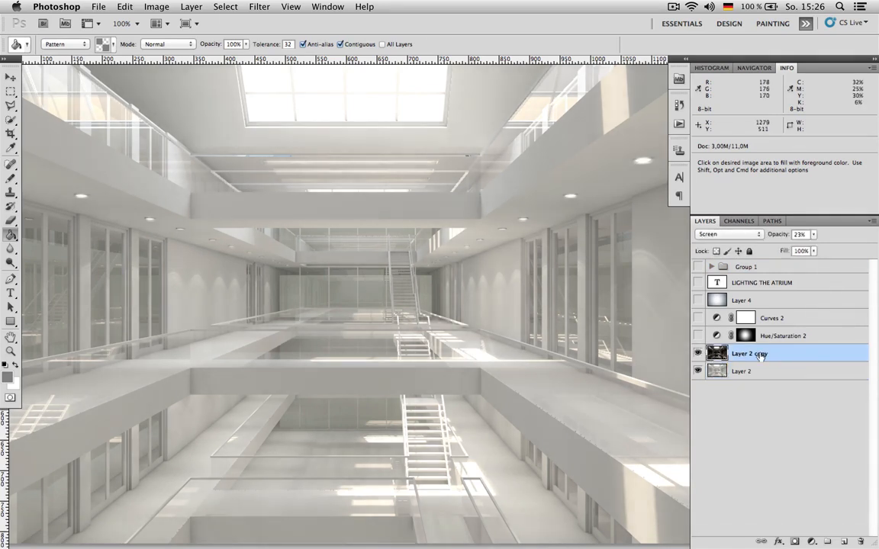
click(727, 235)
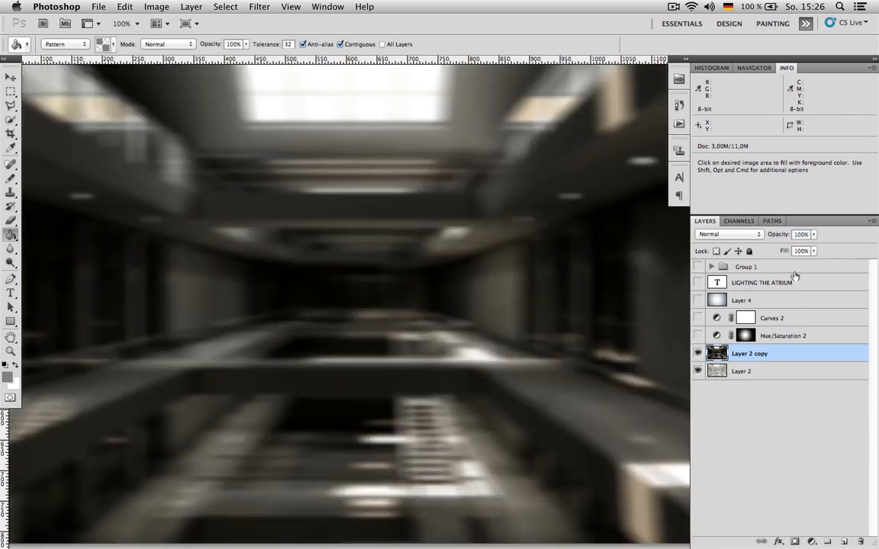
mouse_move(519, 143)
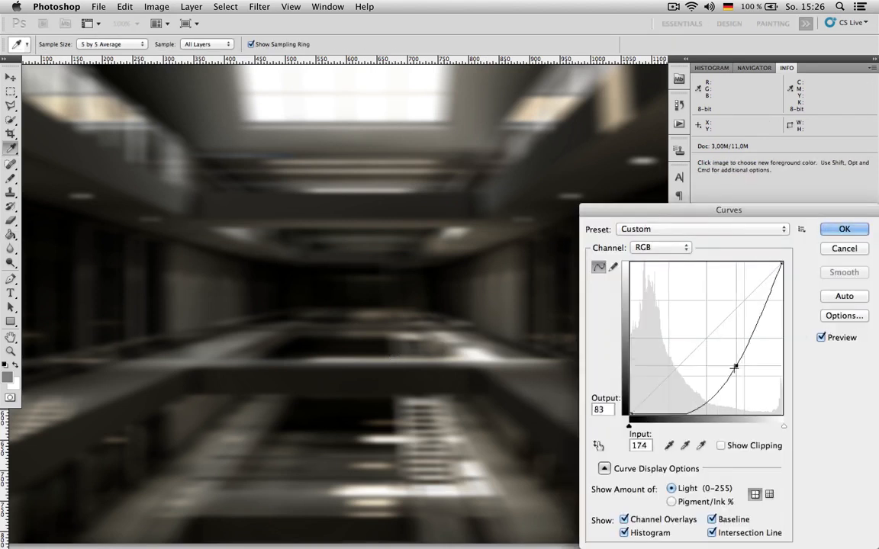
Close the Curves dialog to return to the bright atrium with Hue/Saturation 2.
click(843, 229)
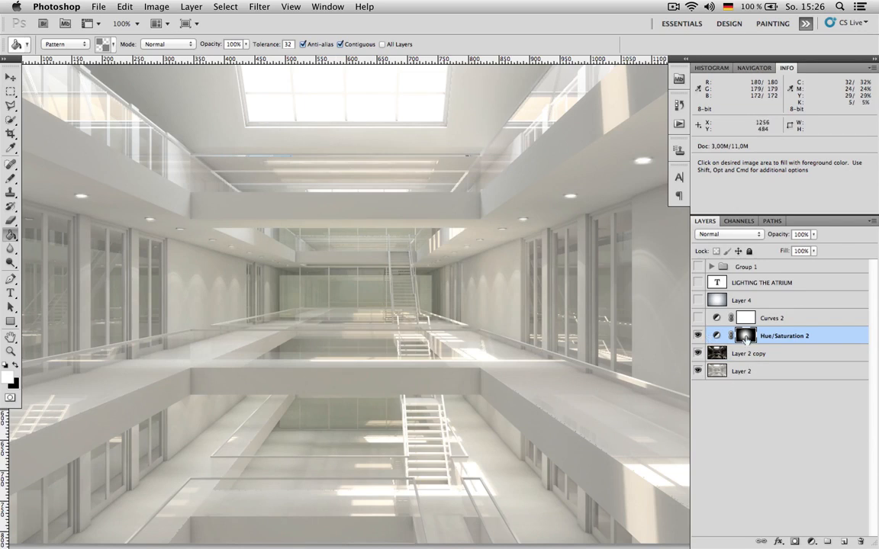
Inspect the Reds range in Hue/Saturation 2 settings, then show Layer 4 to darken corners.
double_click(723, 335)
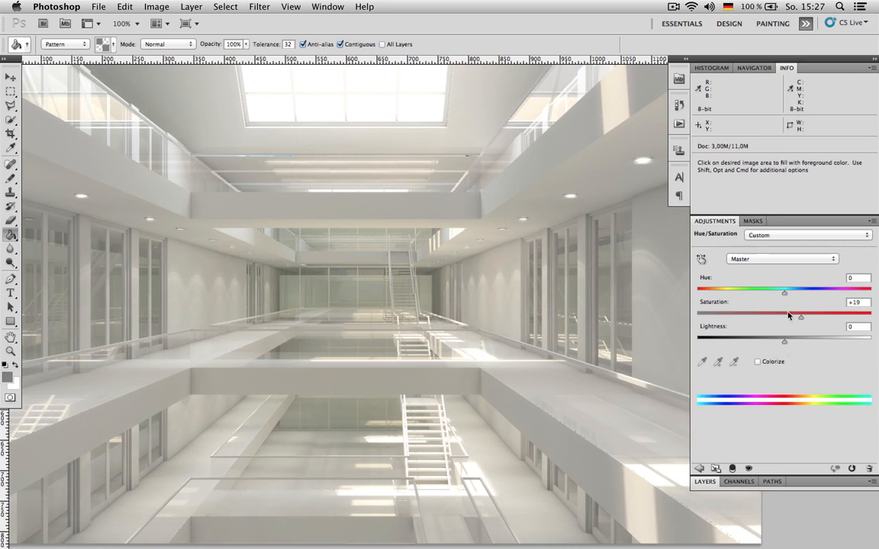
click(782, 259)
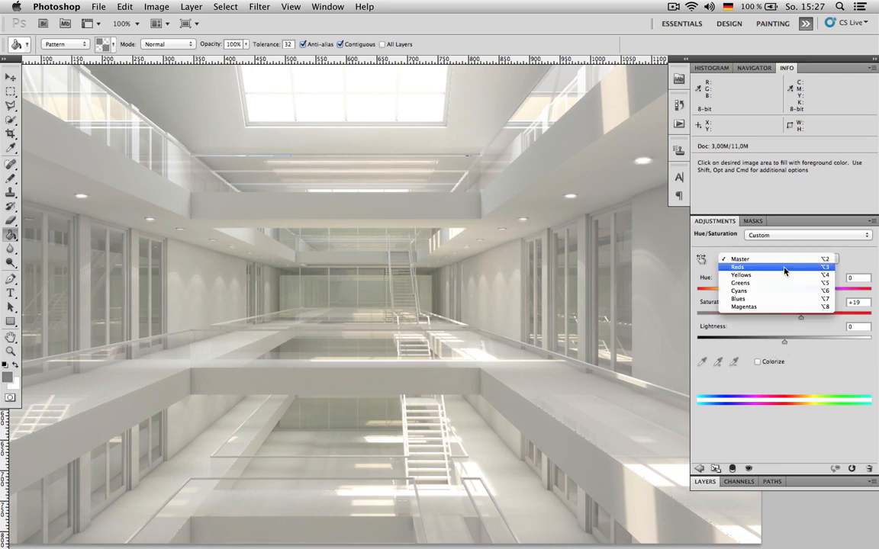
click(740, 275)
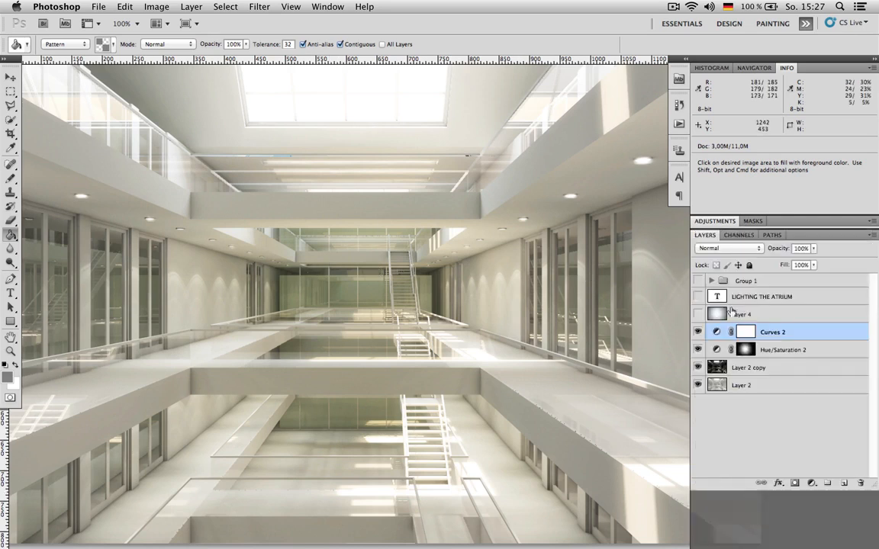
click(695, 314)
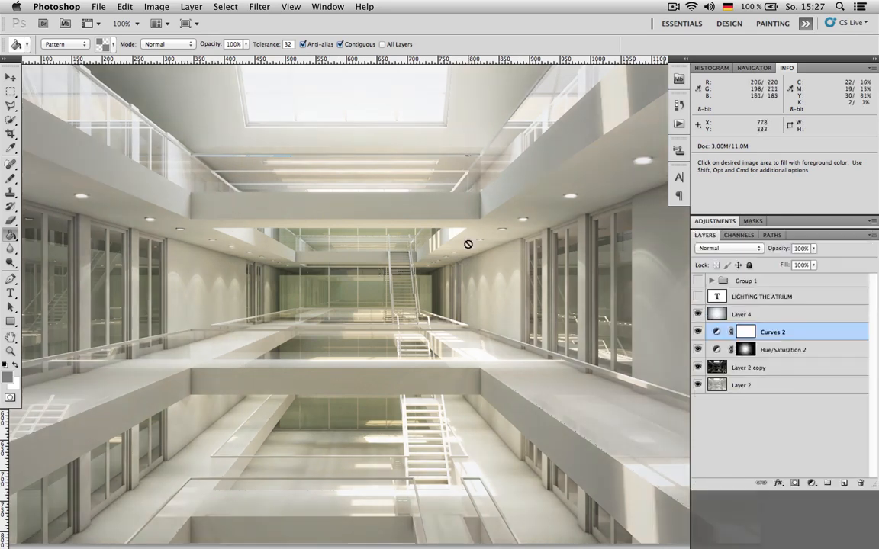